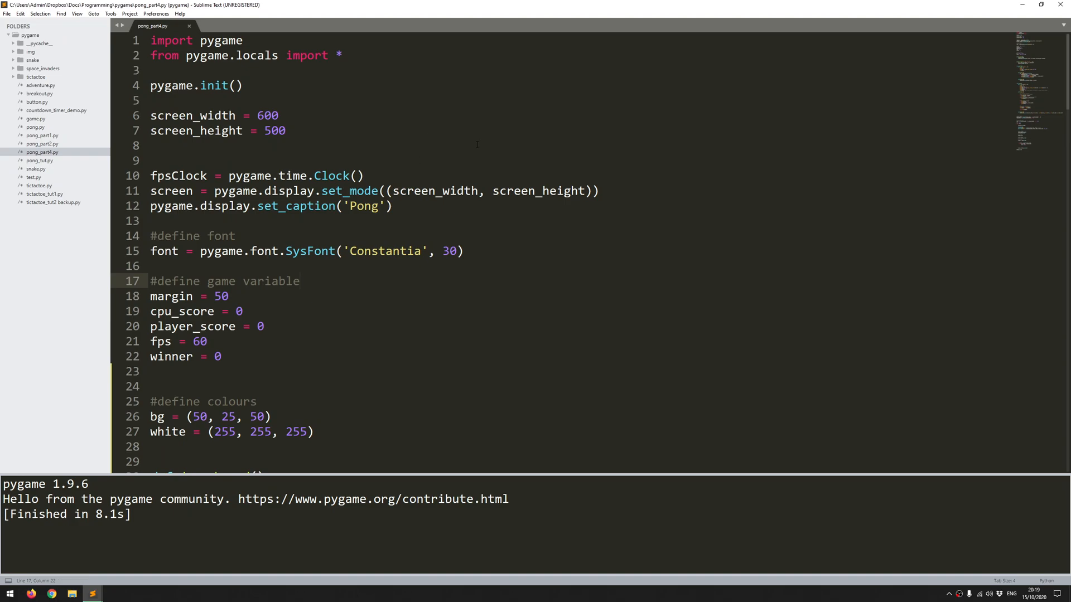
# Review the ball class code, highlighting its uses of self
pyautogui.click(300, 281)
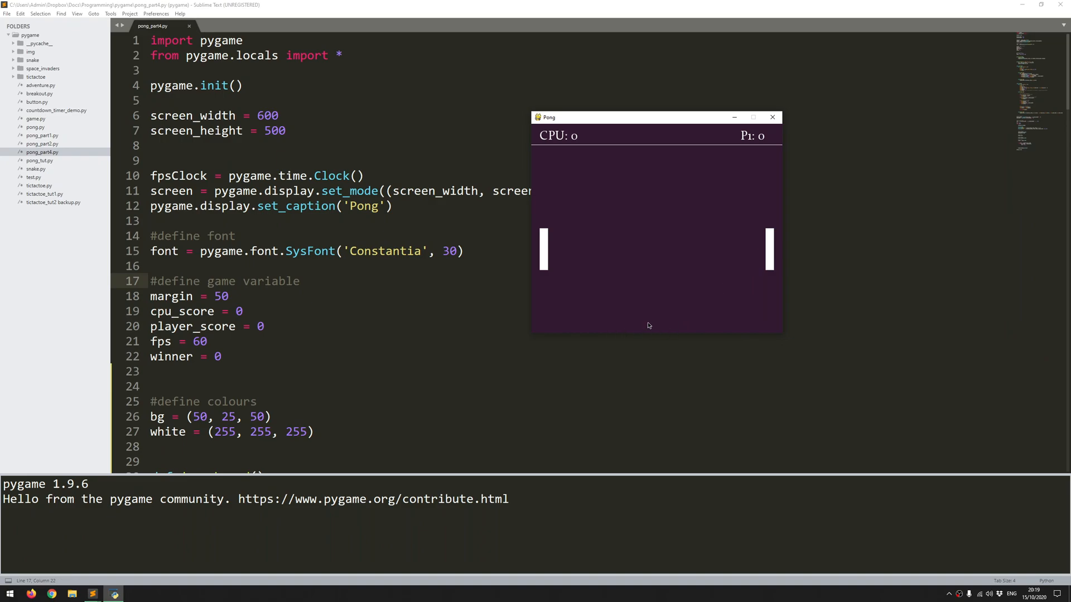
pyautogui.moveTo(651, 250)
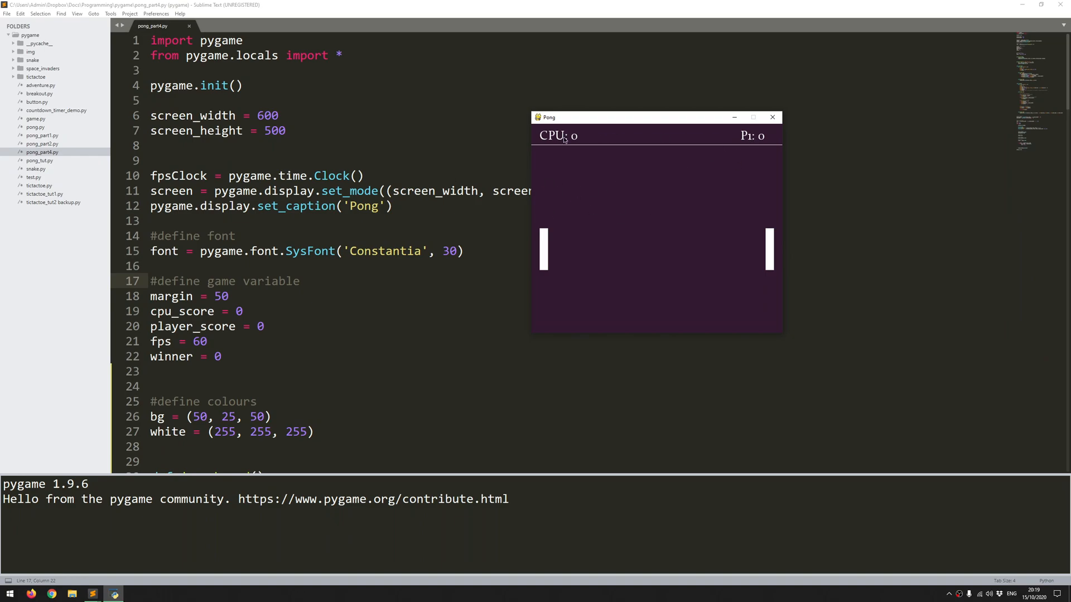
pyautogui.moveTo(758, 149)
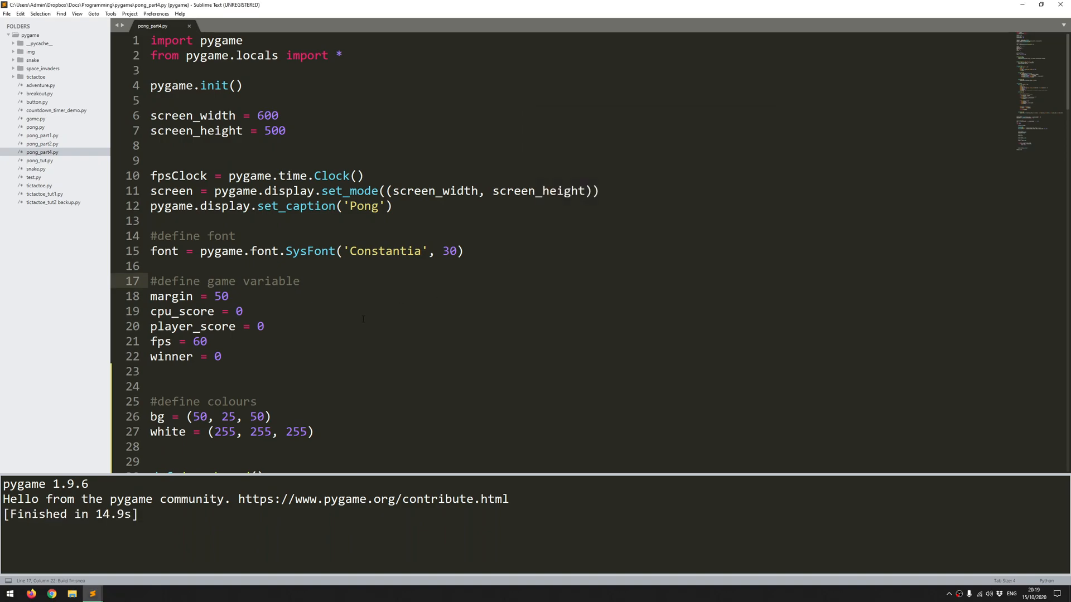
pyautogui.scroll(-3)
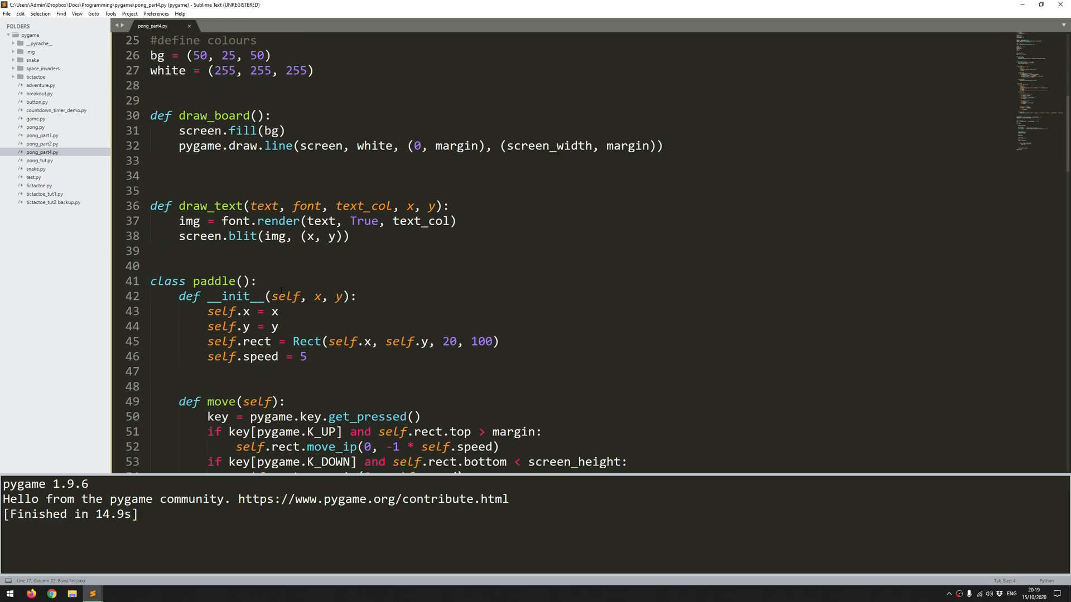
pyautogui.scroll(-3)
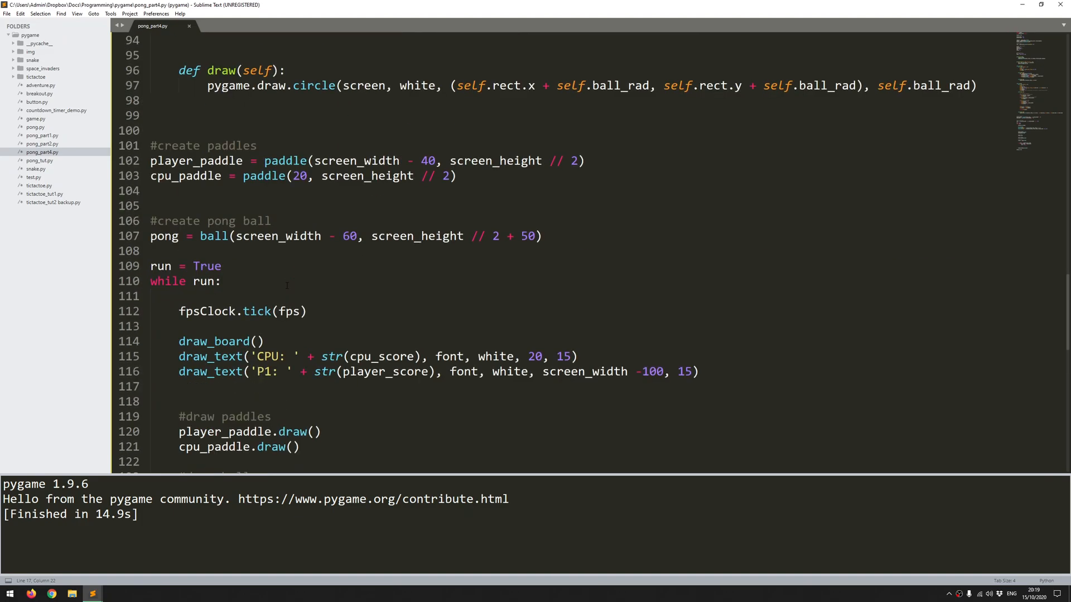
pyautogui.moveTo(589, 272)
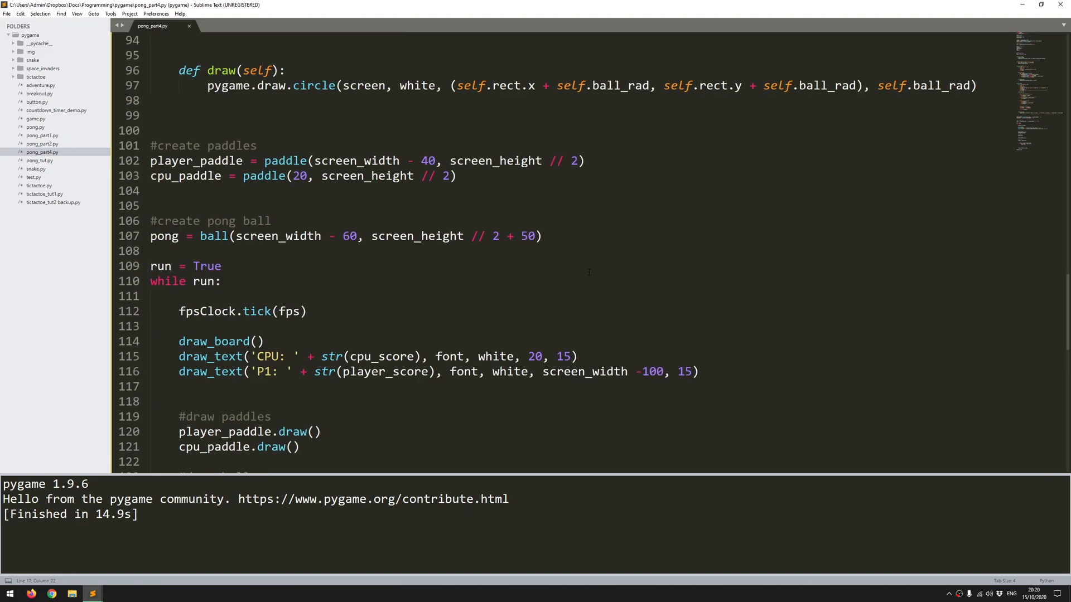
pyautogui.scroll(-3)
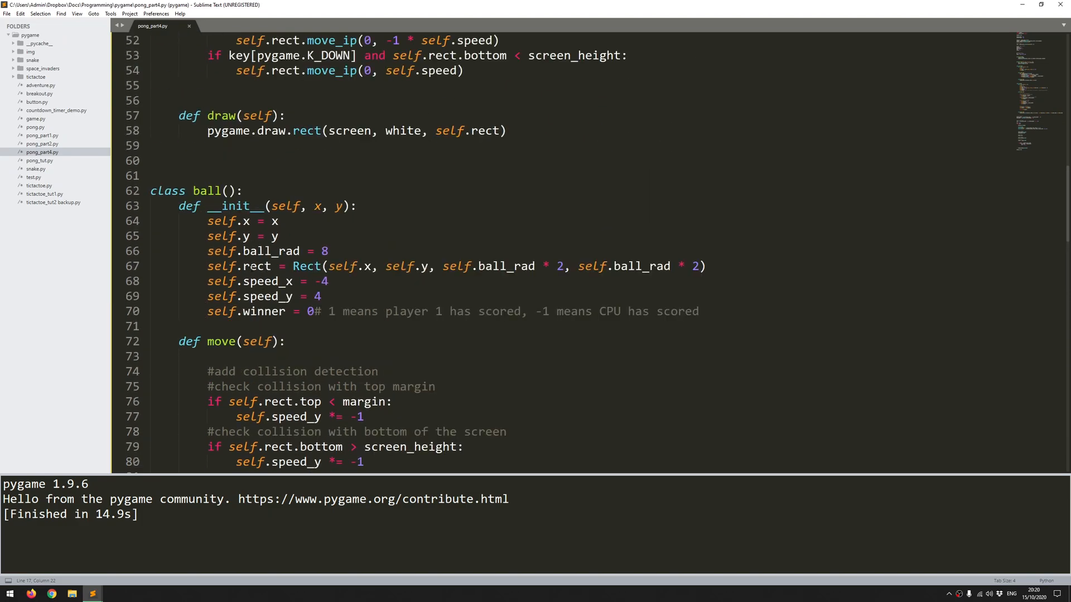
pyautogui.scroll(-3)
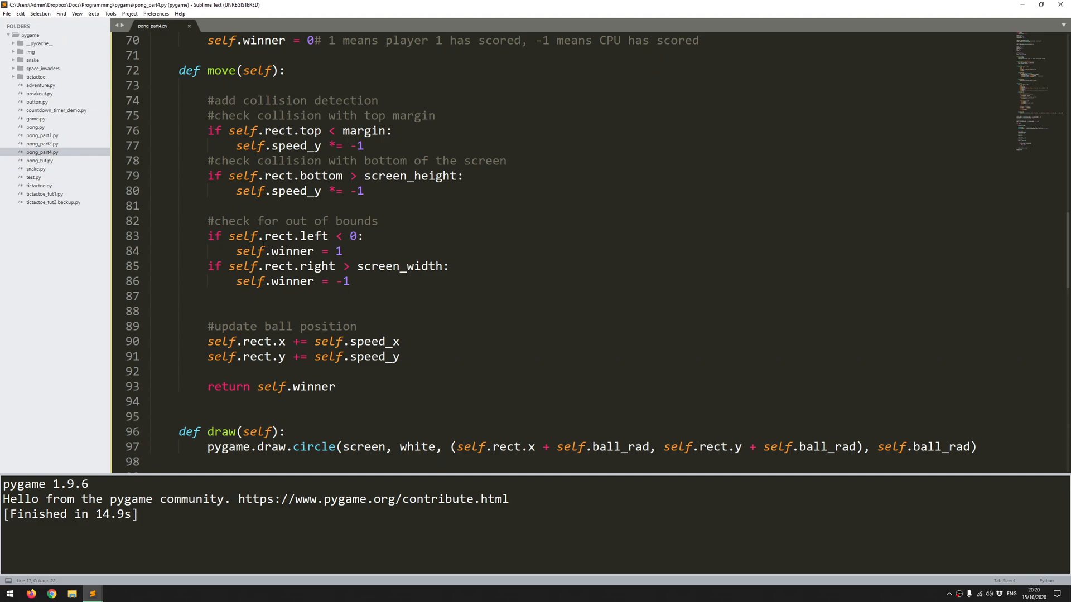
pyautogui.doubleClick(272, 385)
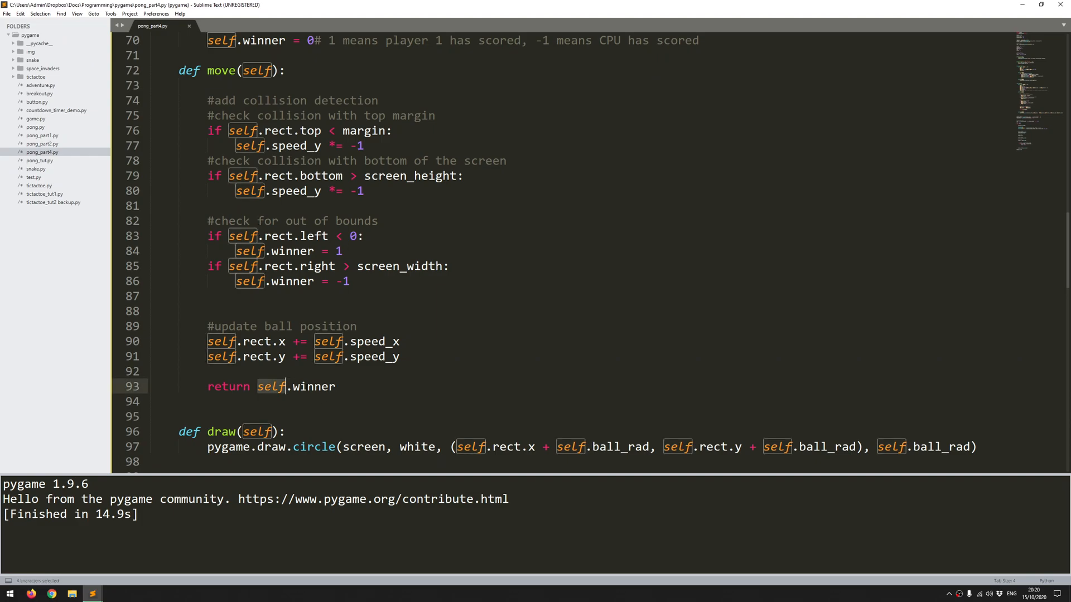
pyautogui.scroll(-3)
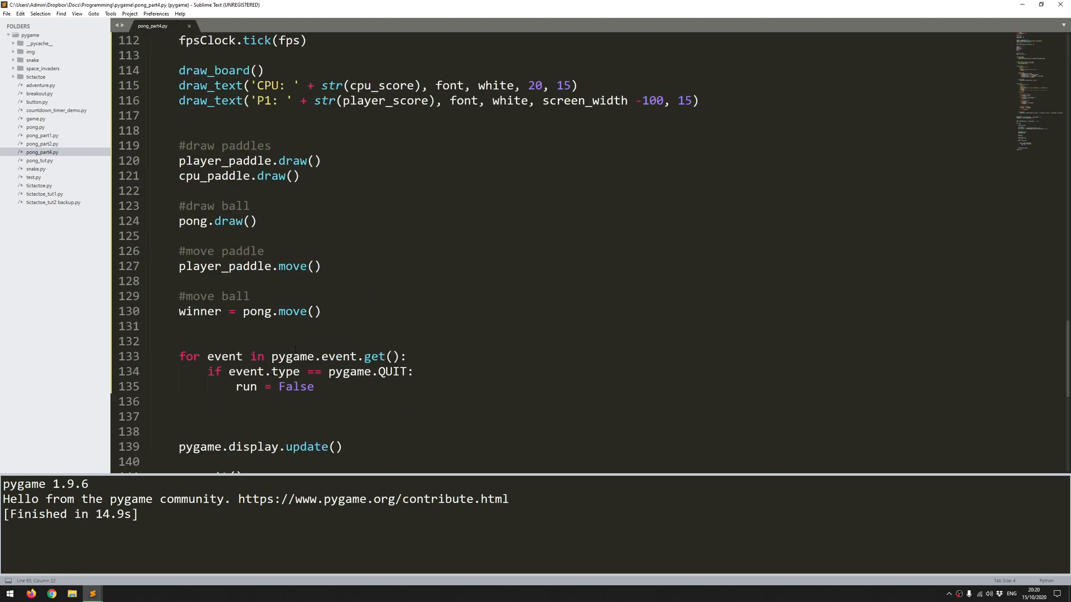
pyautogui.click(257, 311)
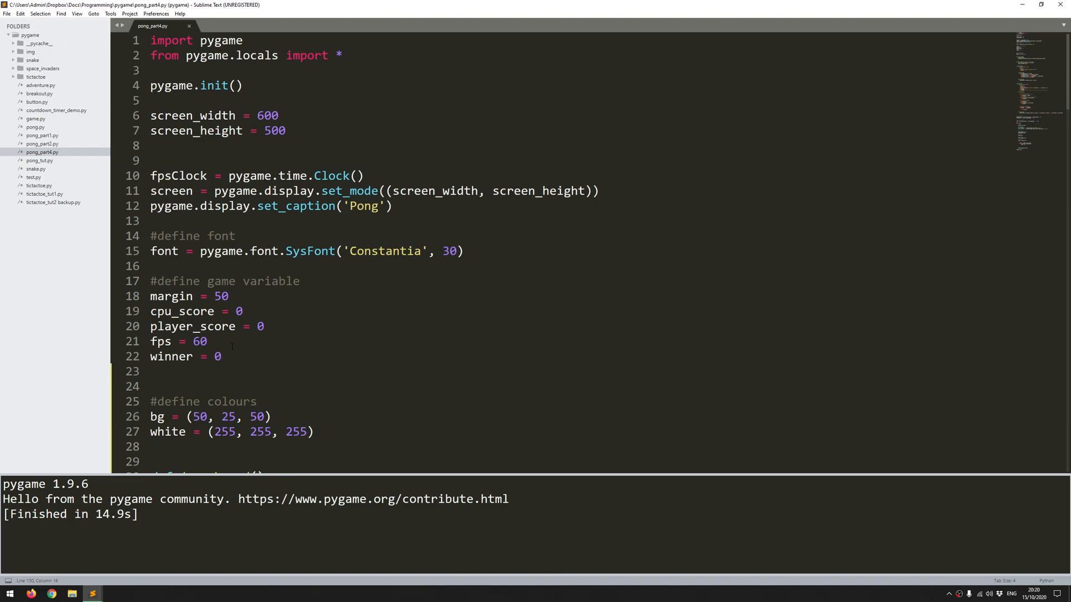
# Begin a new 'live_ball =' assignment line at the top of the game variables
pyautogui.click(305, 281)
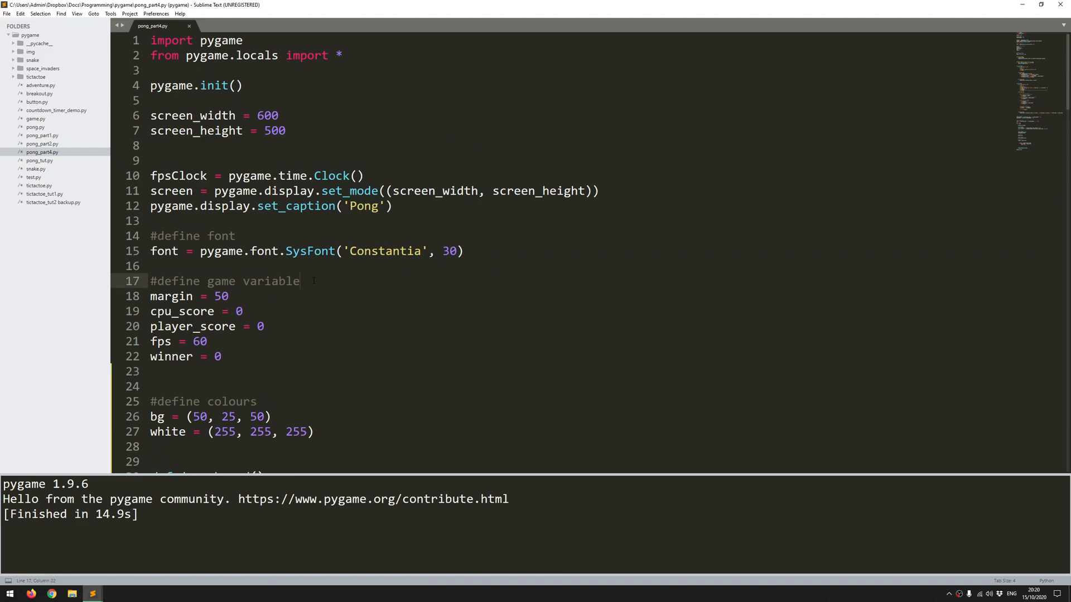
pyautogui.write('live_ba')
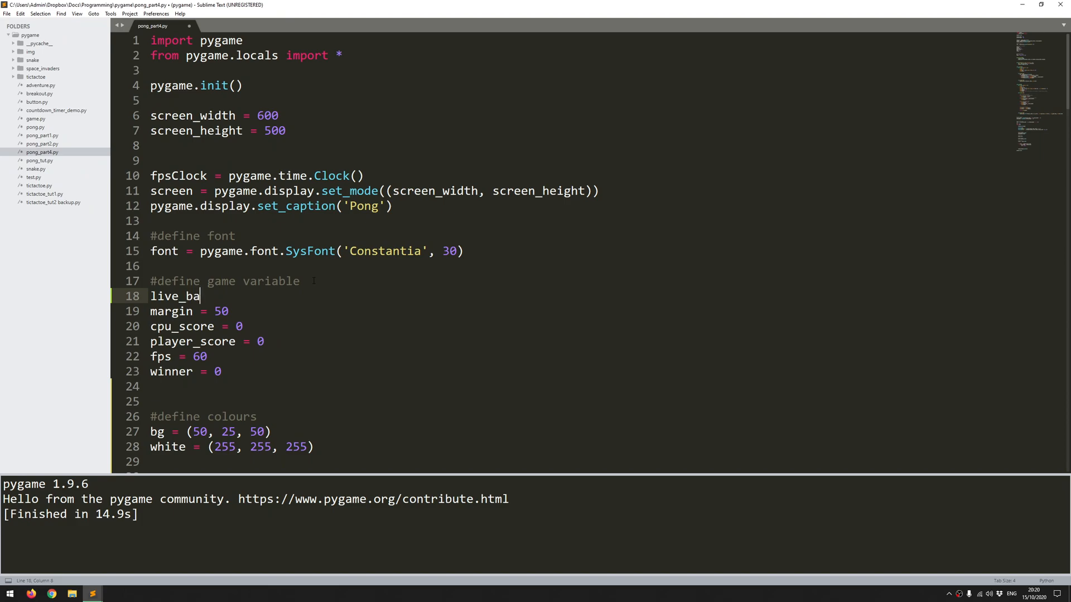
pyautogui.write('ll =')
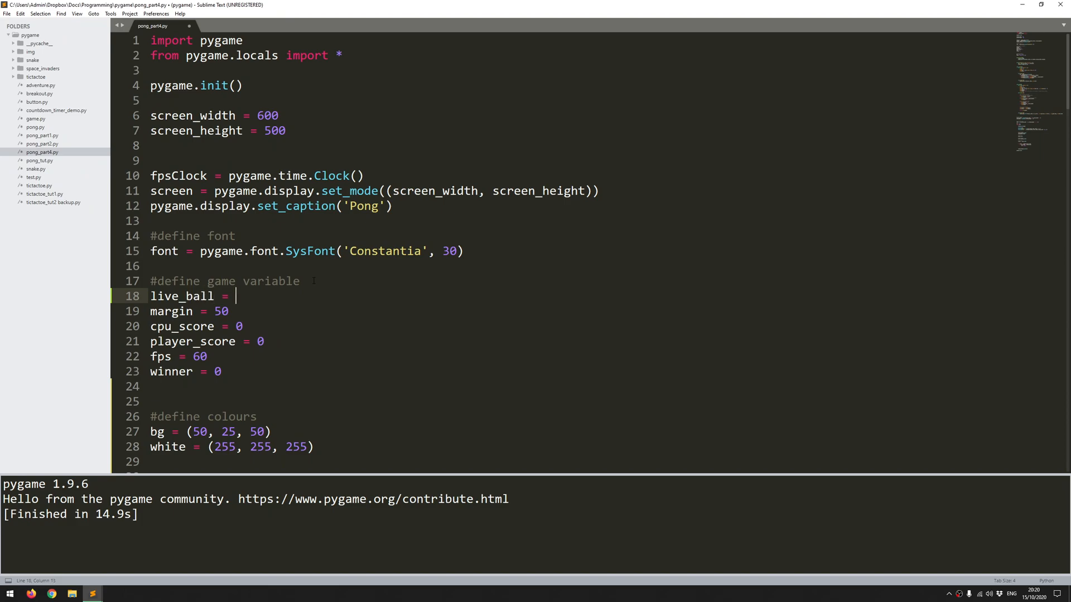
pyautogui.scroll(-3)
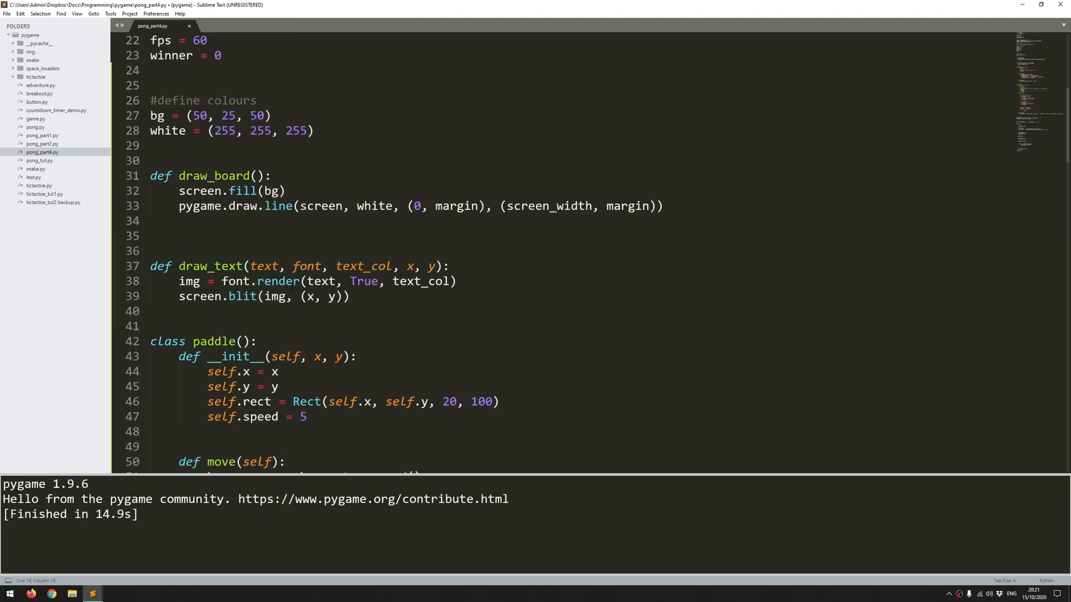
pyautogui.scroll(-3)
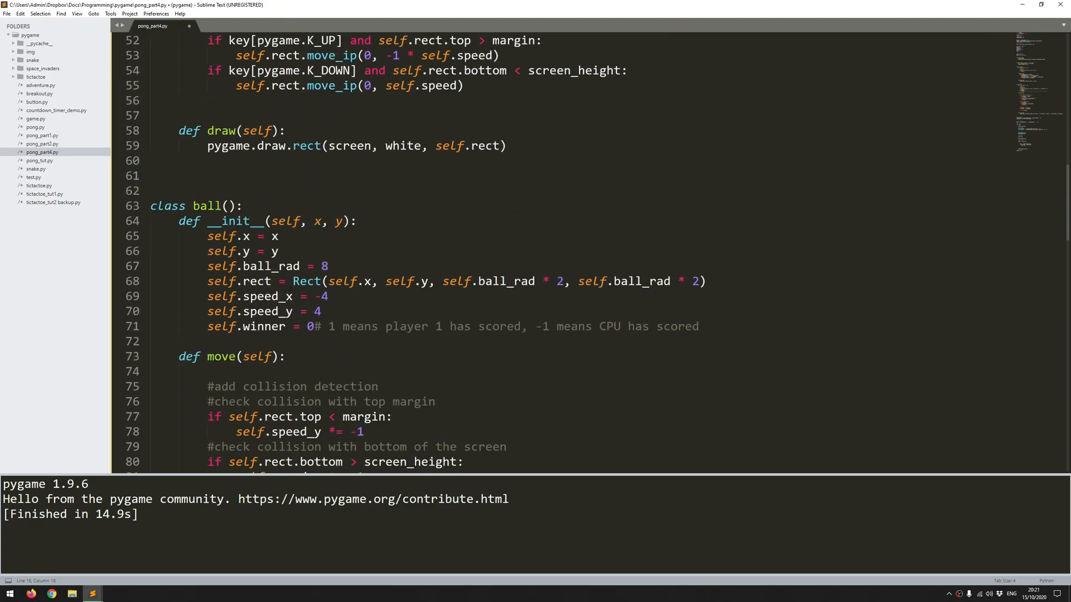
pyautogui.scroll(-3)
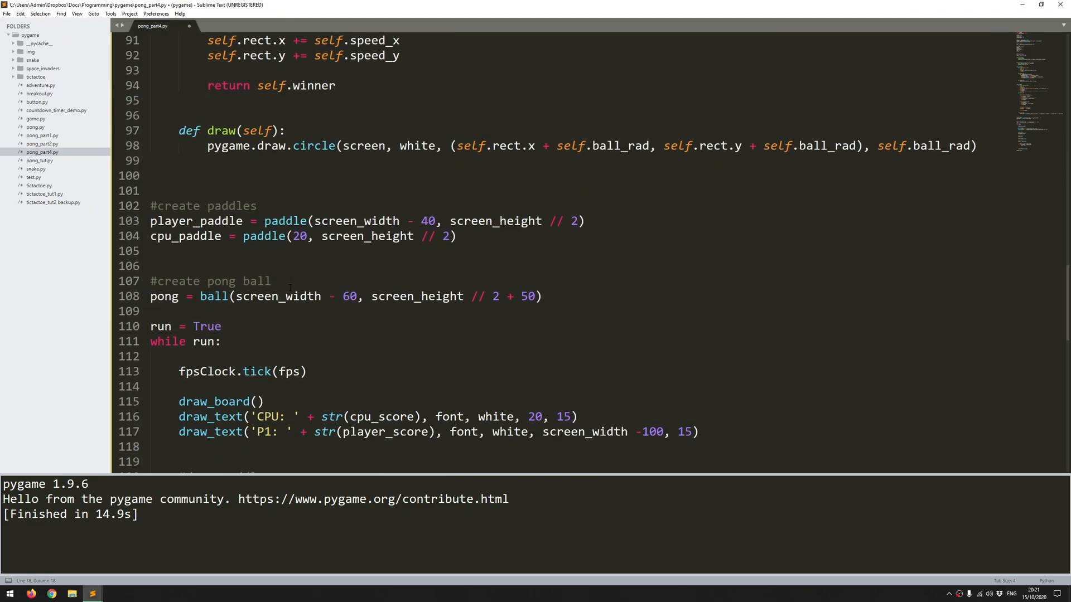
pyautogui.scroll(-3)
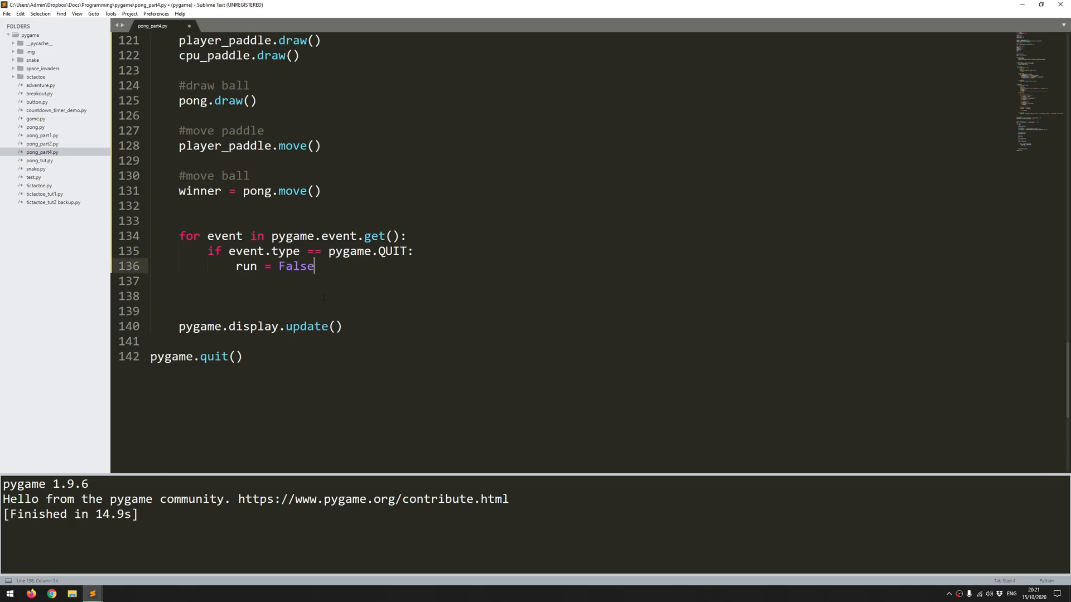
# Add an event-loop condition for pygame.MOUSEBUTTONDOWN while live_ball is False, starting its live_ball line
pyautogui.press('enter')
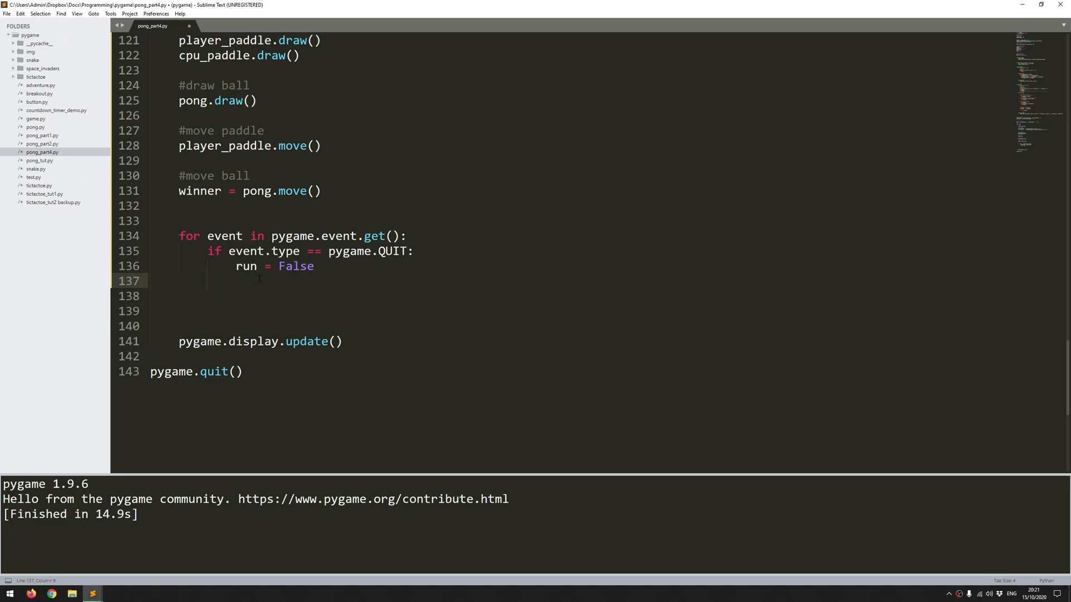
pyautogui.write('if event.')
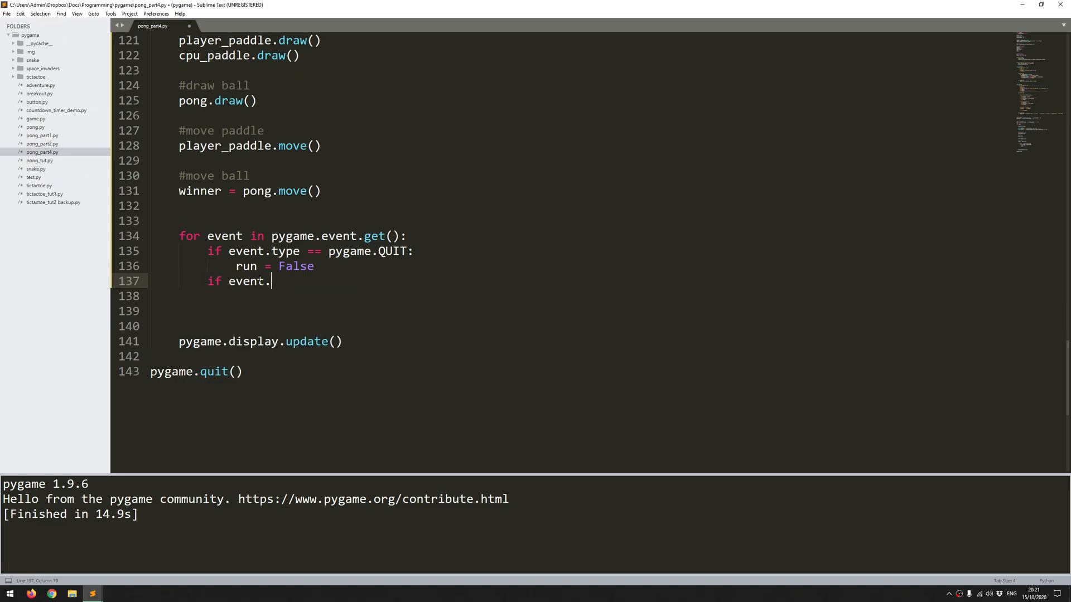
pyautogui.write('type')
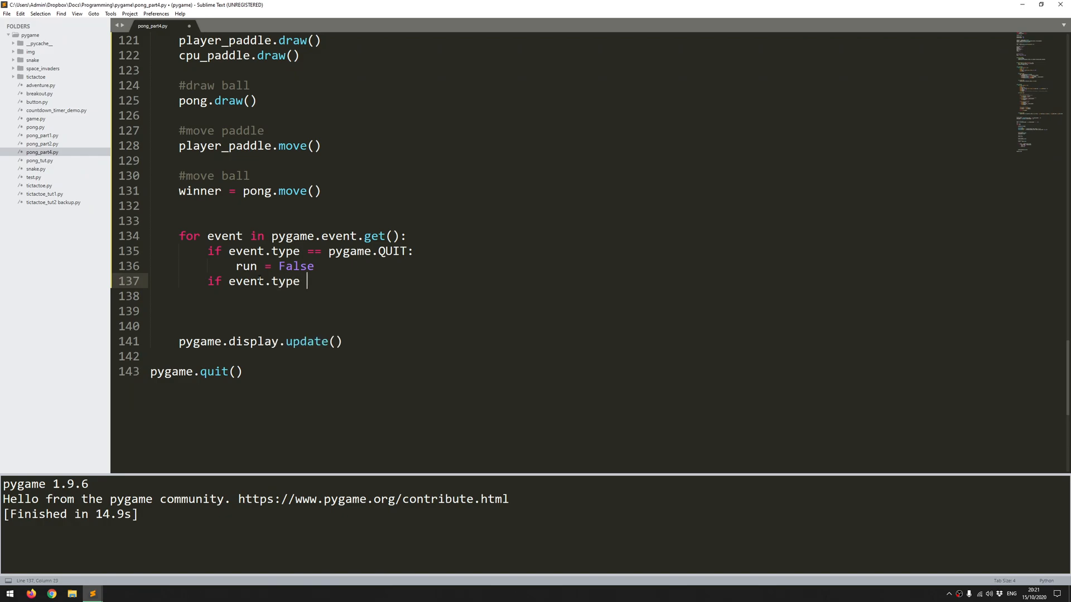
pyautogui.write('== pygame.')
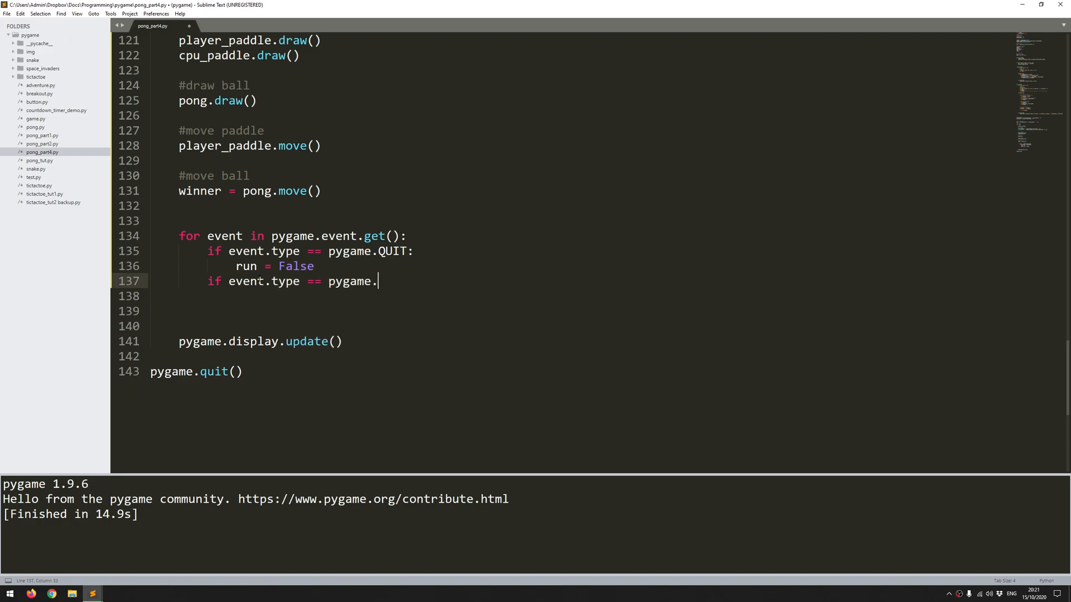
pyautogui.write('MOUSEBUTTONDOWN')
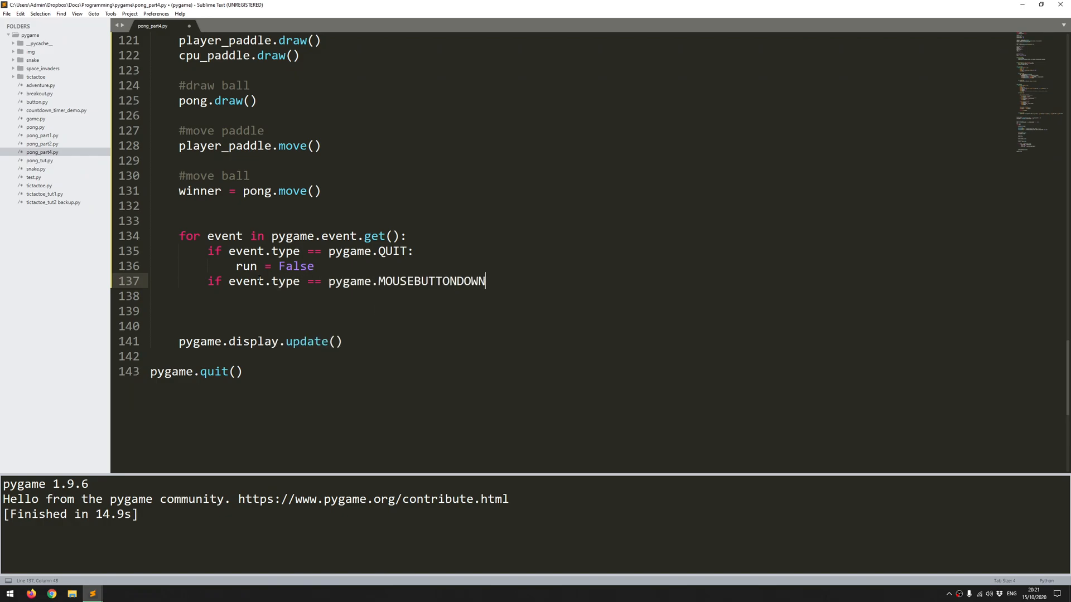
pyautogui.write('and')
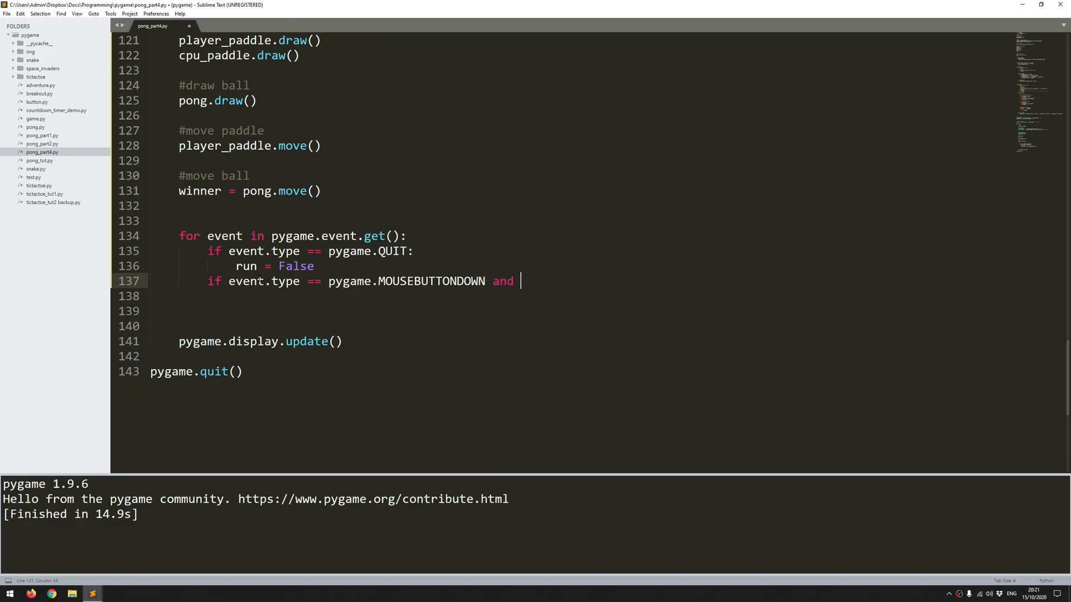
pyautogui.write('live_ball = False')
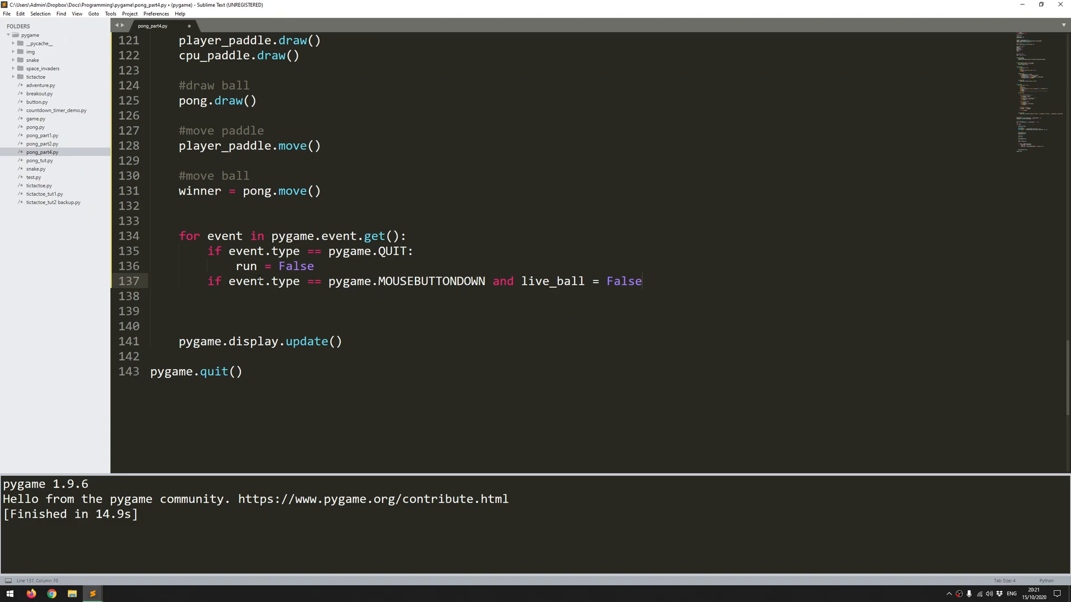
pyautogui.write(':')
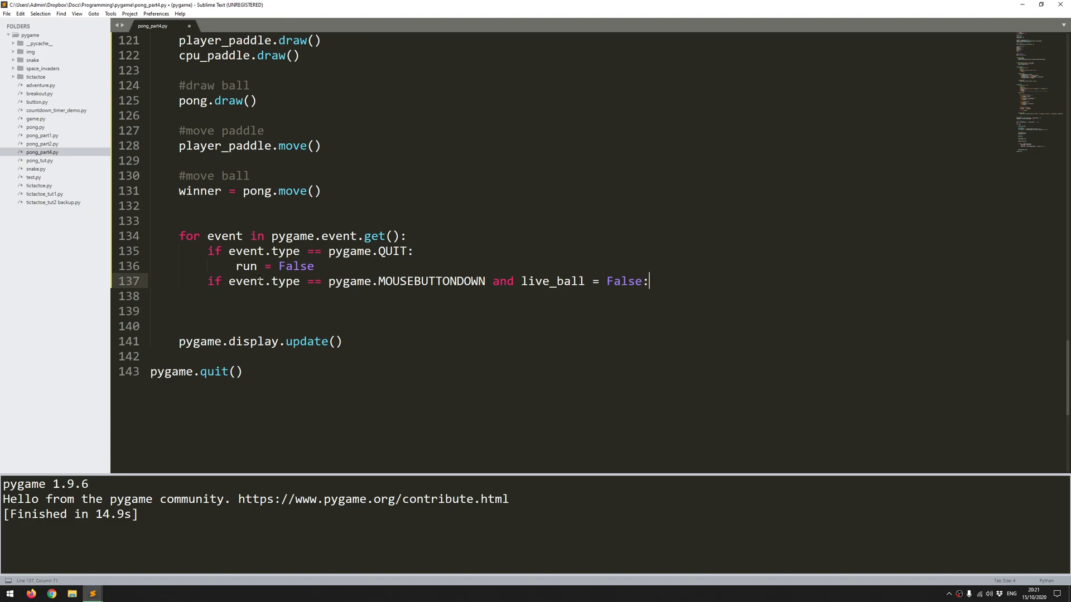
pyautogui.write('live_')
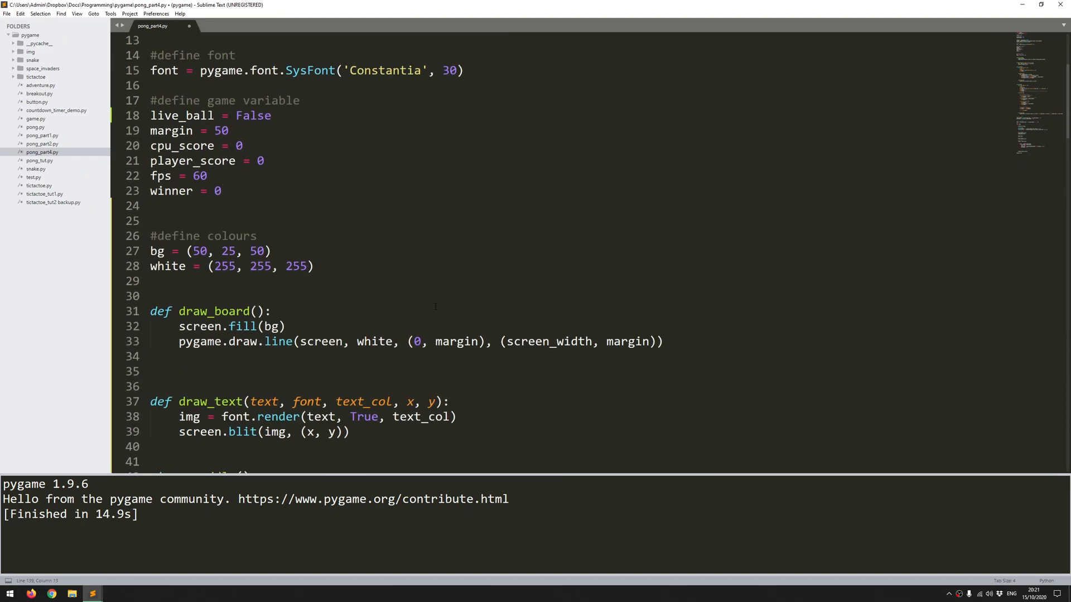
# Add a def reset(self, x, y): method header to the ball class
pyautogui.scroll(-3)
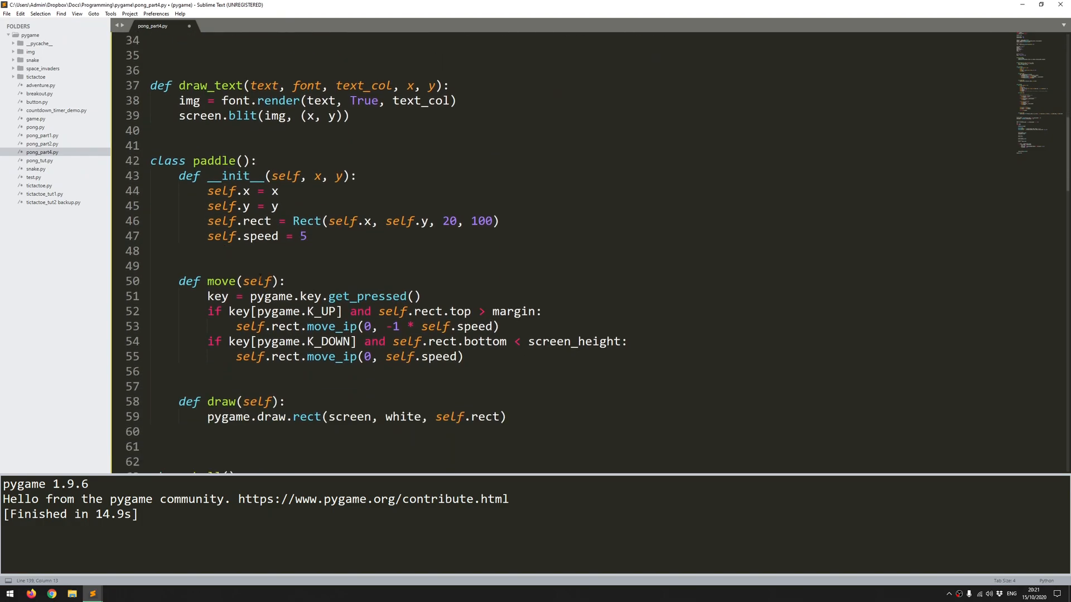
pyautogui.scroll(-3)
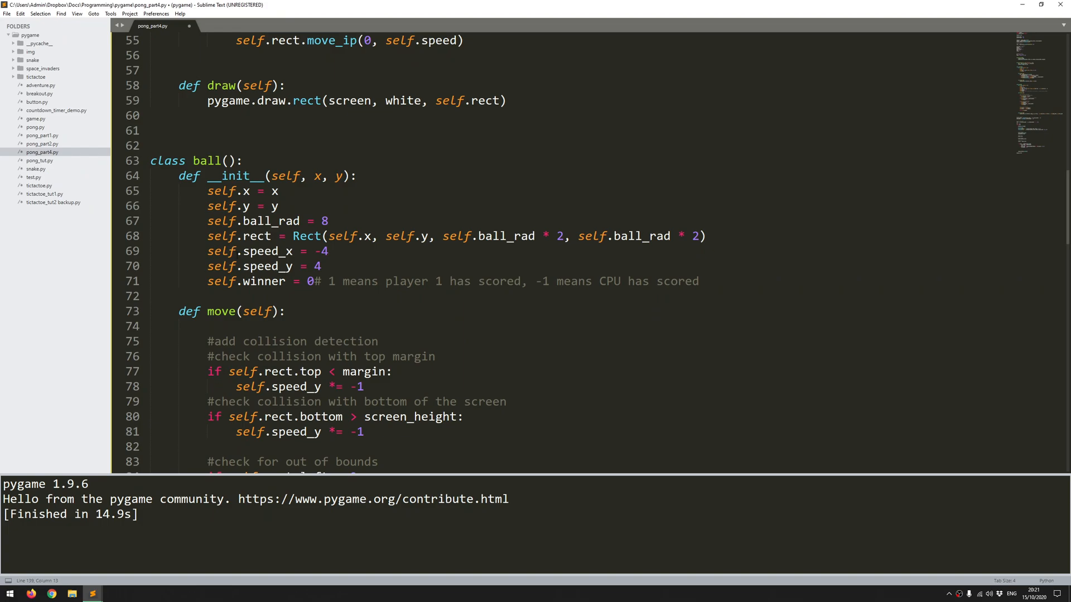
pyautogui.scroll(-3)
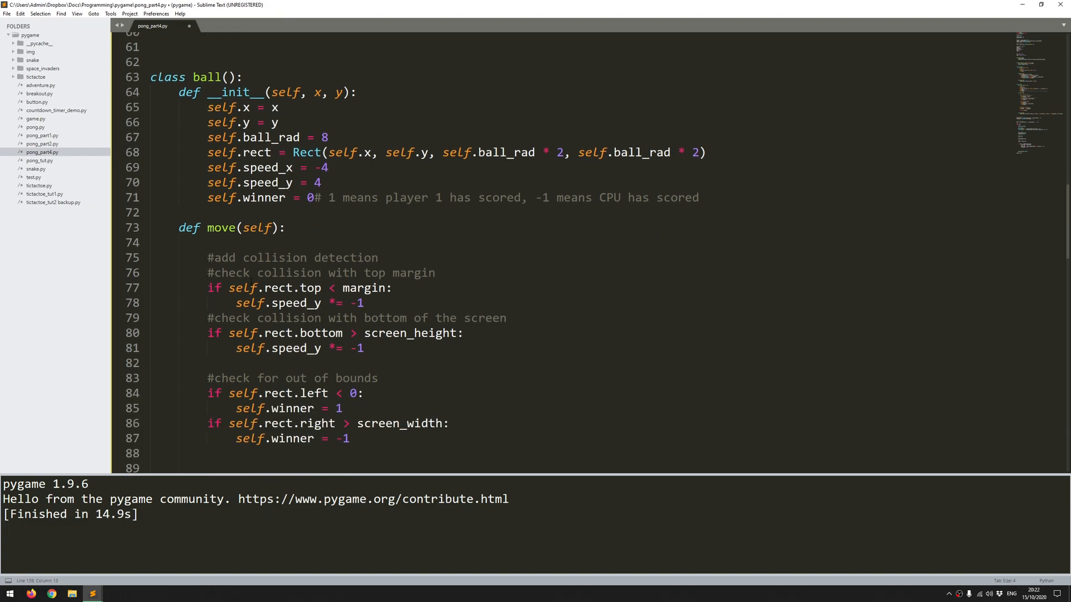
pyautogui.scroll(-3)
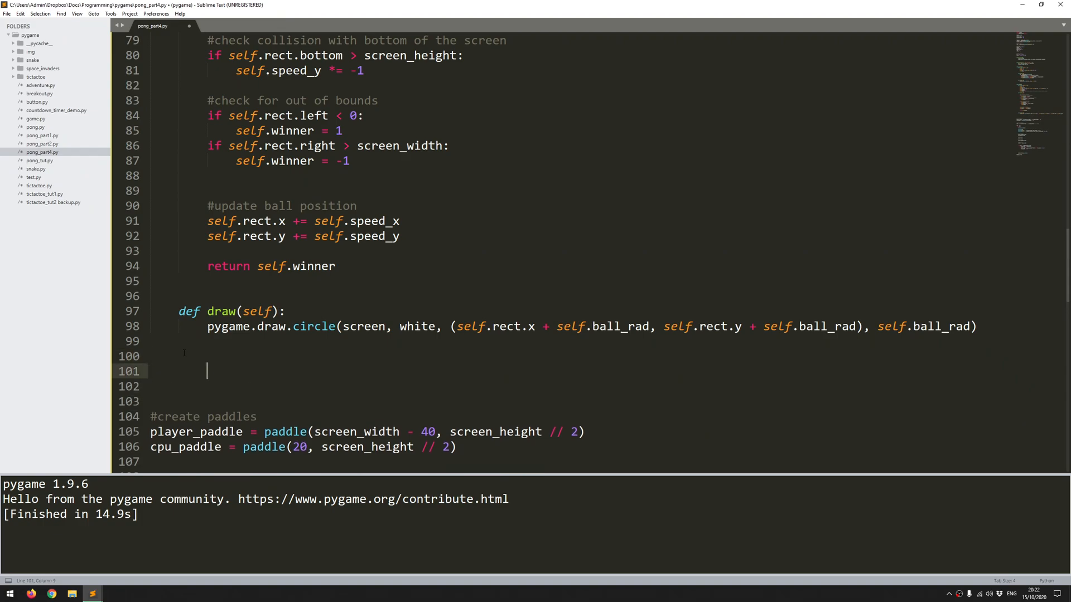
pyautogui.write('def re')
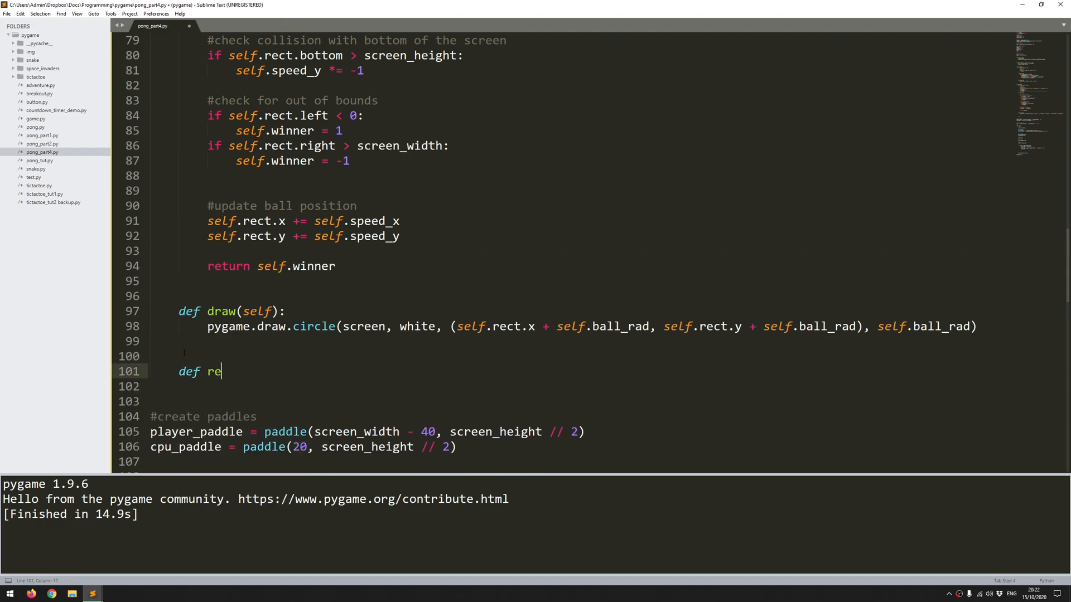
pyautogui.write('set')
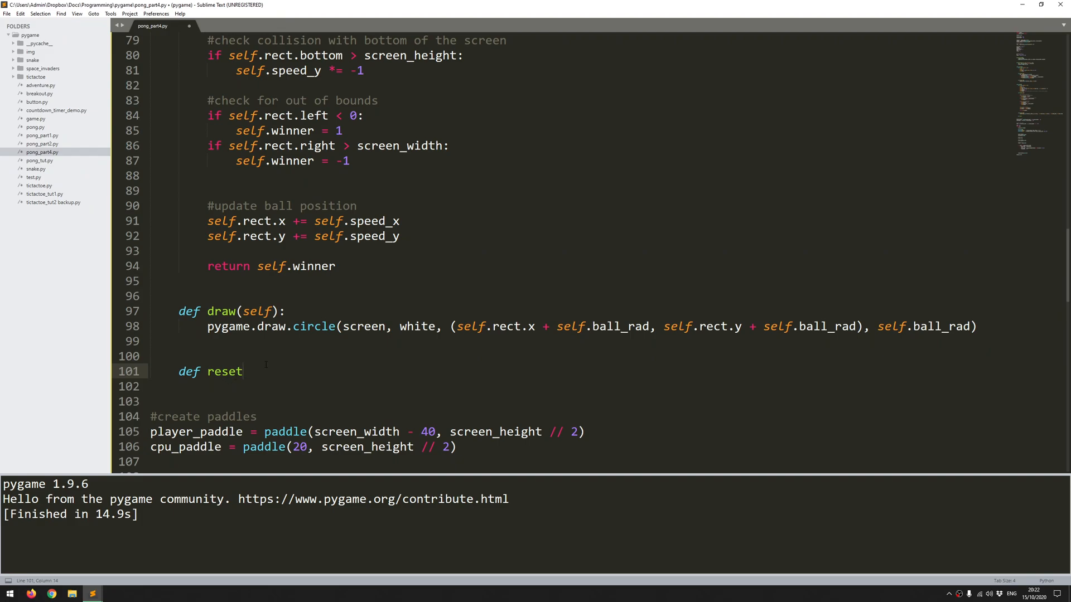
pyautogui.write('(self)')
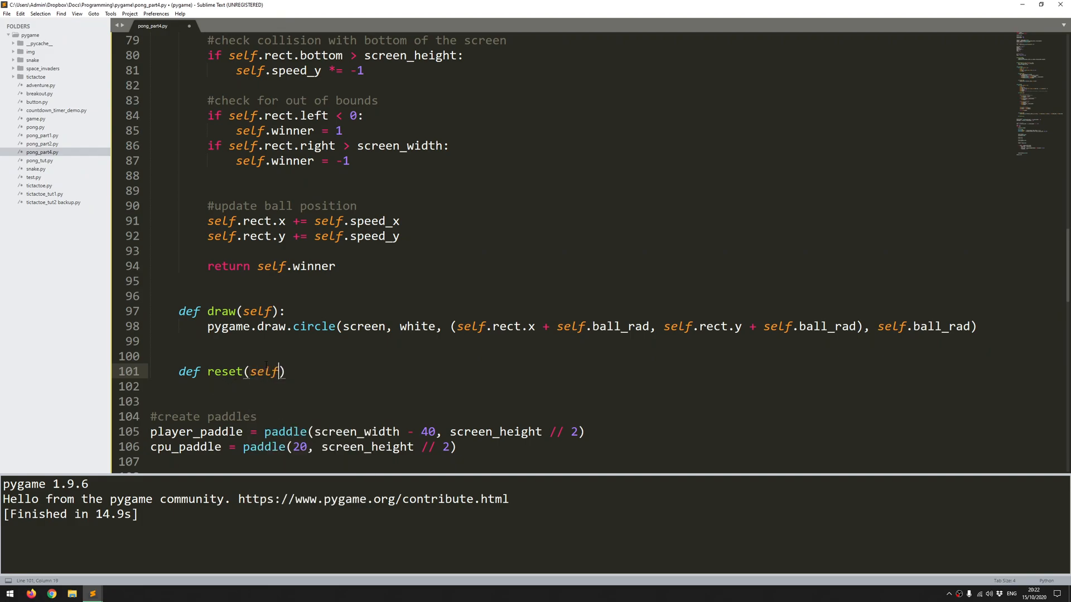
pyautogui.write(', x, y')
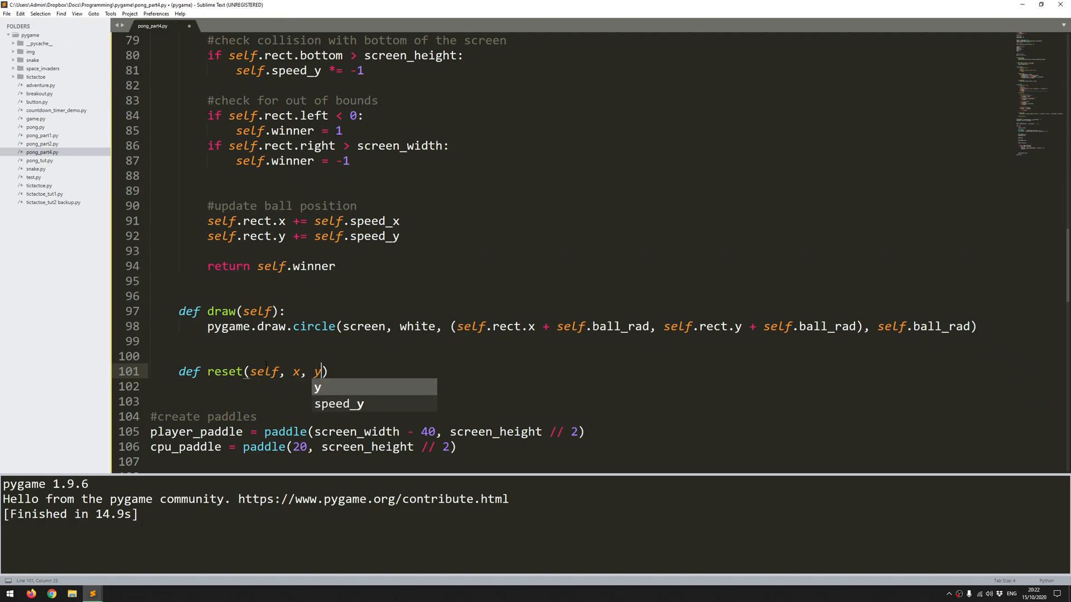
pyautogui.write(':')
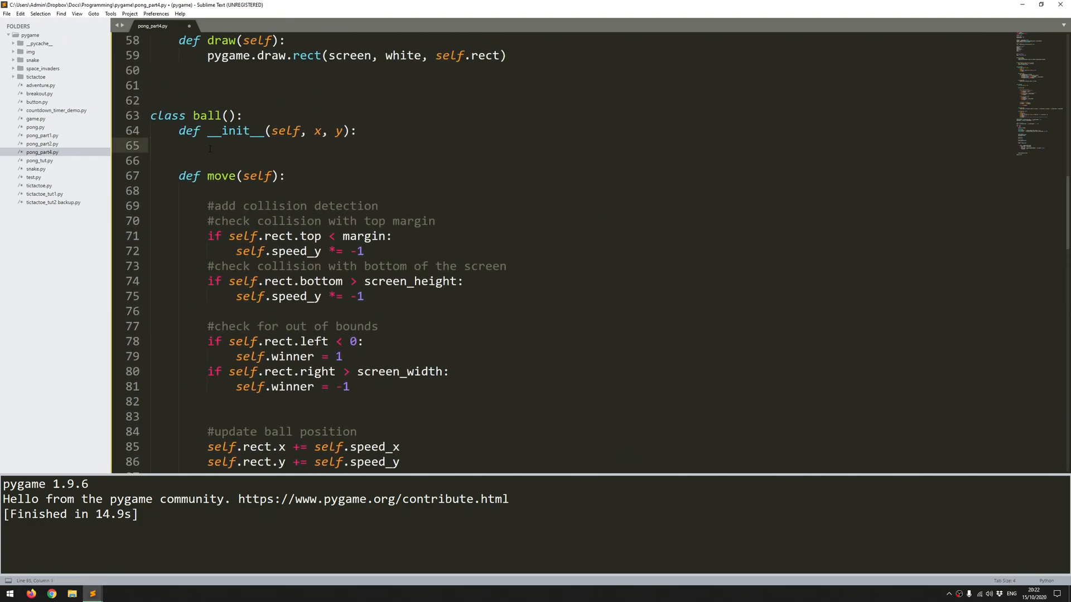
# Make the ball's __init__ call self.reset(x, y) instead of setting attributes directly
pyautogui.scroll(-3)
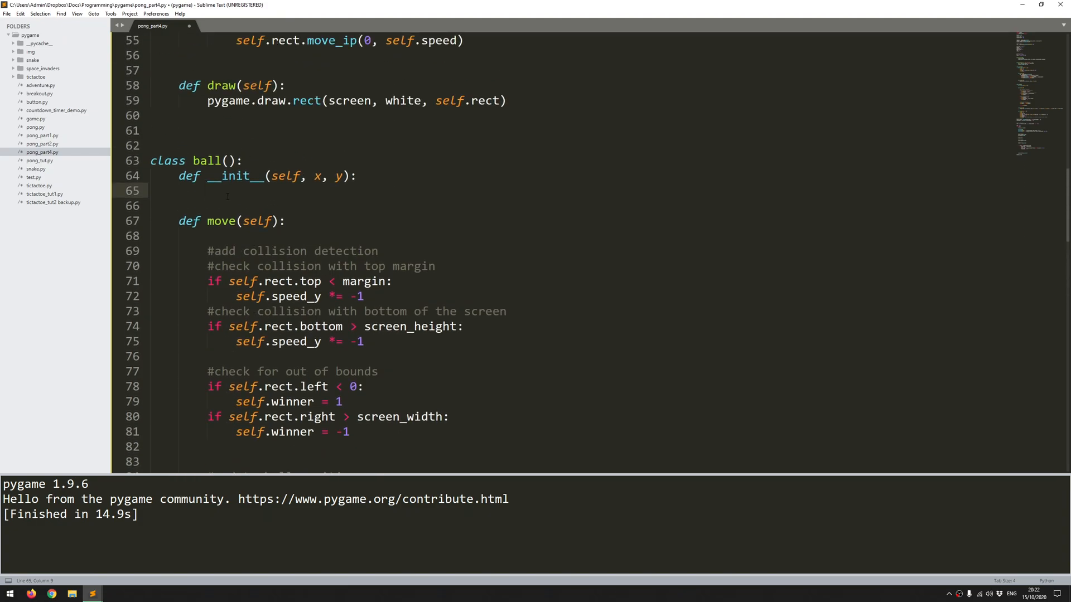
pyautogui.write('self.')
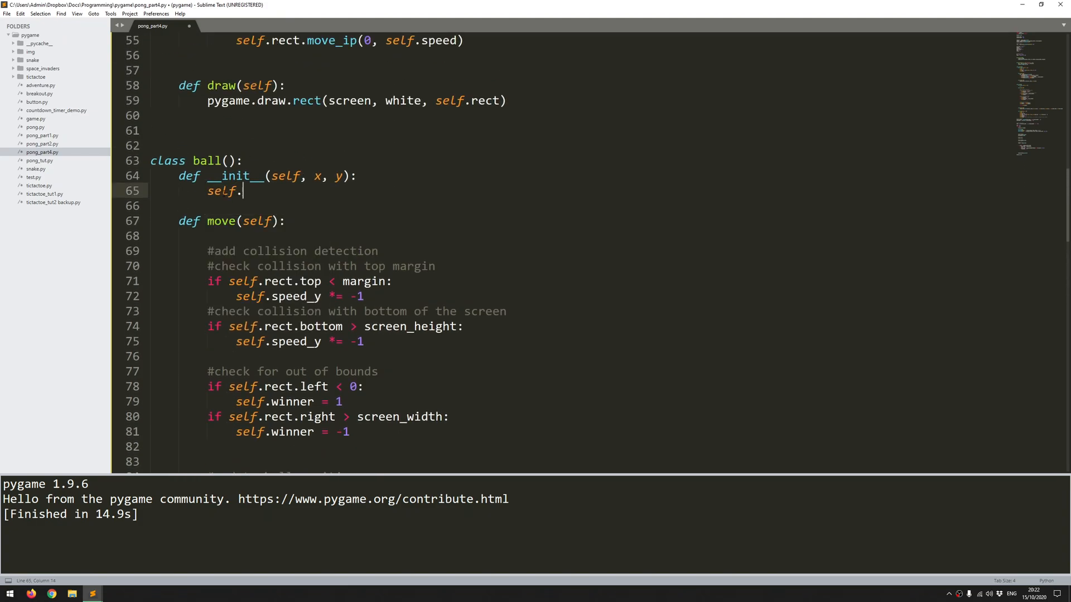
pyautogui.write('reset()')
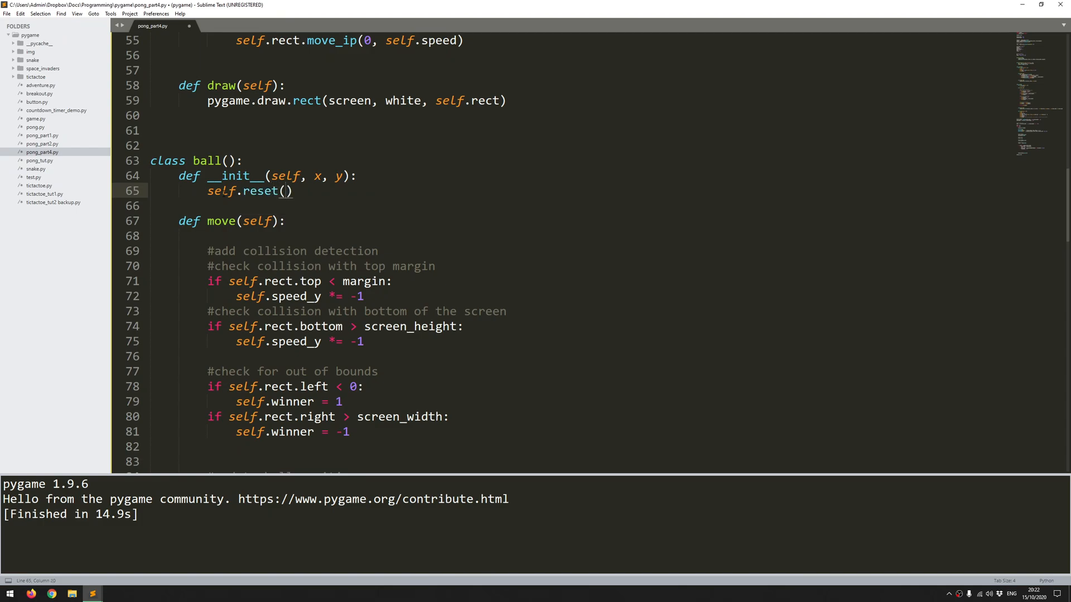
pyautogui.write('x, y')
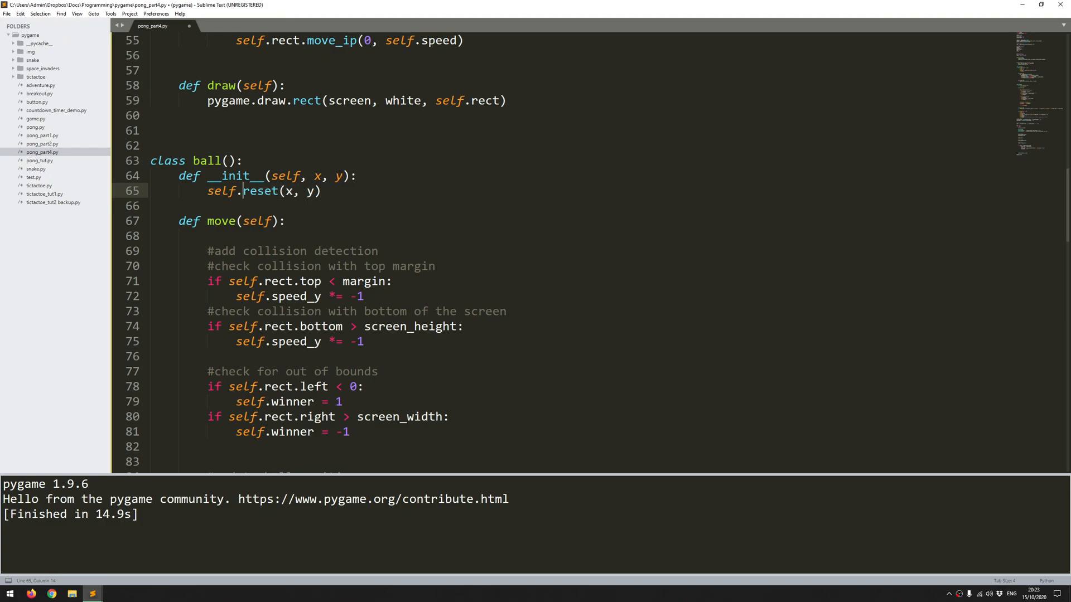
pyautogui.scroll(-3)
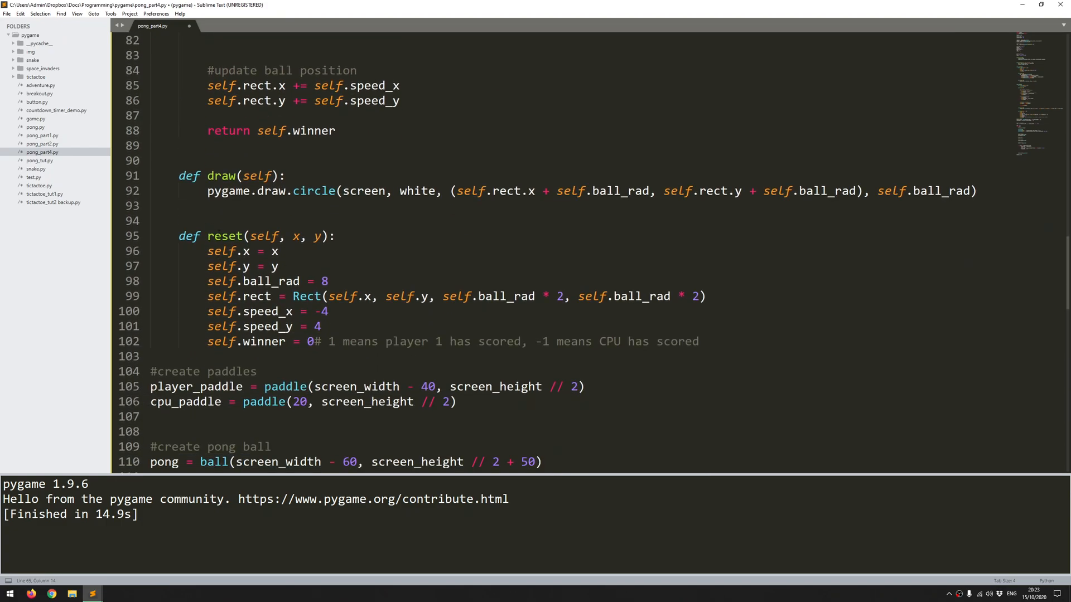
pyautogui.click(239, 252)
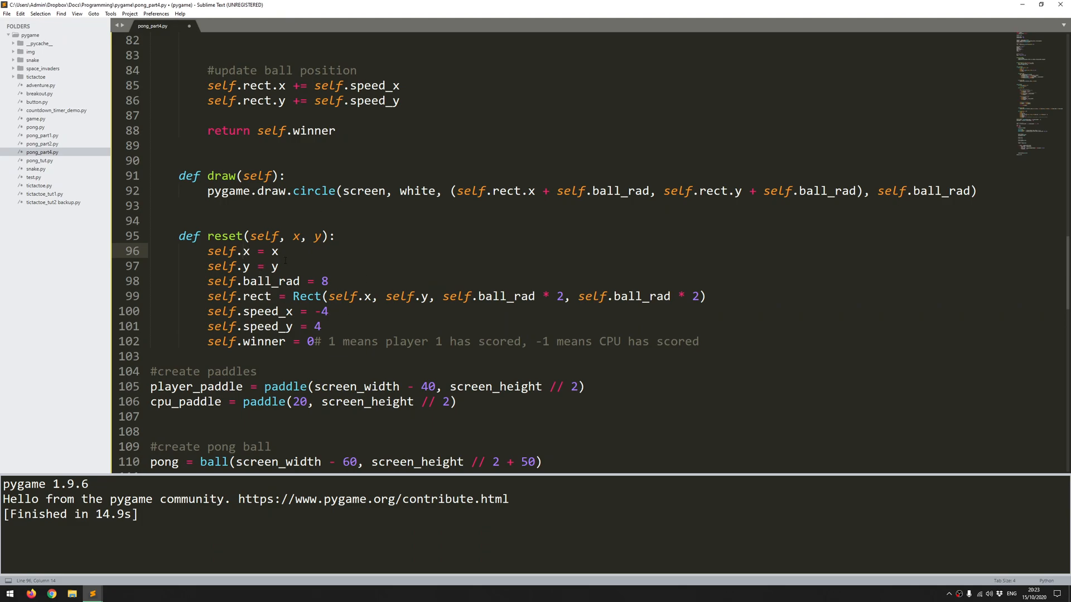
pyautogui.scroll(-3)
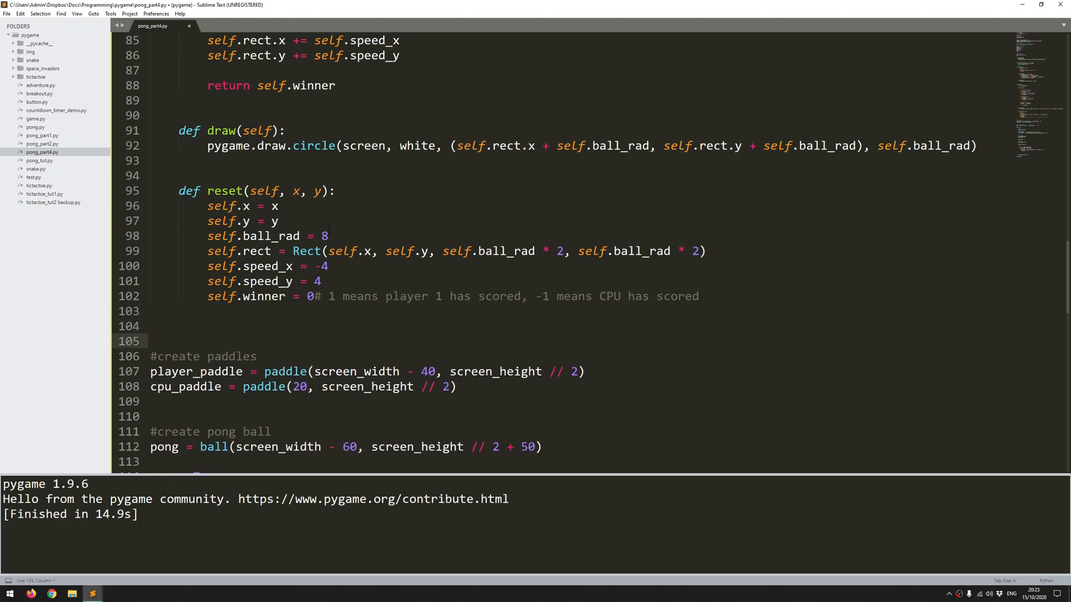
pyautogui.scroll(-3)
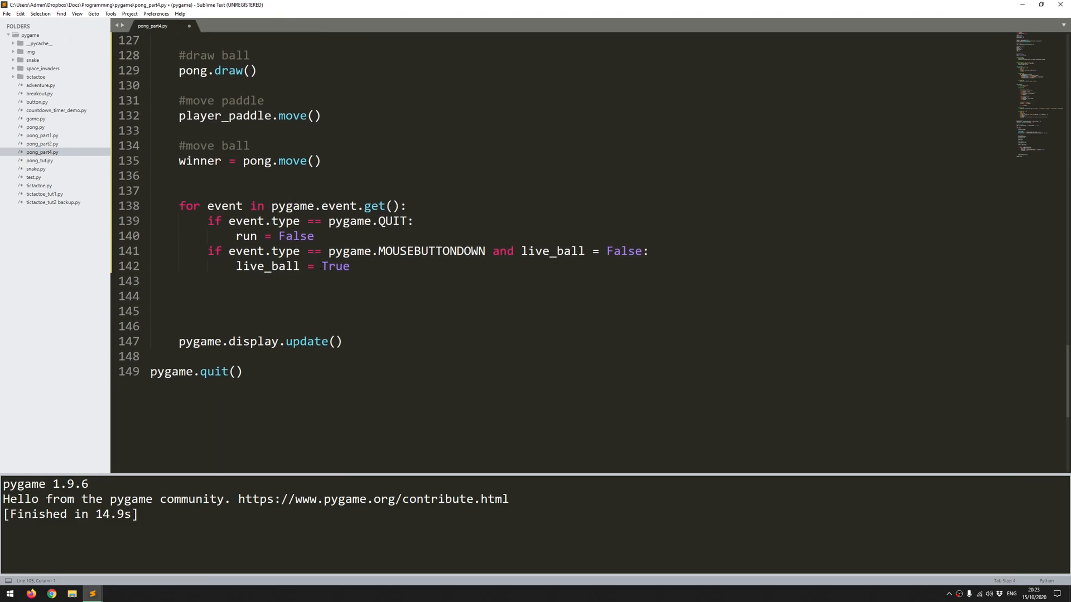
# Call pong.reset(screen_width - 60, screen_height // 2 + 50) in the mouse-click branch
pyautogui.click(376, 291)
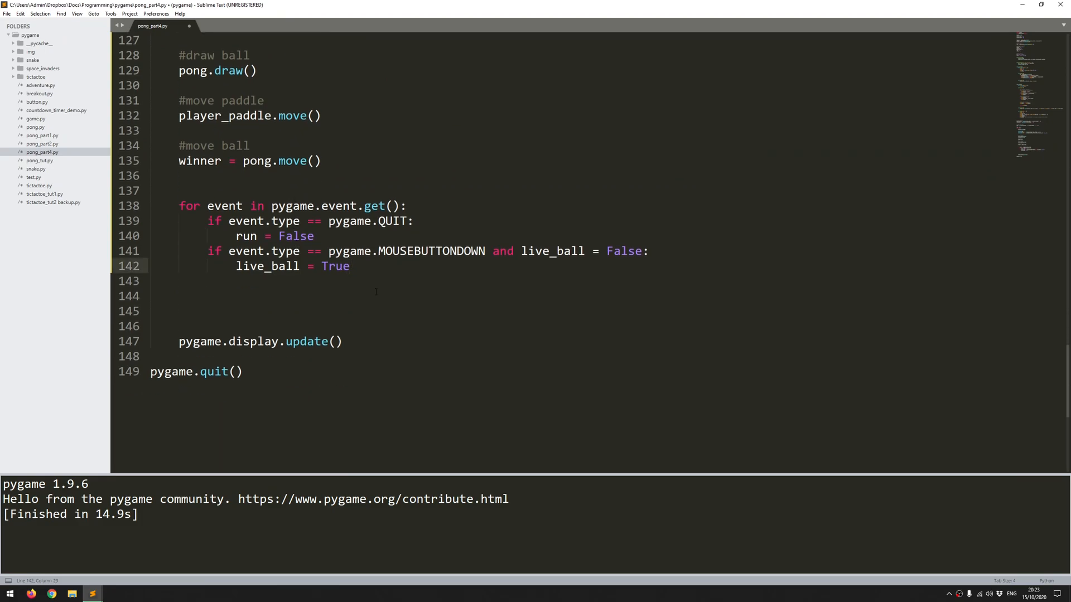
pyautogui.write('po')
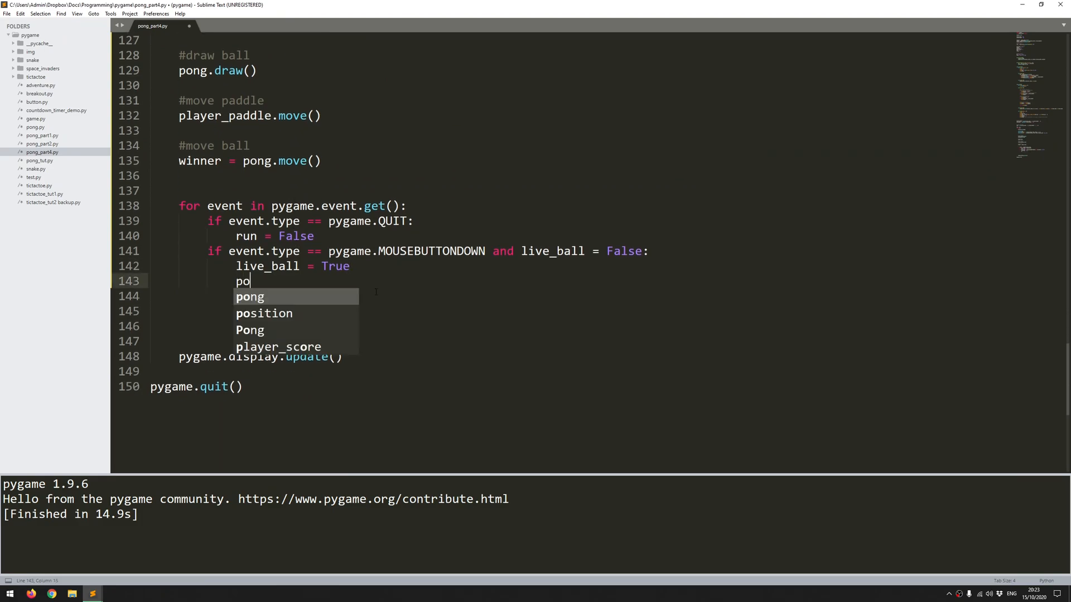
pyautogui.write('ng.re')
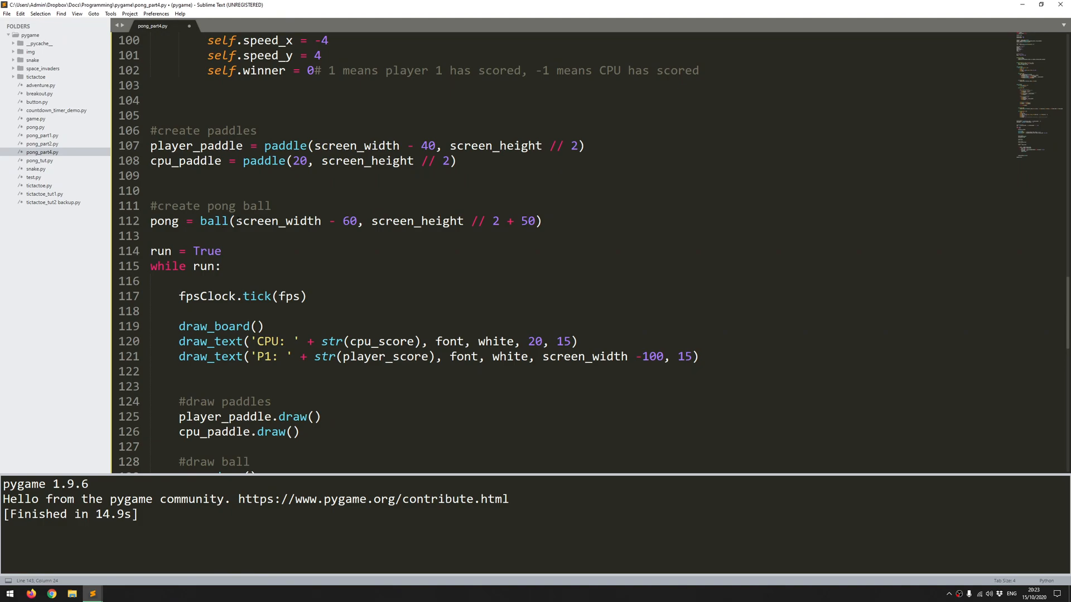
pyautogui.moveTo(233, 221); pyautogui.dragTo(535, 221)
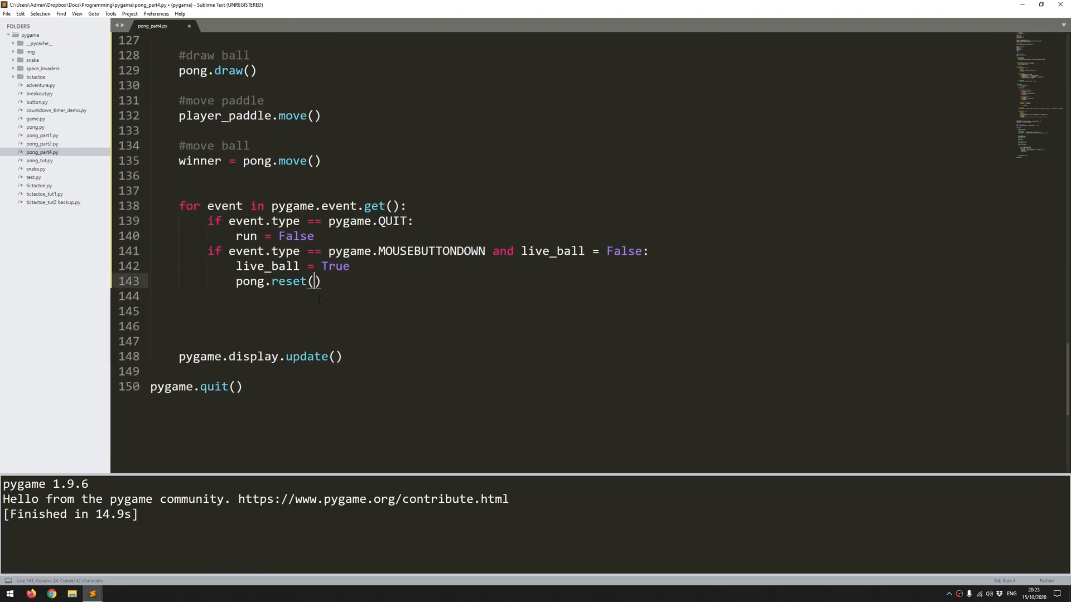
pyautogui.write('screen_width - 60, screen_height // 2 + 50')
pyautogui.click(428, 251)
pyautogui.write('=')
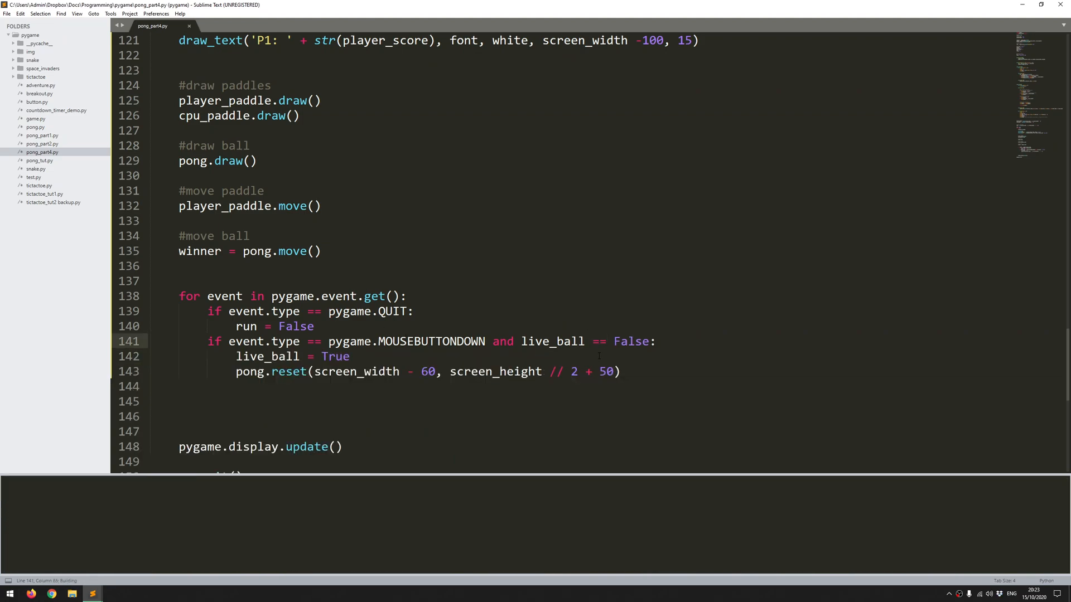
# Run the Pong script with Ctrl+B and close the game window
pyautogui.press('ctrl+b')
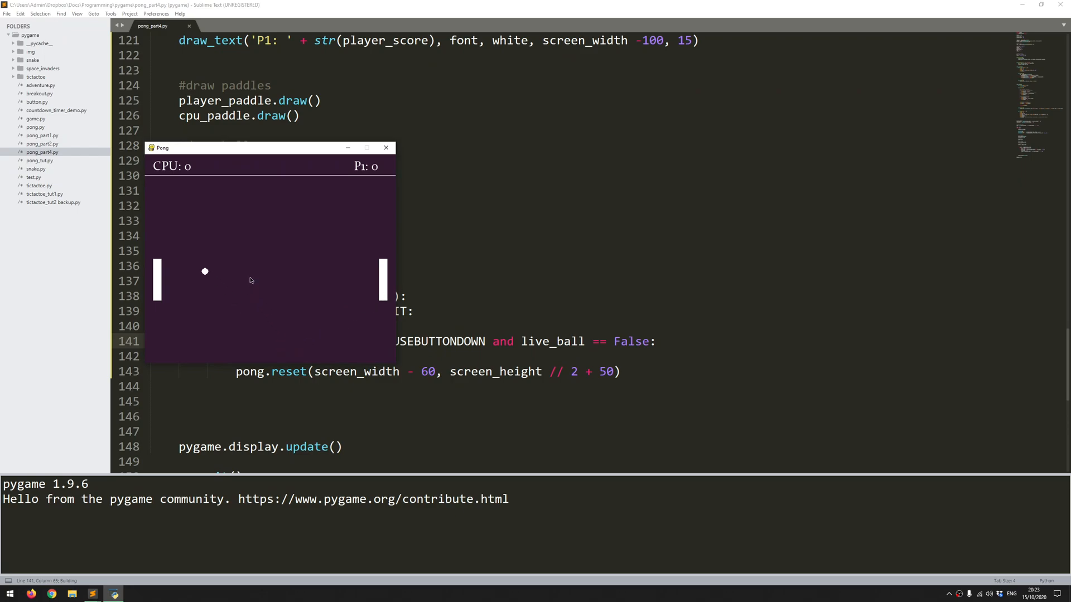
pyautogui.moveTo(279, 263)
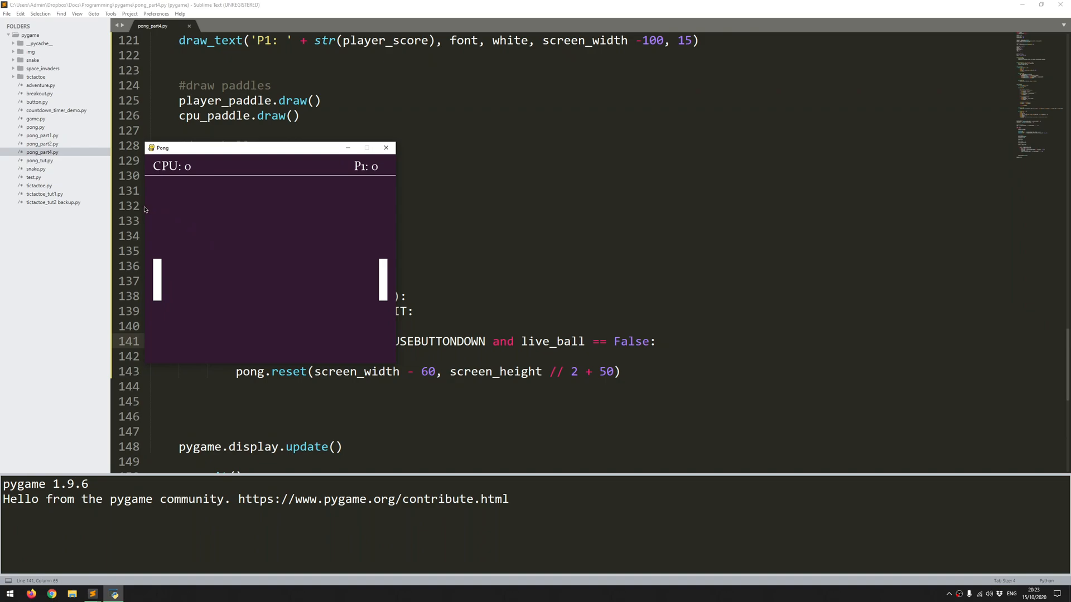
pyautogui.moveTo(325, 253)
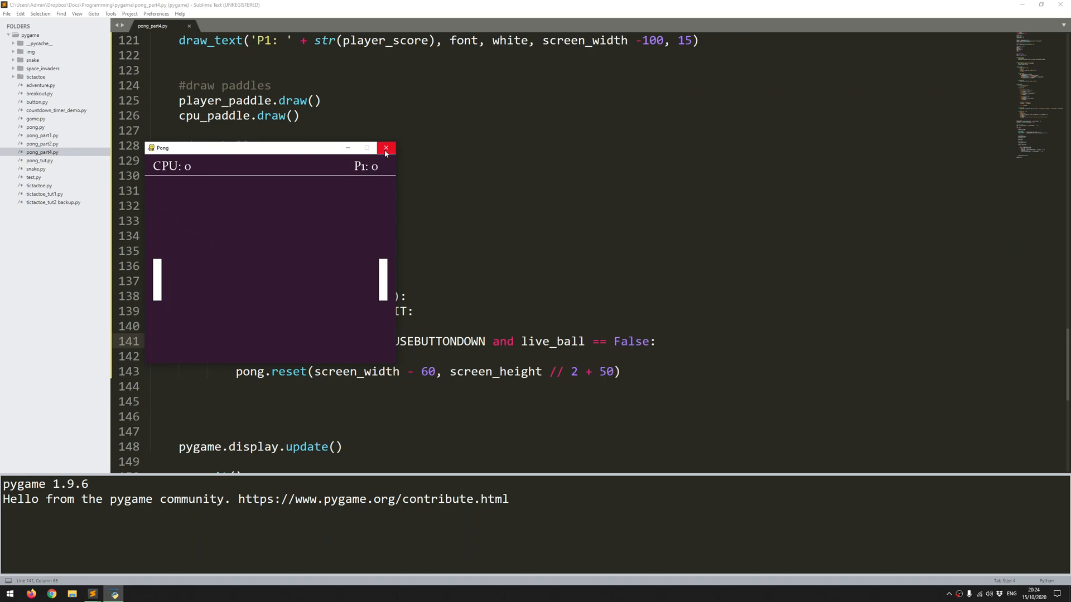
pyautogui.click(386, 148)
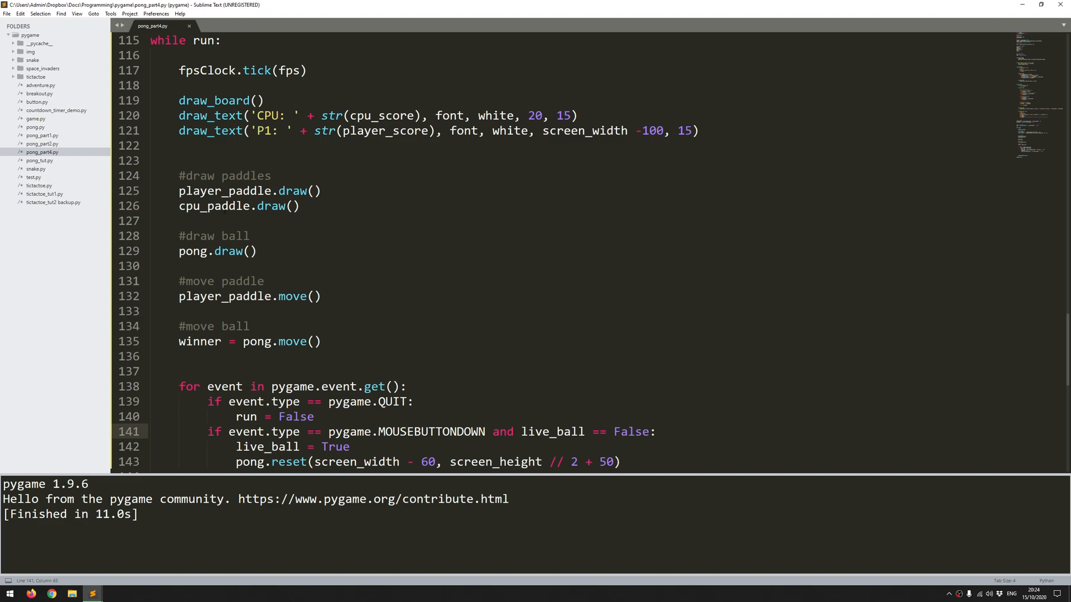
# Add an 'if live_ball == True:' check in the main loop
pyautogui.moveTo(178, 176); pyautogui.dragTo(304, 205)
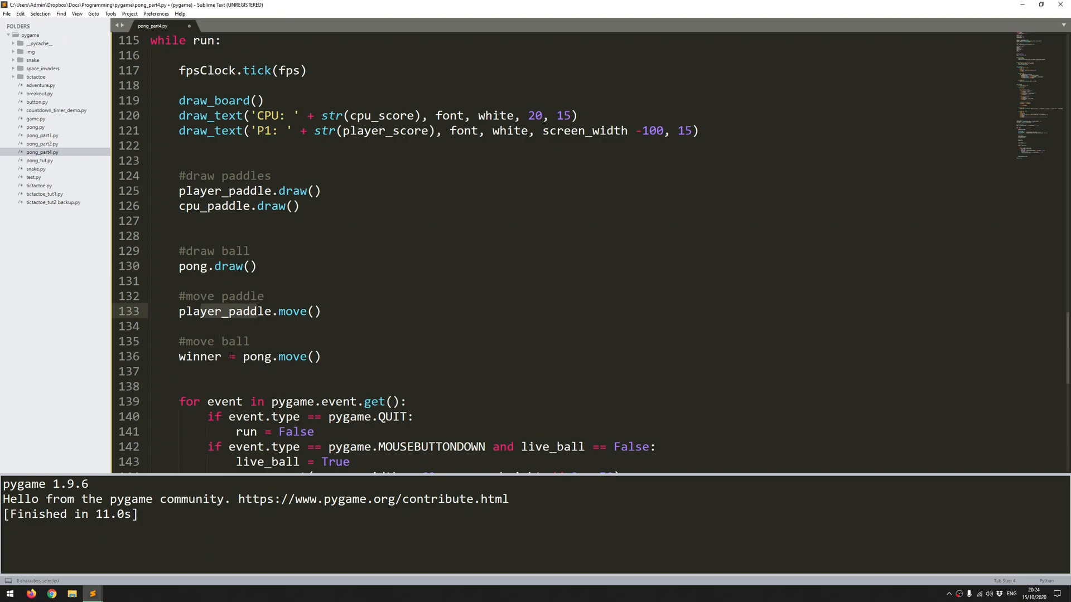
pyautogui.click(199, 237)
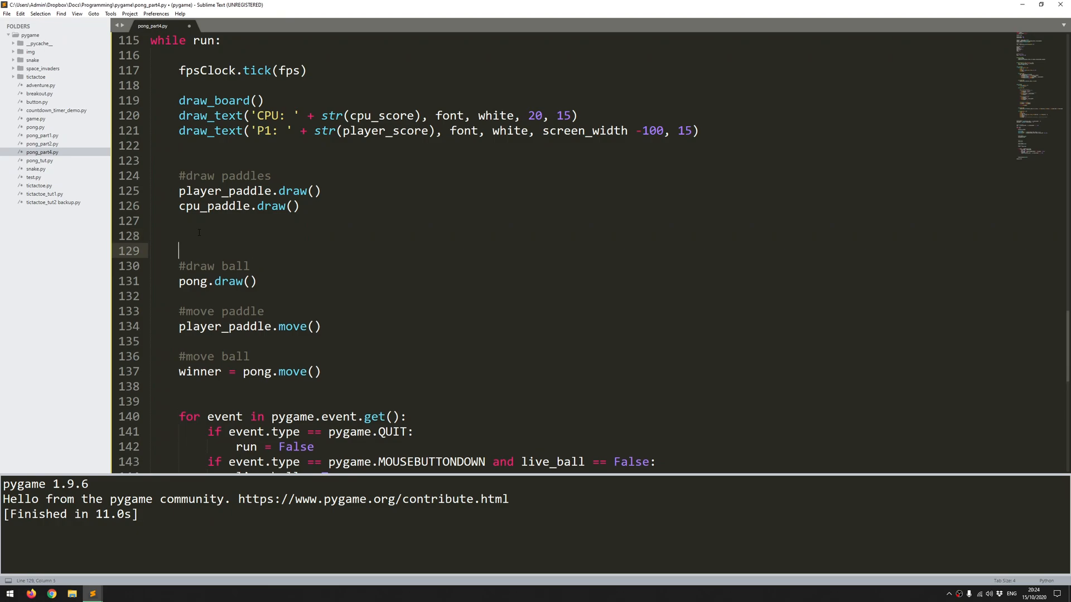
pyautogui.write('#')
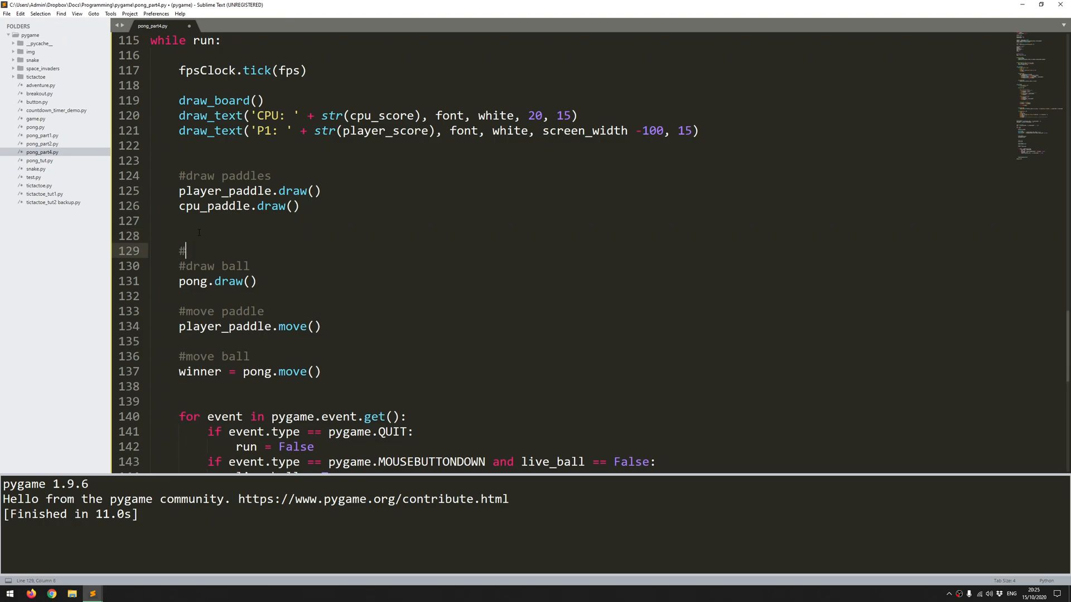
pyautogui.press('BackSpace')
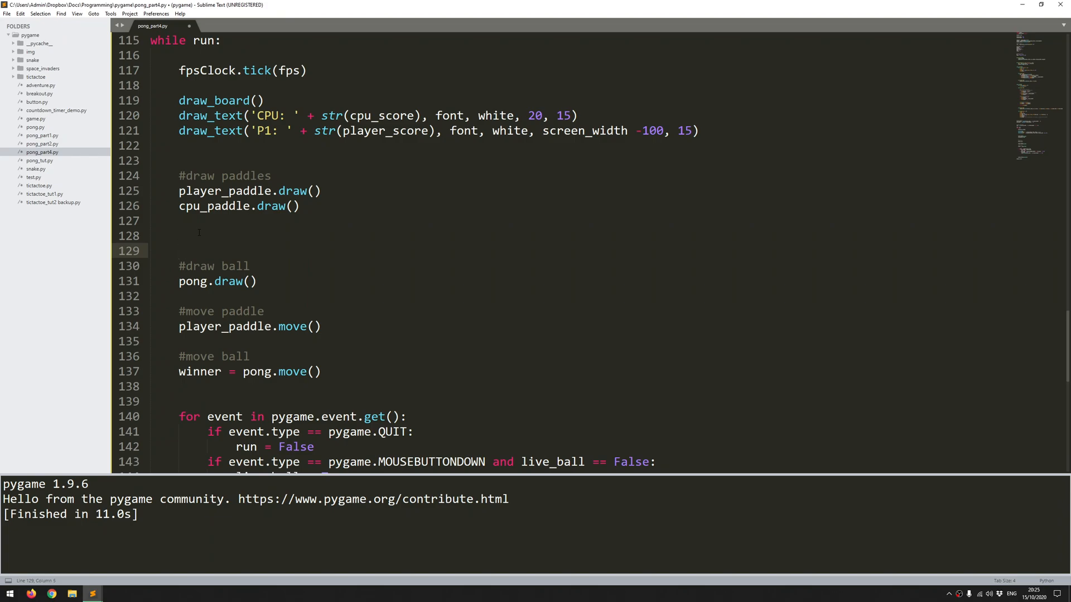
pyautogui.write('if')
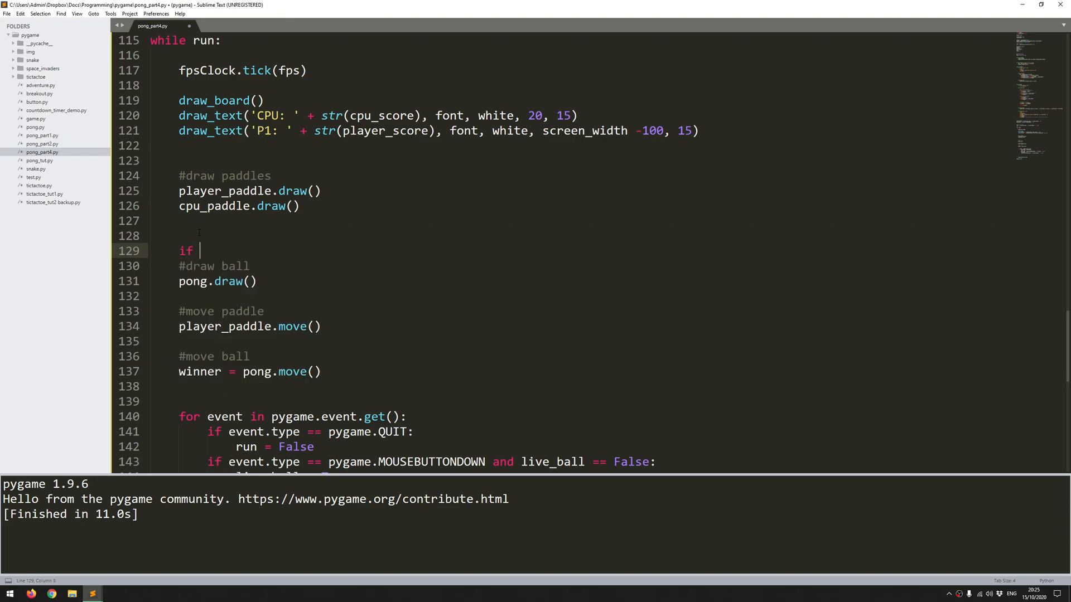
pyautogui.write('live_ball == True')
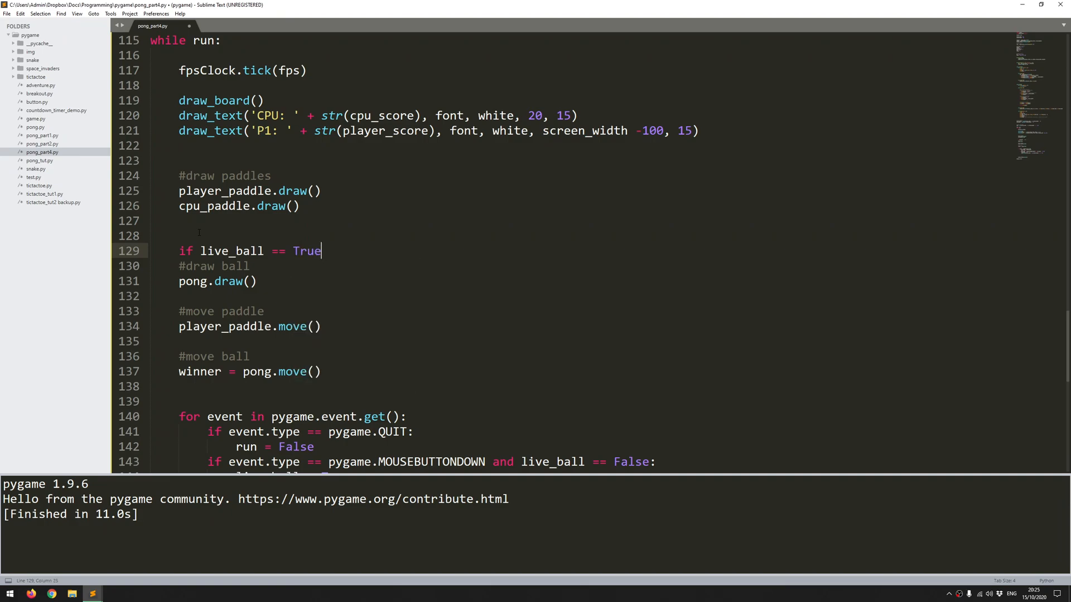
pyautogui.write(':')
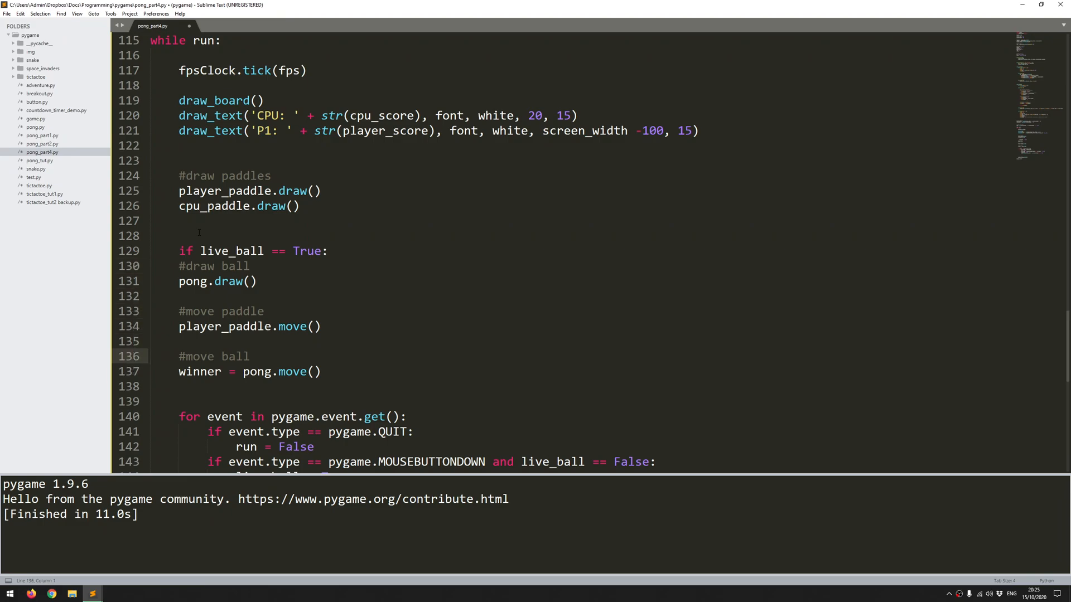
# Move the '#move ball' and winner = pong.move() lines under the live_ball check
pyautogui.press('ctrl+x')
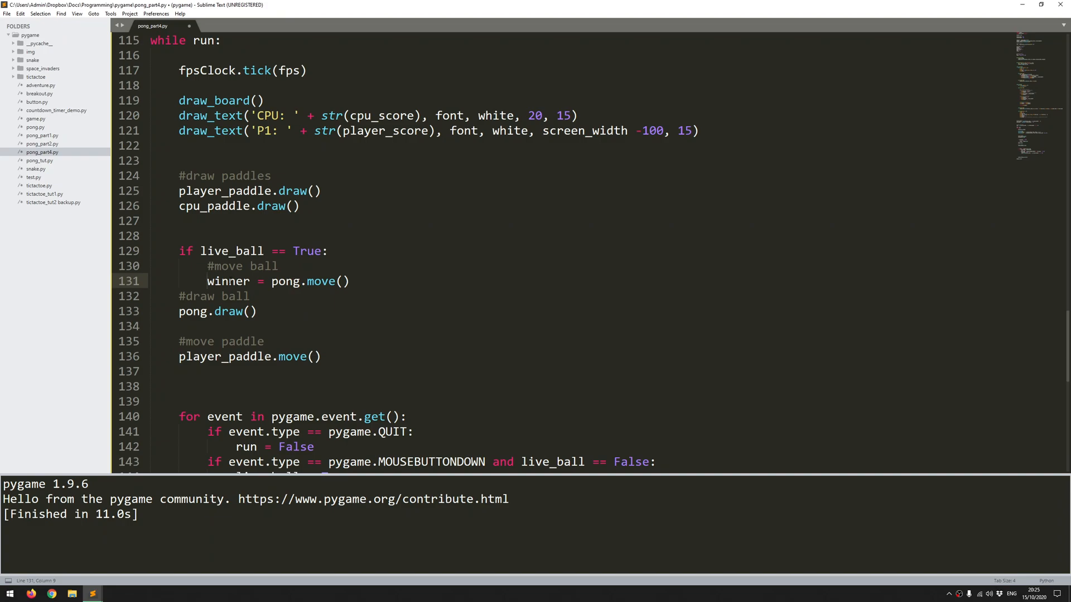
pyautogui.doubleClick(228, 281)
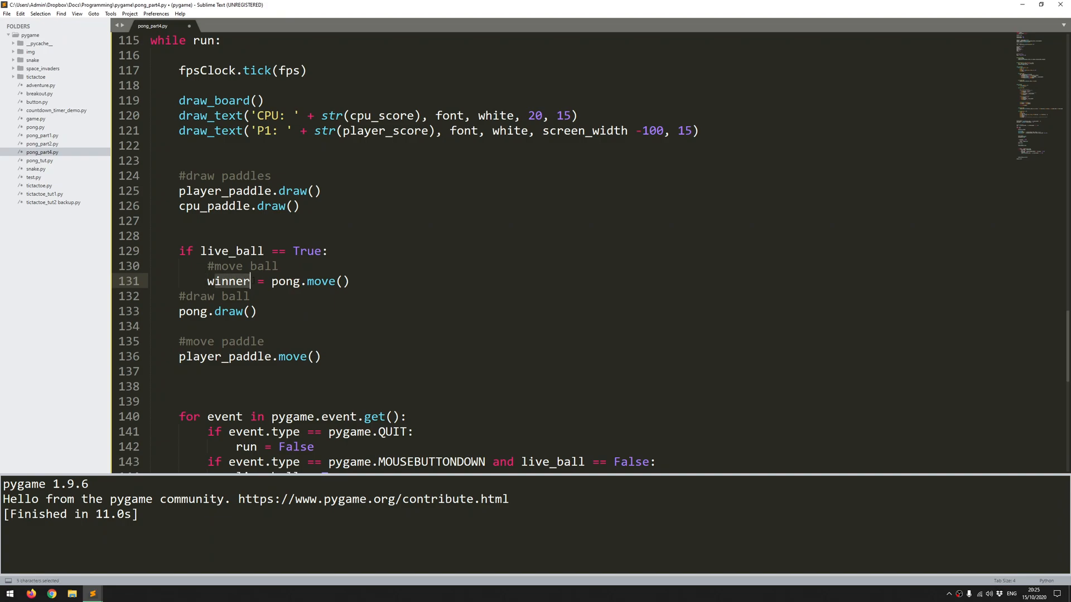
pyautogui.click(232, 281)
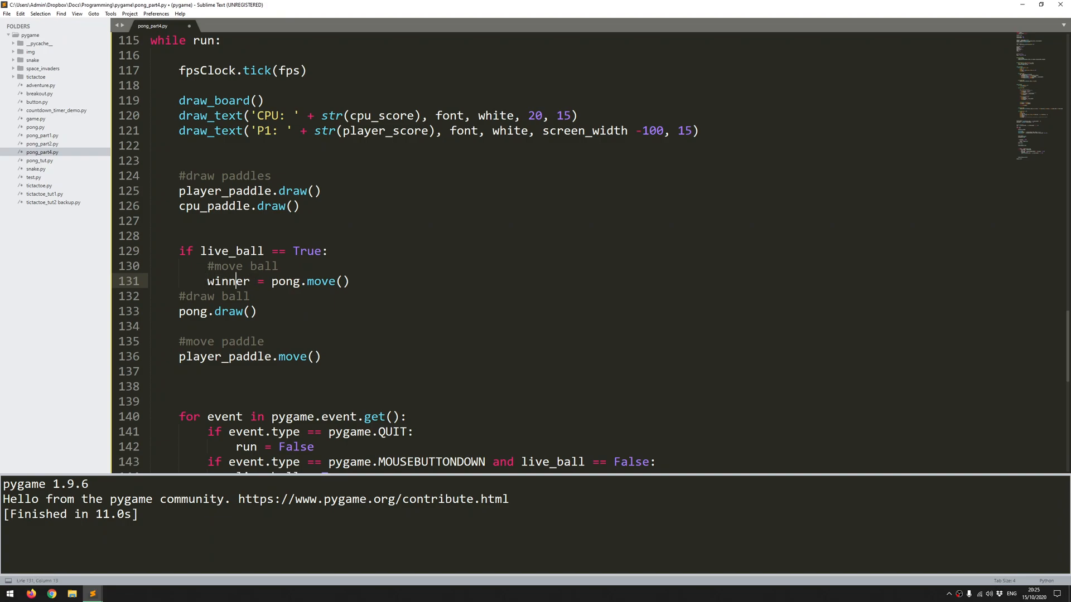
pyautogui.doubleClick(227, 281)
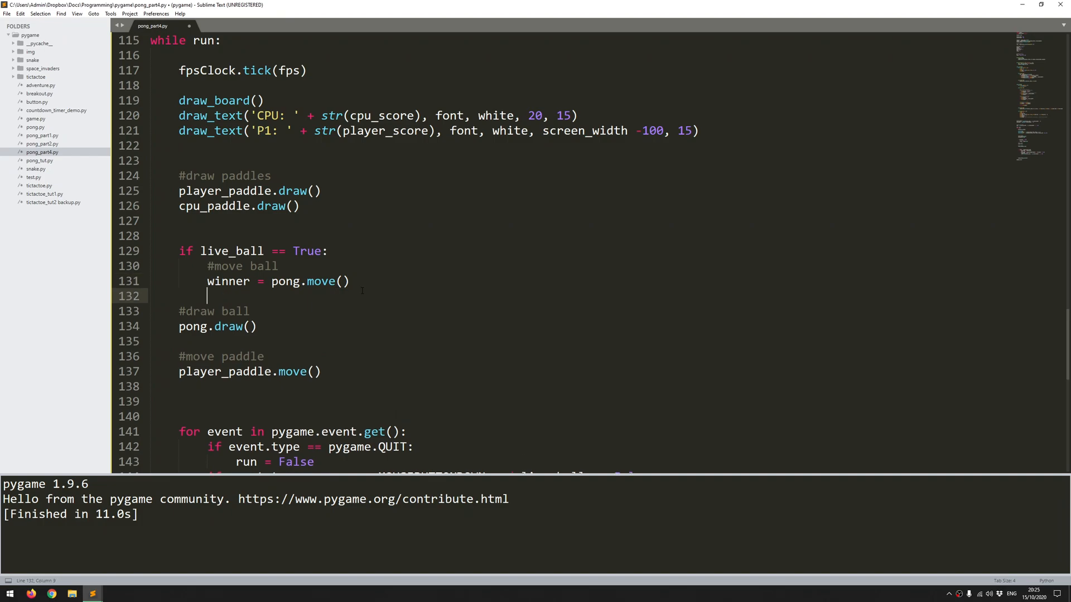
# Add 'if winner == 0:' and indent the paddle move and ball draw lines beneath it
pyautogui.write('if')
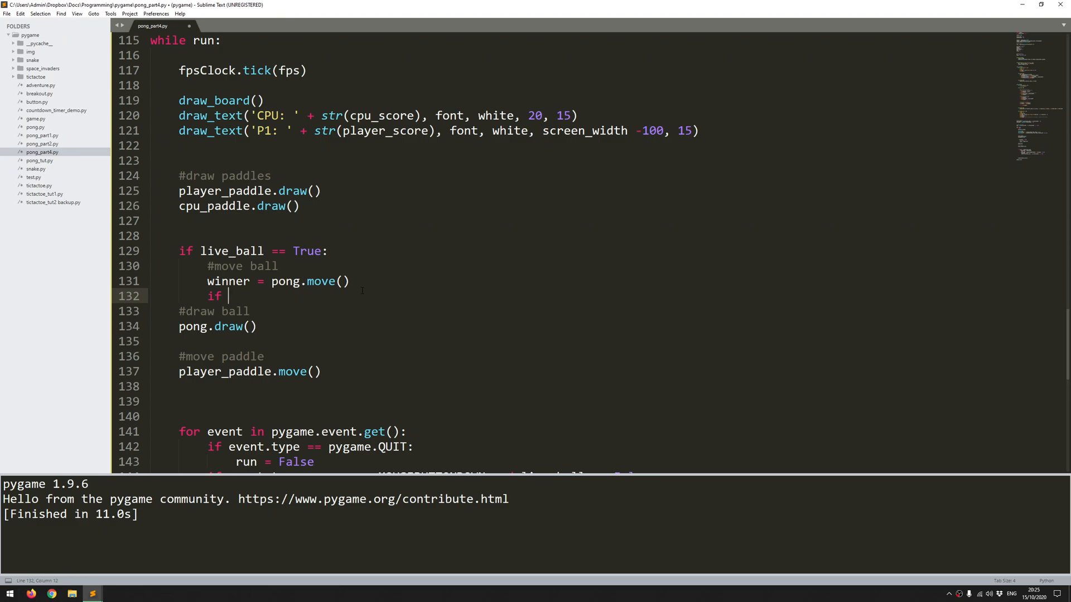
pyautogui.write('winner =')
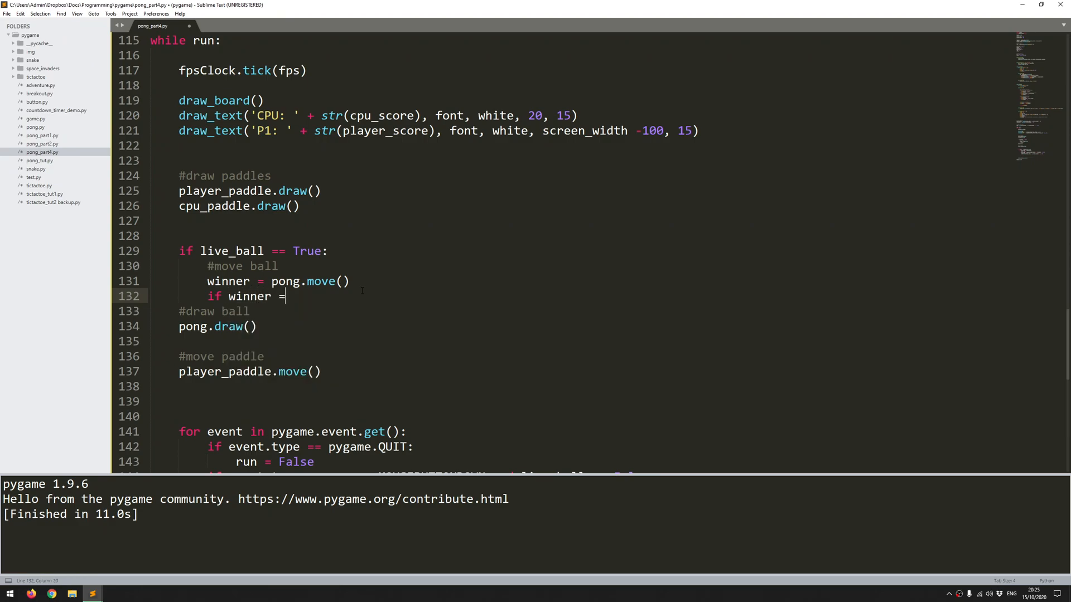
pyautogui.write('= 0:')
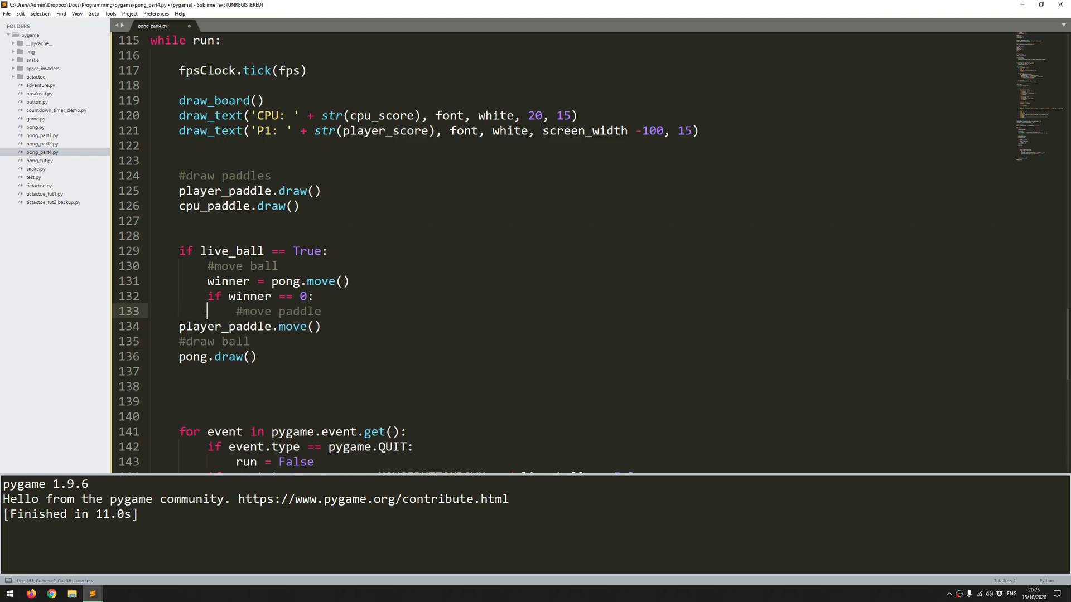
pyautogui.click(180, 325)
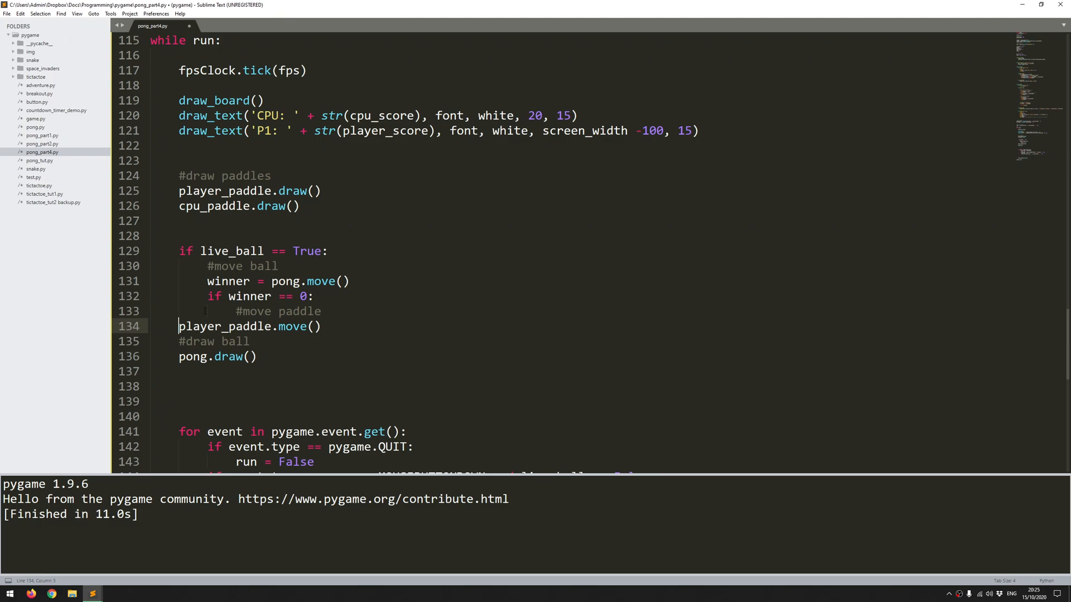
pyautogui.press('Tab')
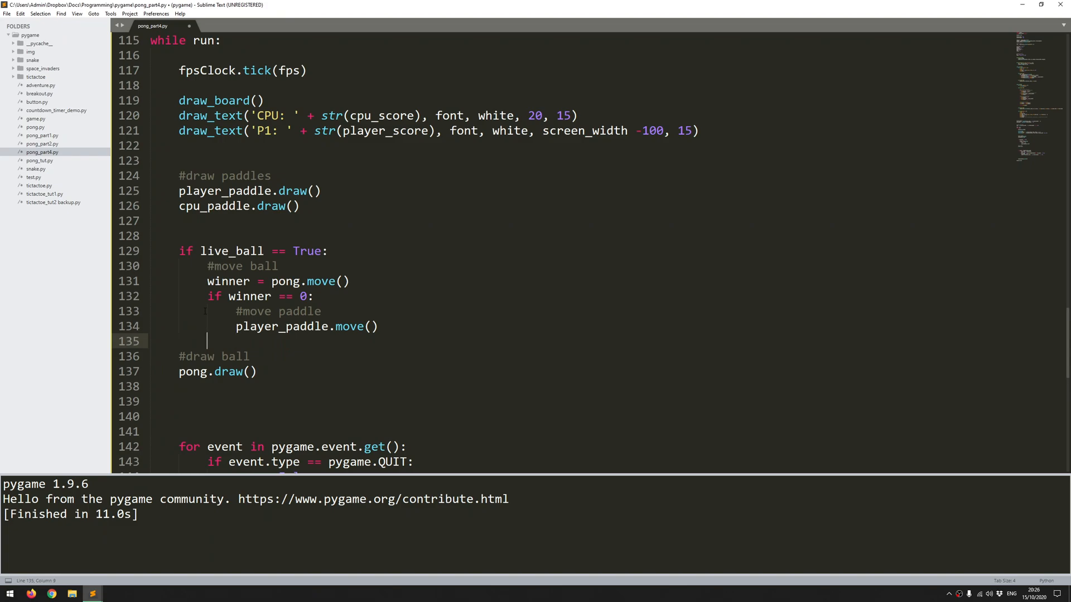
pyautogui.click(184, 357)
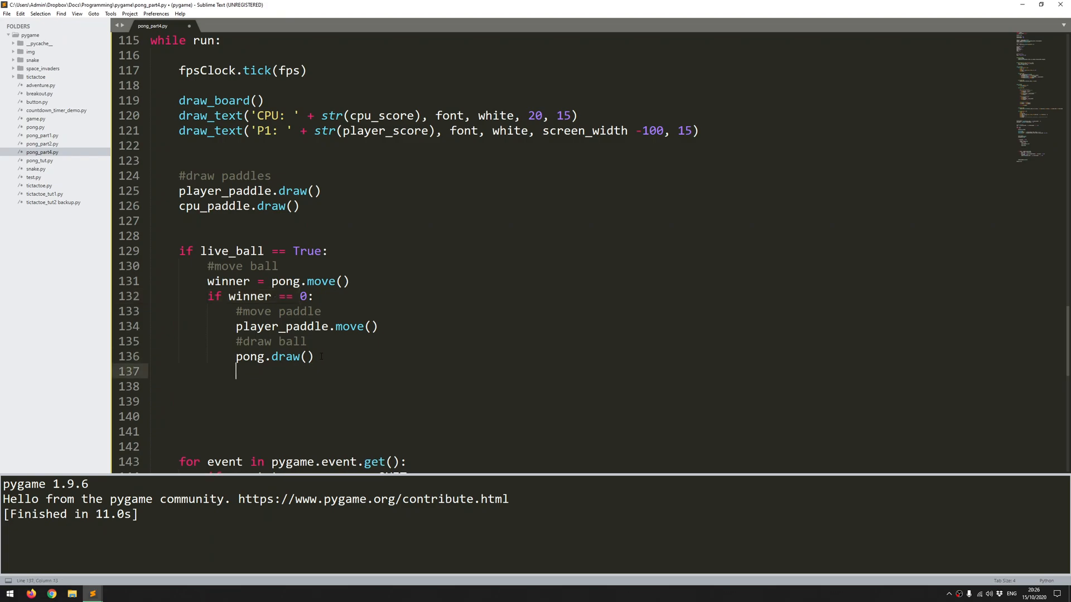
# Add an else branch setting live_ball = False and incrementing player_score or cpu_score by 1
pyautogui.write('else:')
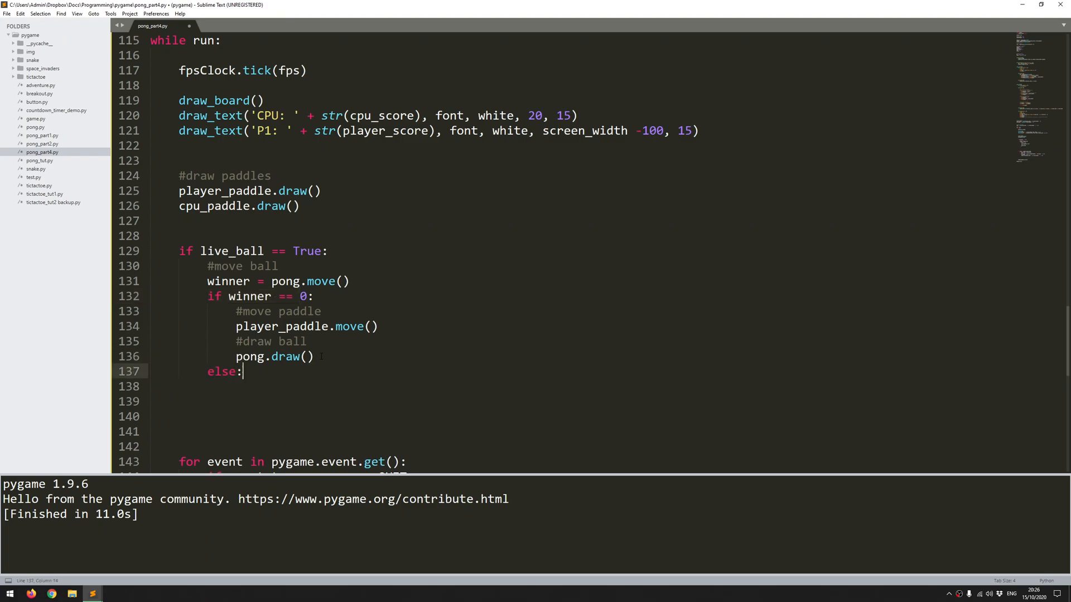
pyautogui.press('Enter')
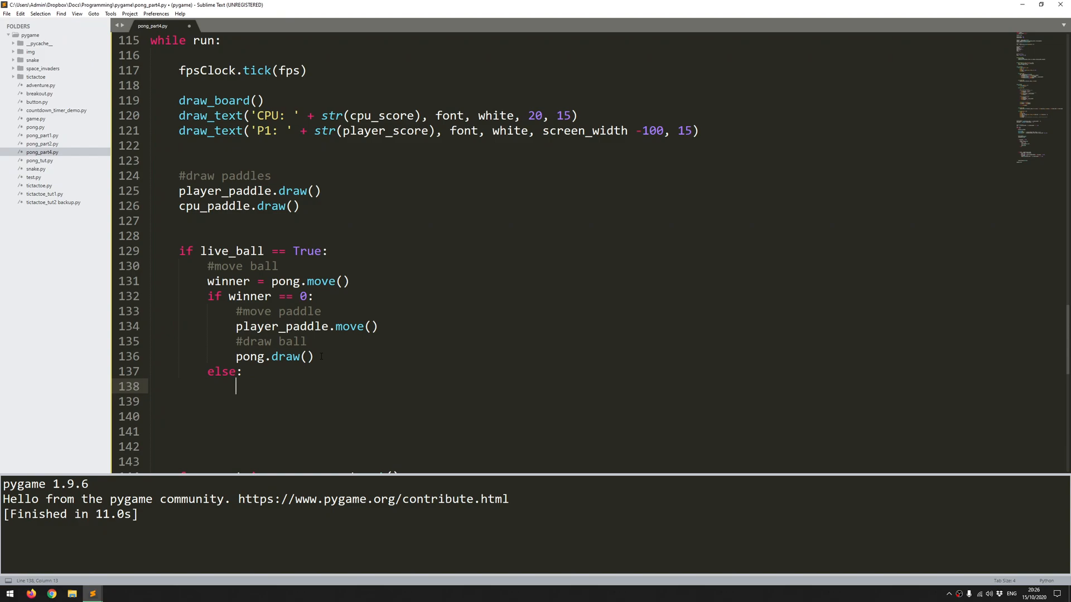
pyautogui.write('live_ball')
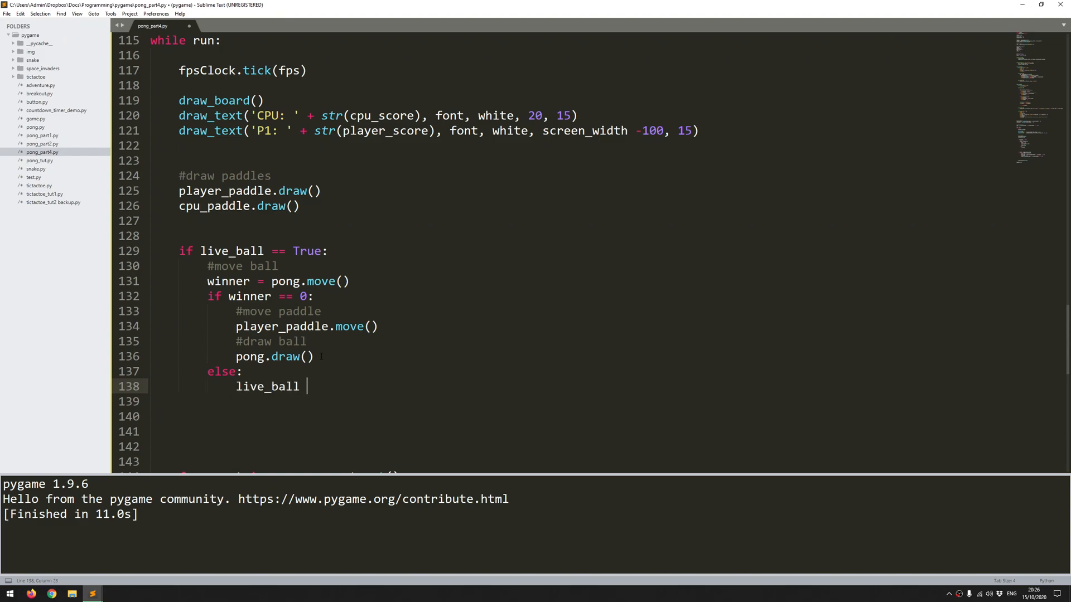
pyautogui.write('= False')
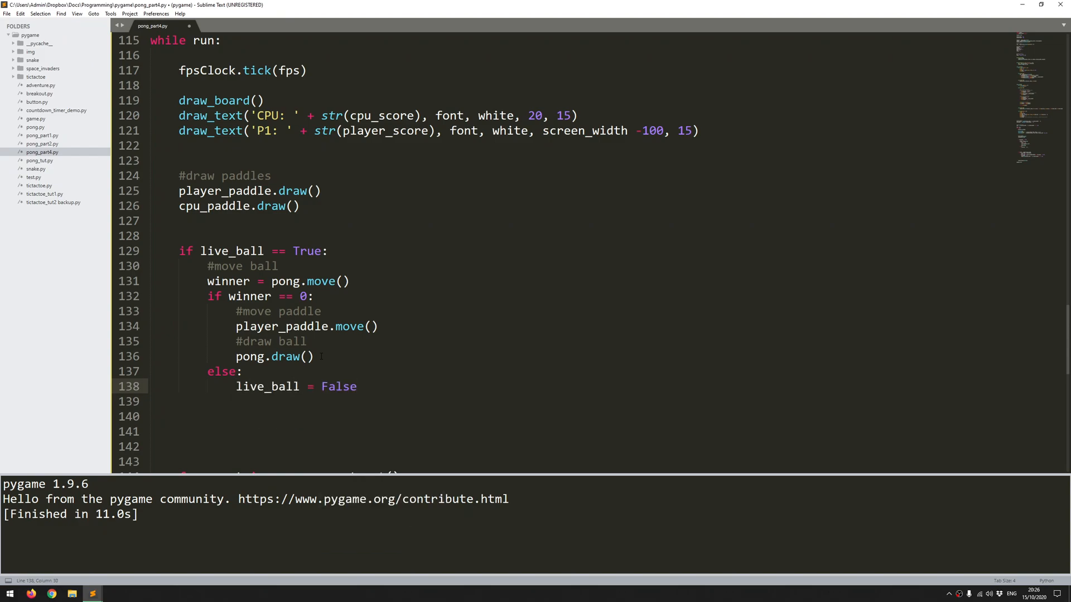
pyautogui.write('if winner == 1:')
pyautogui.click(606, 416)
pyautogui.write('player_score +')
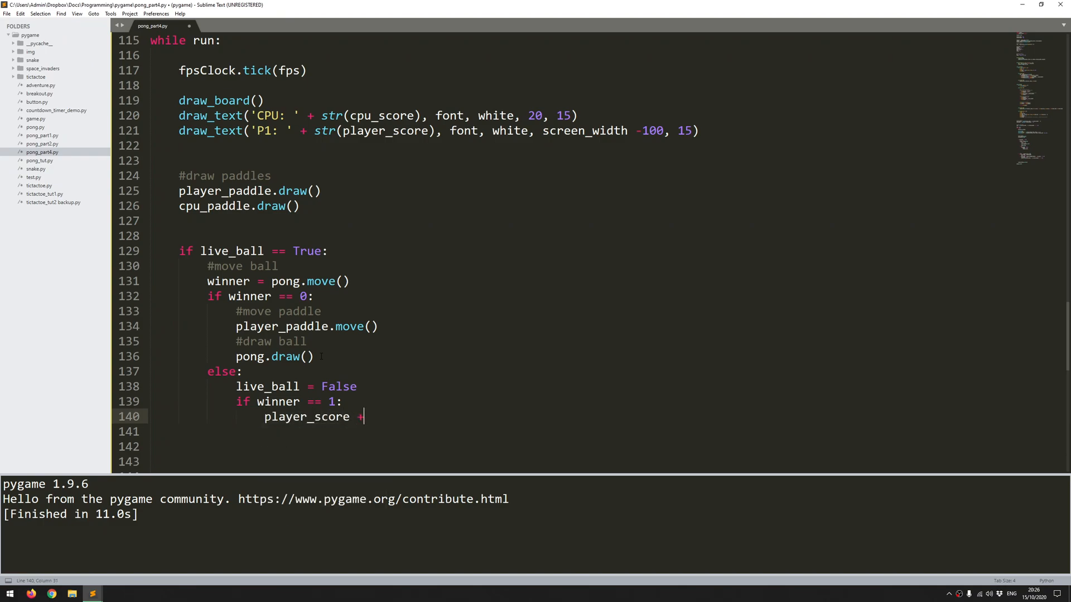
pyautogui.write('= 1')
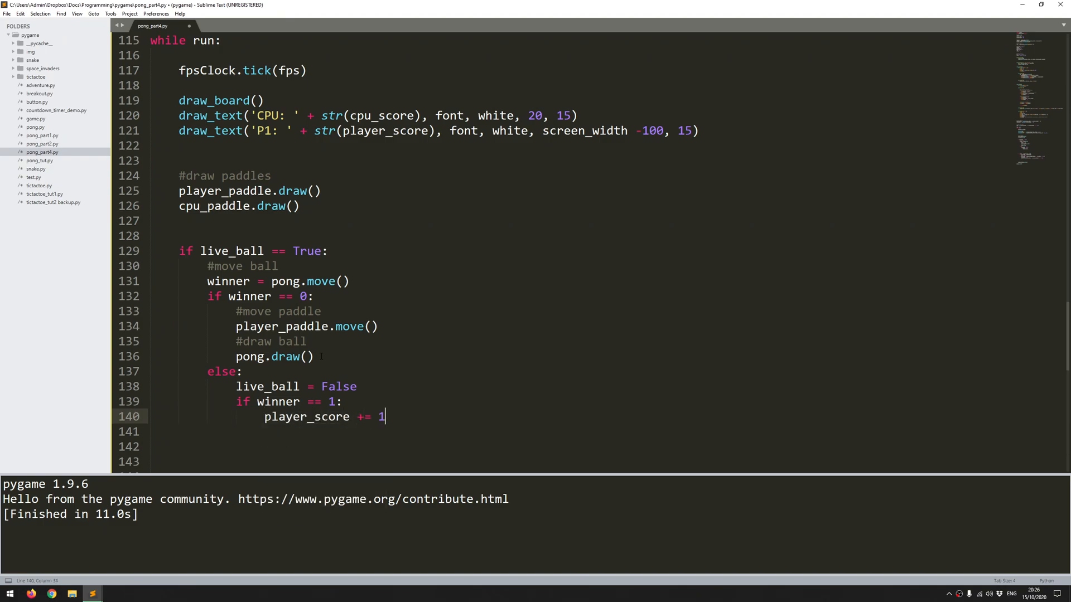
pyautogui.write('elif')
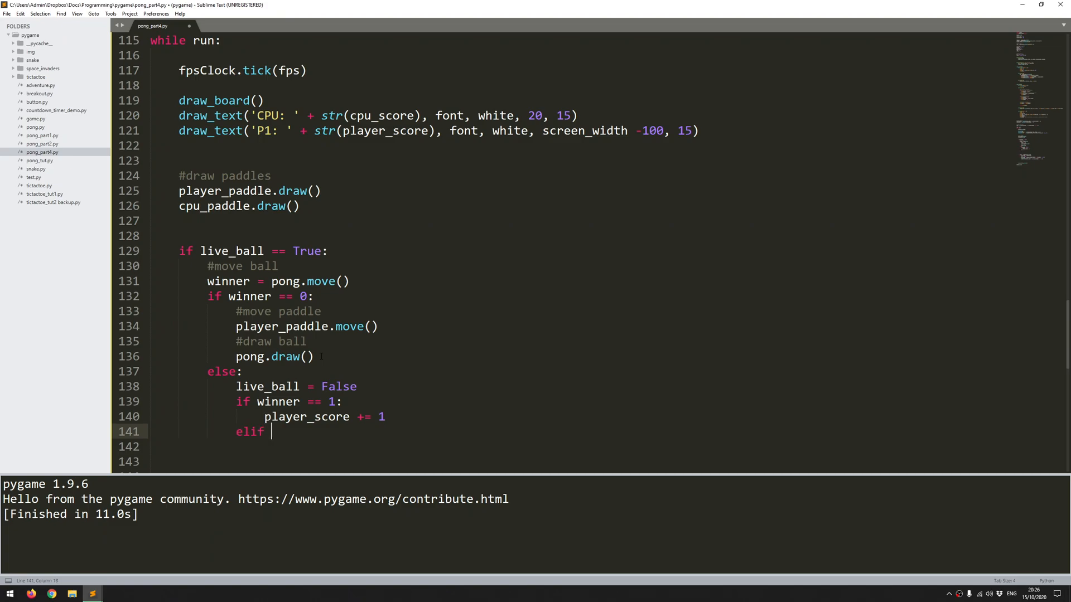
pyautogui.write('winner == -1:')
pyautogui.click(589, 446)
pyautogui.write('cpu_score')
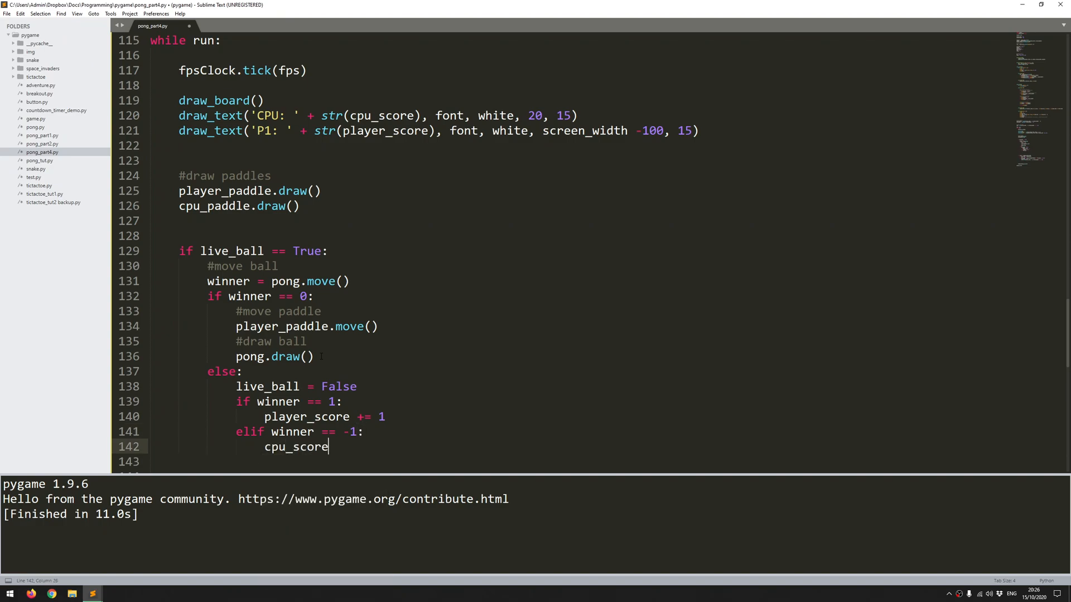
pyautogui.write('+= 1')
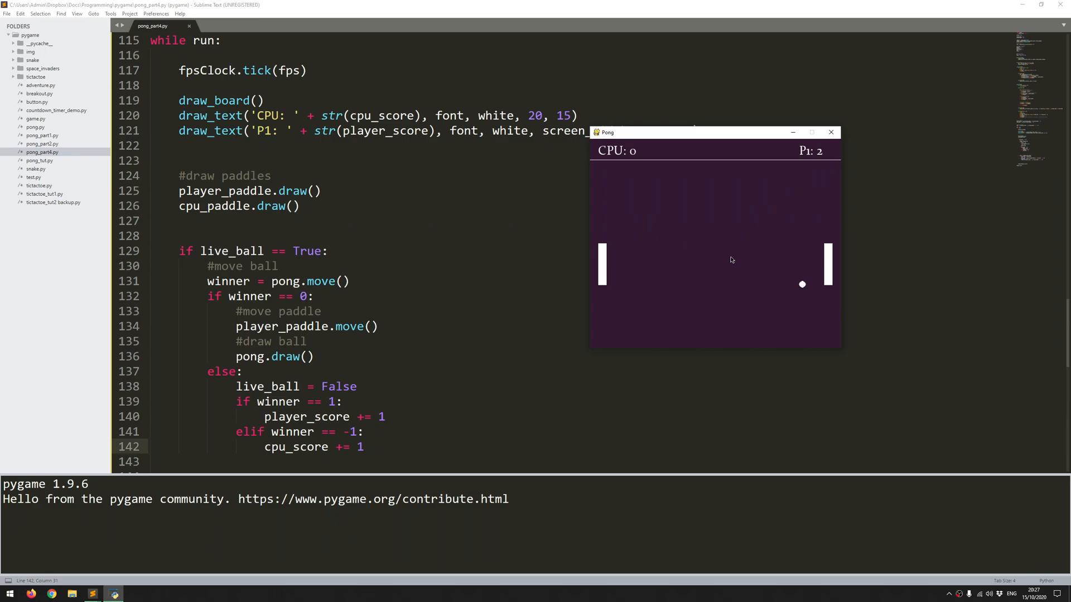
pyautogui.moveTo(688, 232)
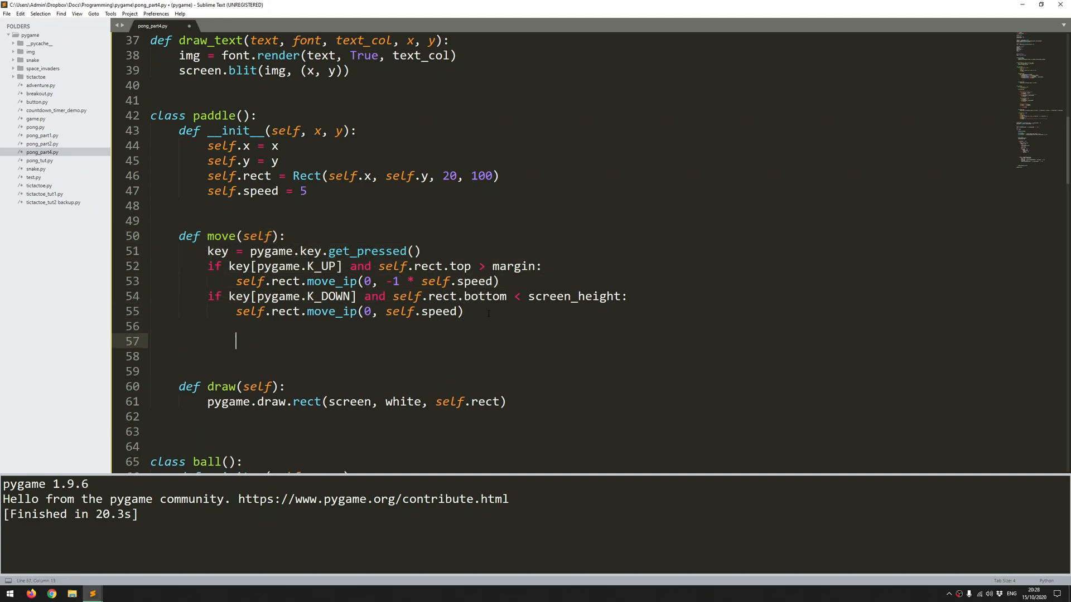
# Add def ai(self): to the paddle class with '#ai to move the paddle automatically' and '#move' comments
pyautogui.write('def')
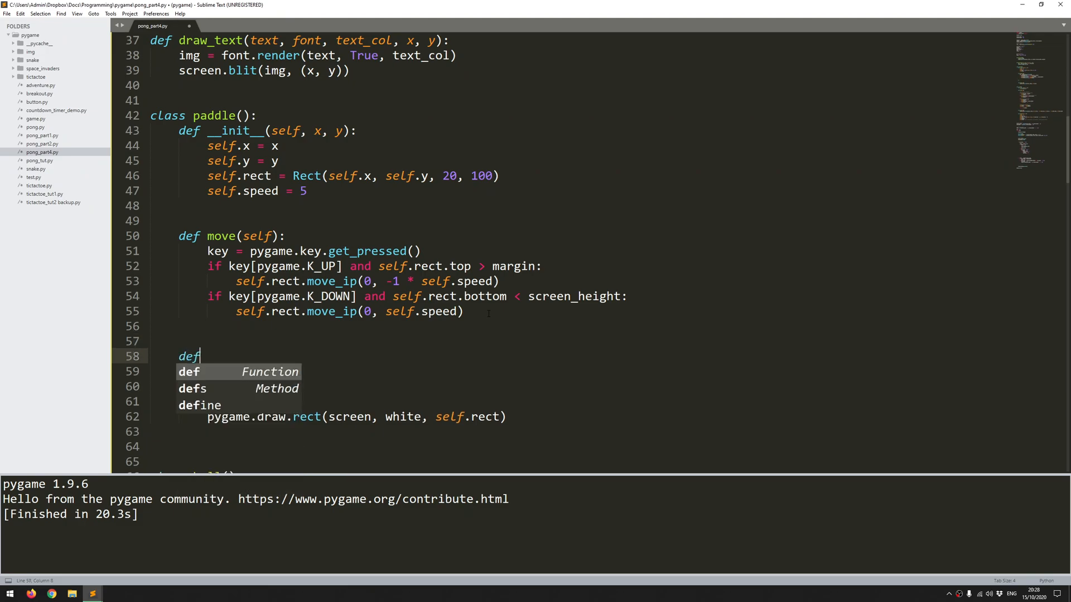
pyautogui.write('ai(self)')
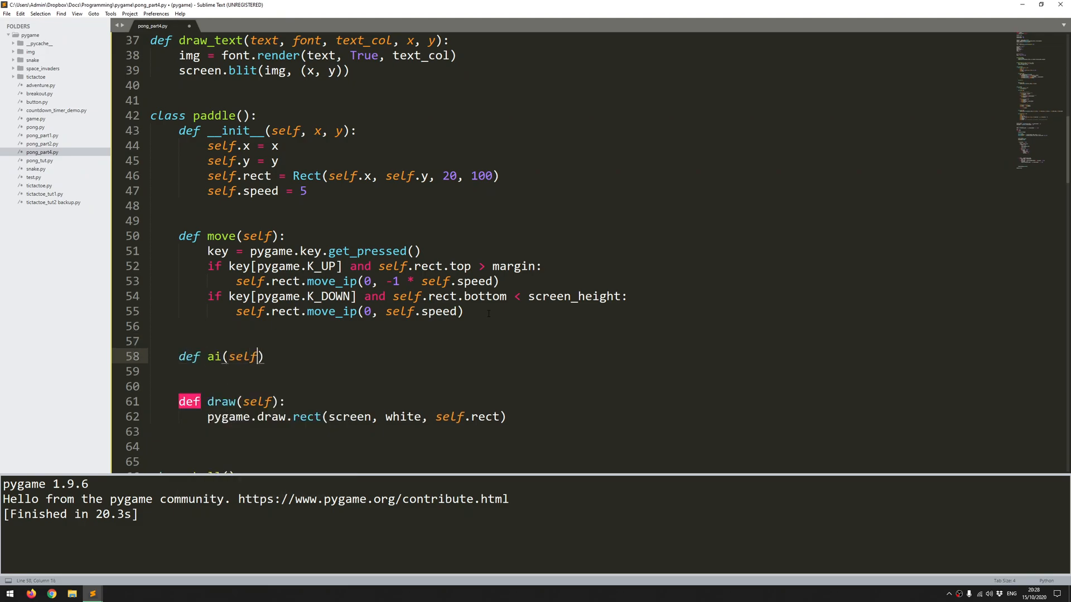
pyautogui.write(':')
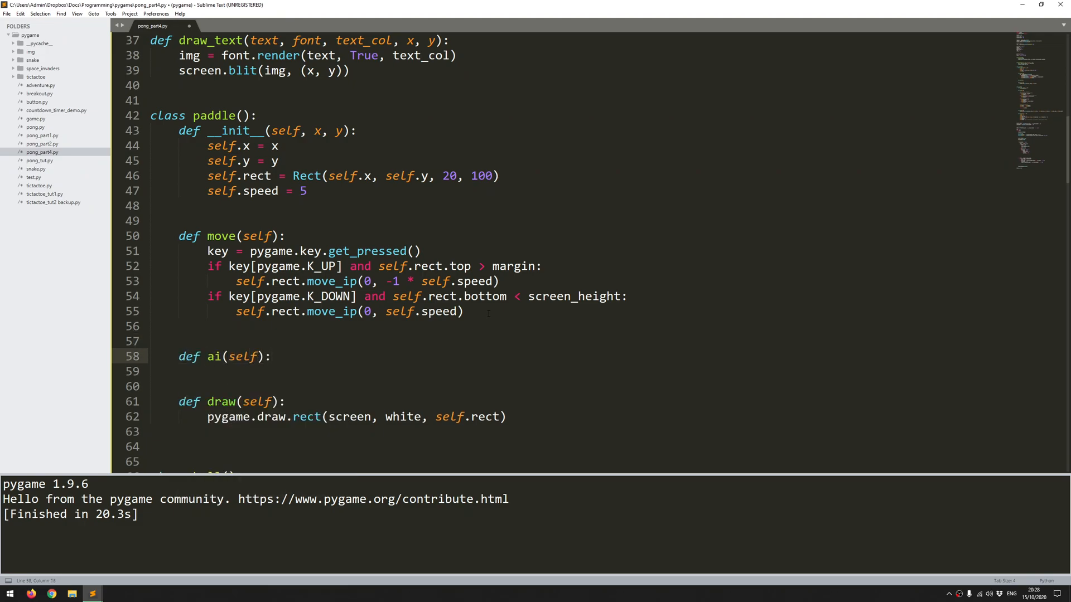
pyautogui.write('#ai')
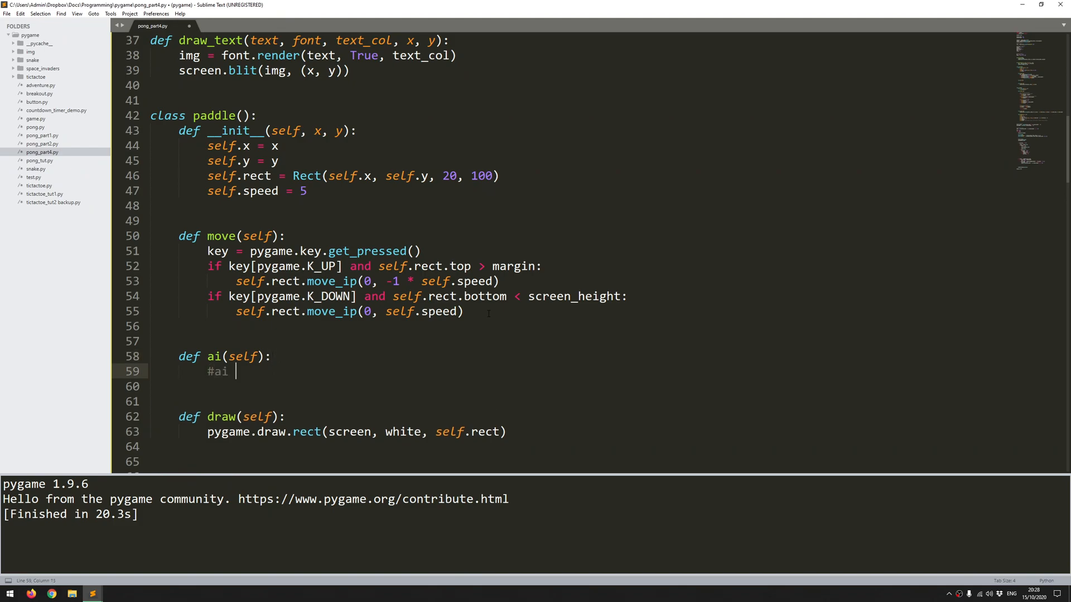
pyautogui.write('to move the')
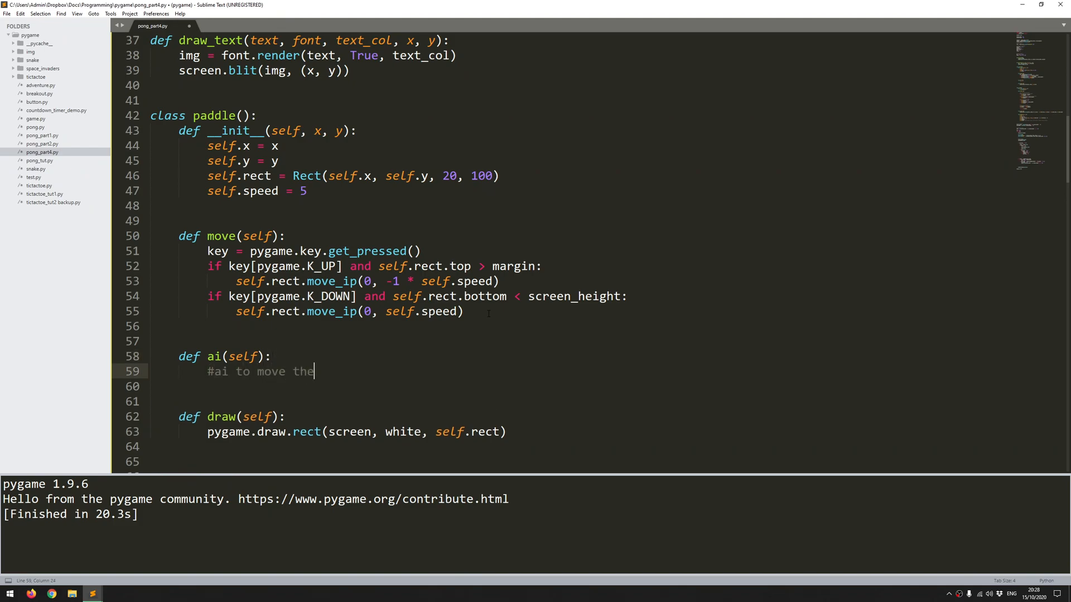
pyautogui.write('paddle automatically')
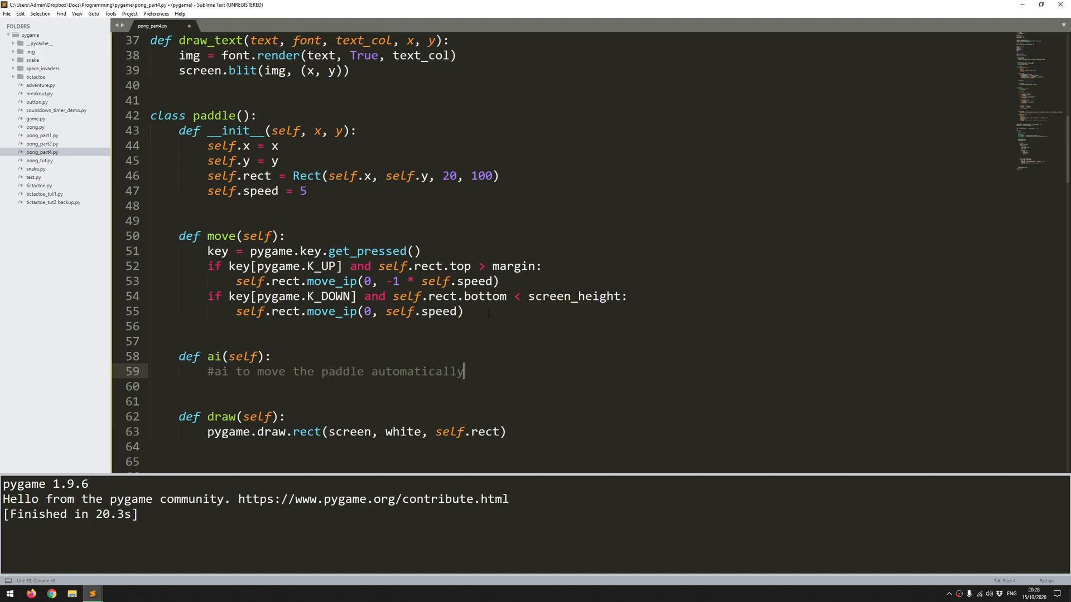
pyautogui.press('Enter')
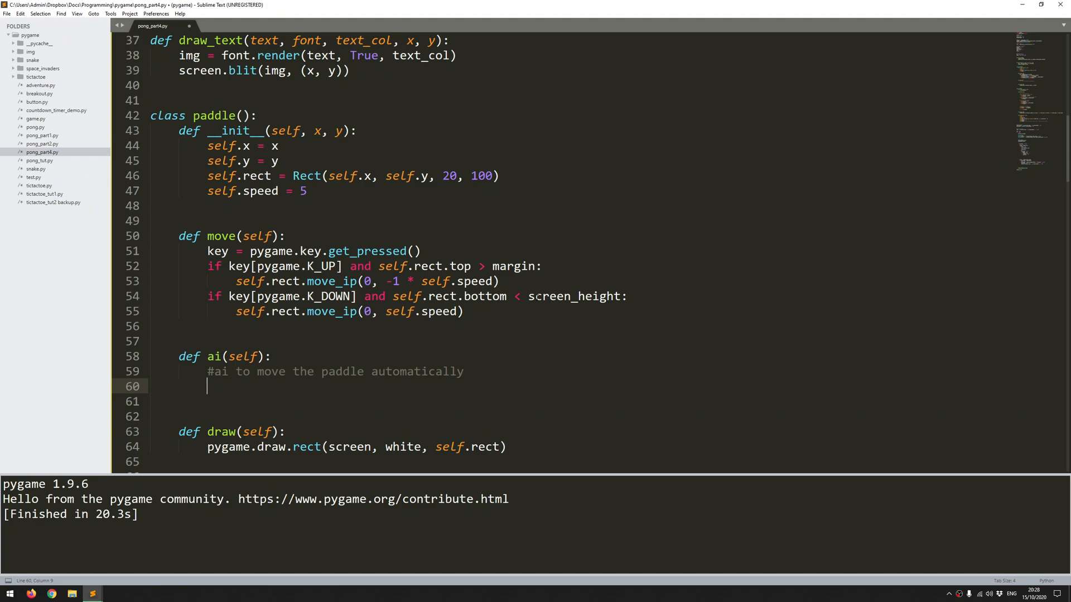
pyautogui.moveTo(608, 268)
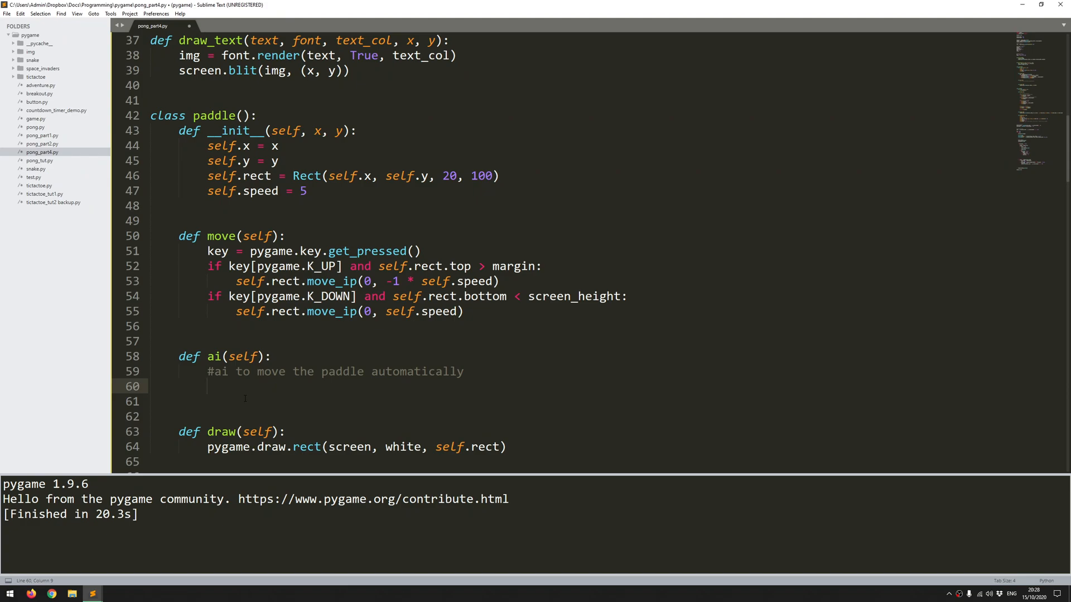
pyautogui.write('#move down')
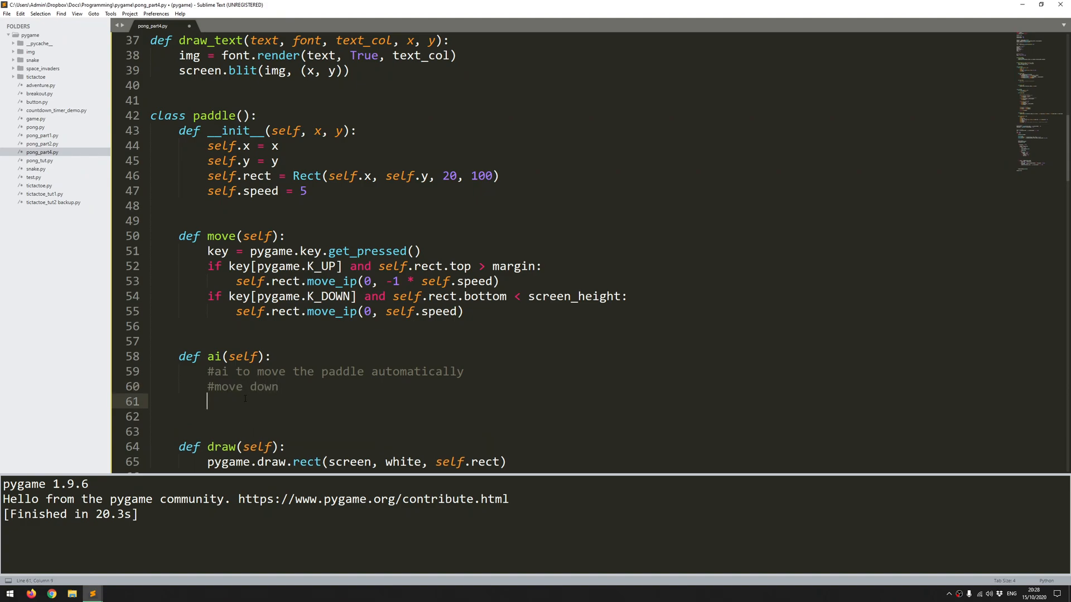
# Write the move-down condition: self.rect.centery < pong.rect.top and self.rect.botto < screen_height
pyautogui.write('if self.')
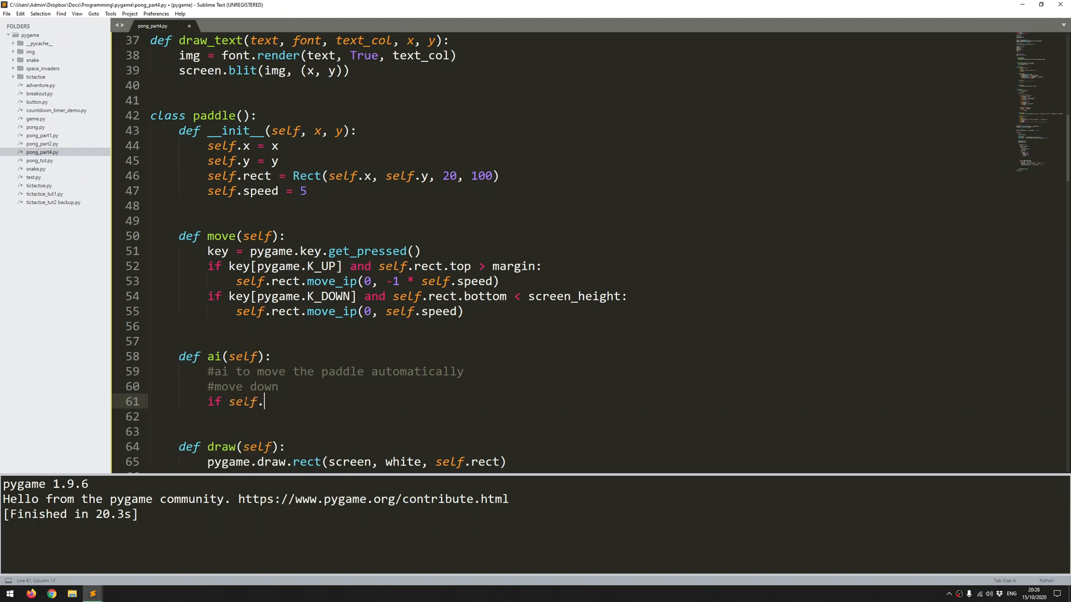
pyautogui.write('rect.c')
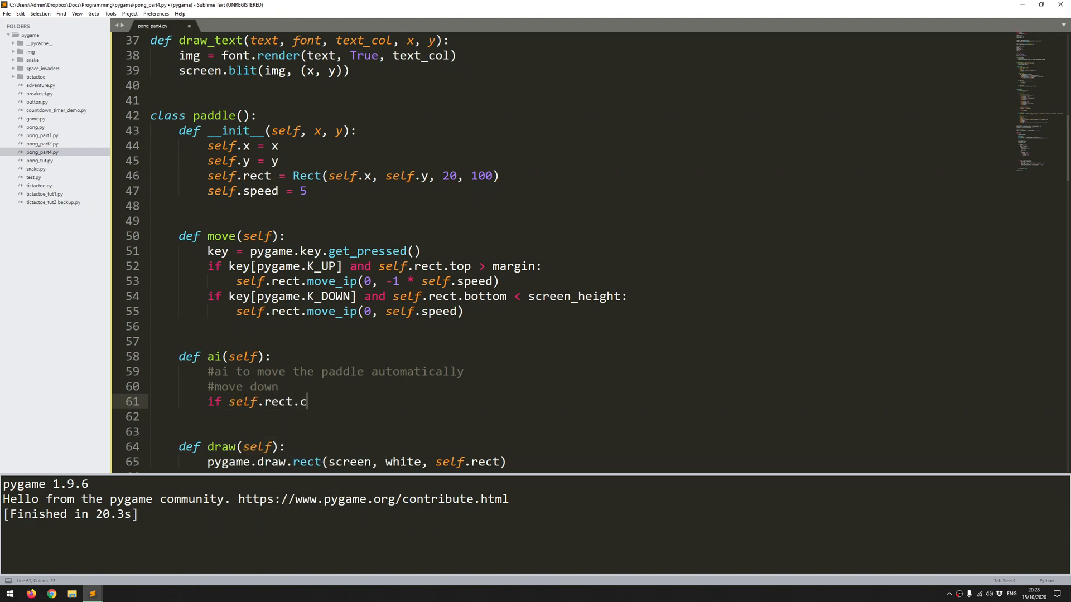
pyautogui.write('entery')
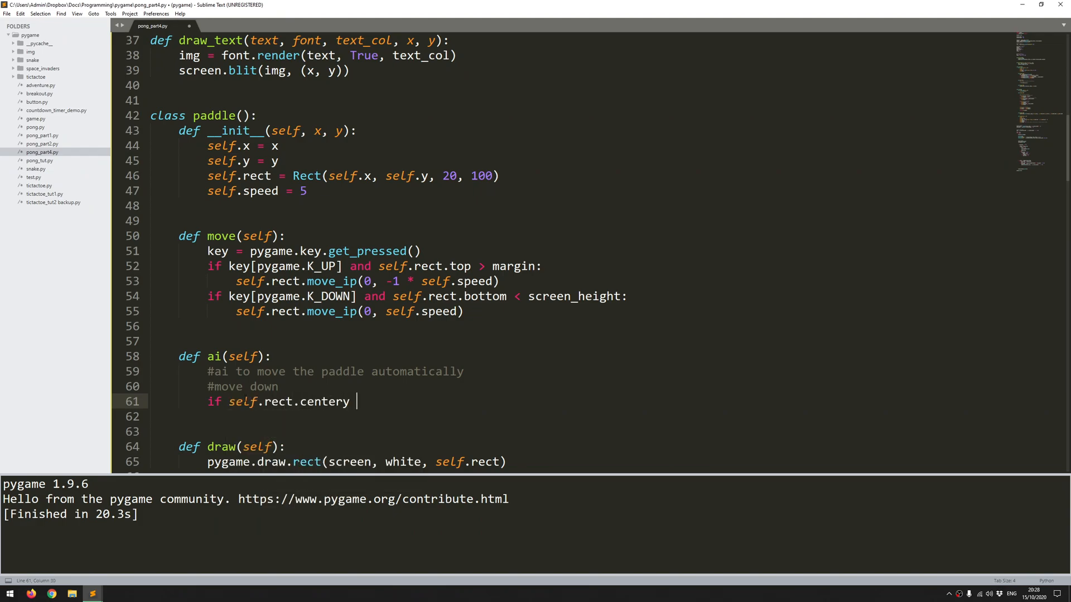
pyautogui.write('<')
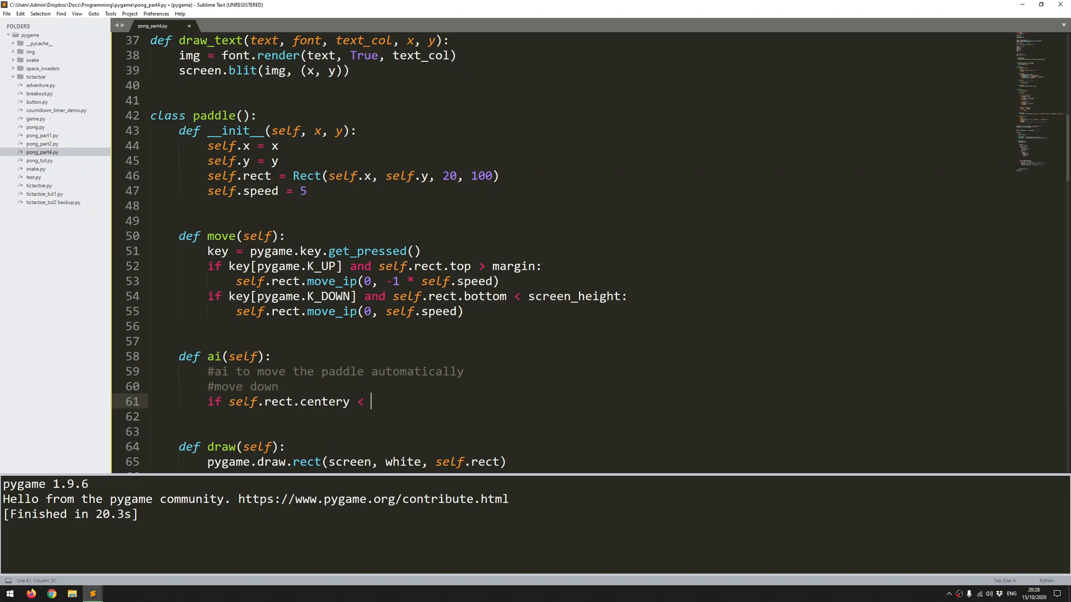
pyautogui.write('pong.rect.')
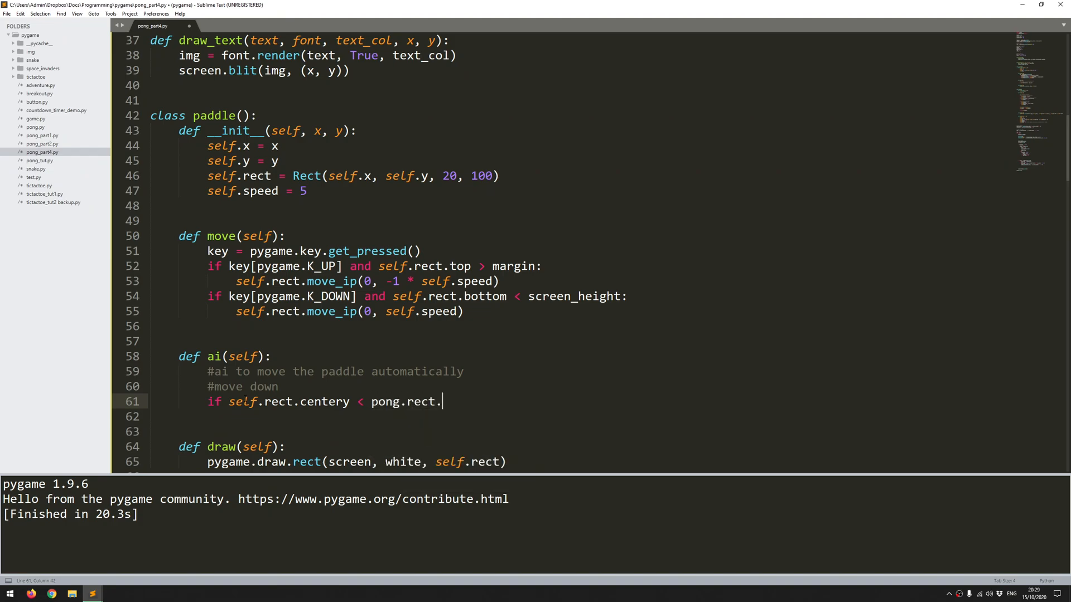
pyautogui.write('top')
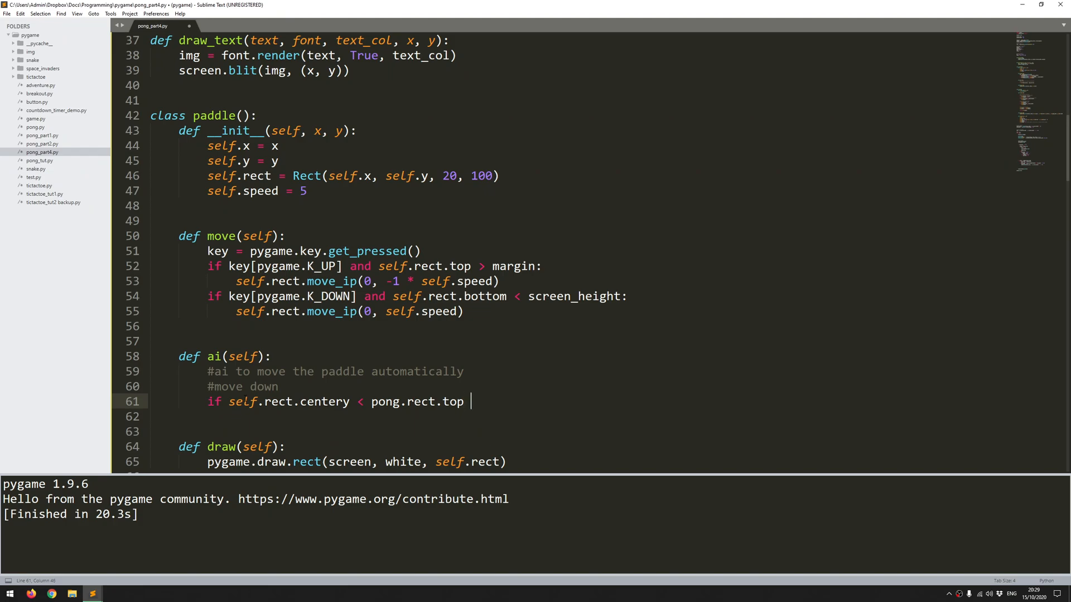
pyautogui.write('and')
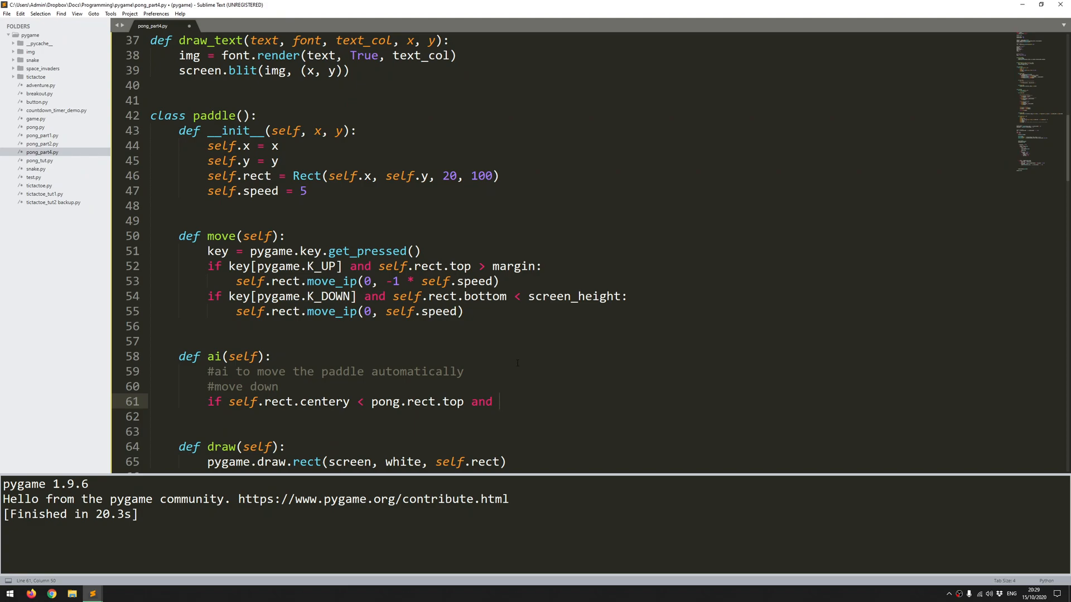
pyautogui.write('self.rect')
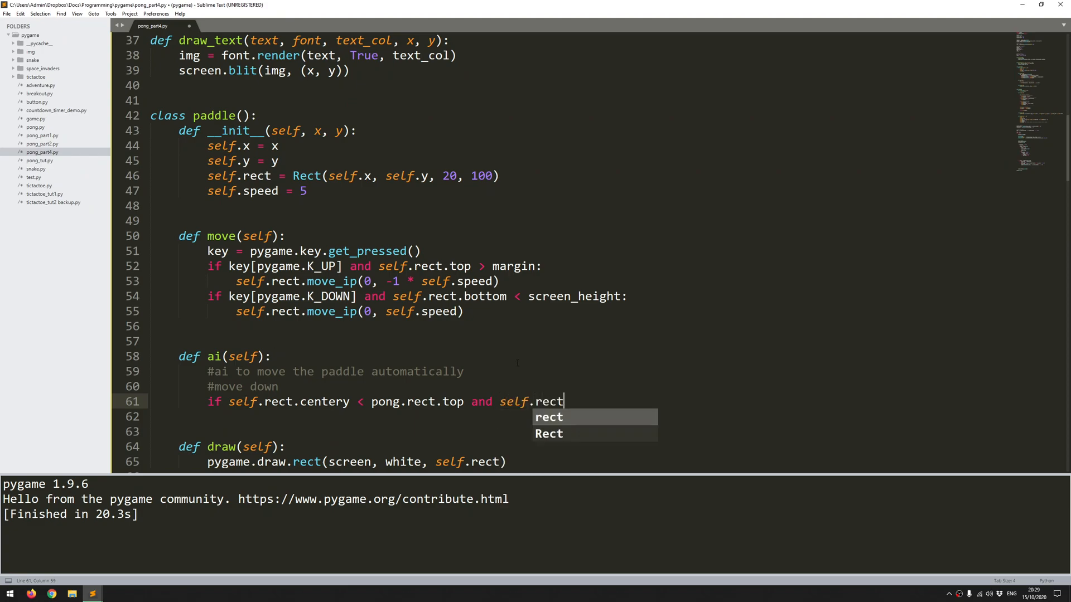
pyautogui.write('.botto <')
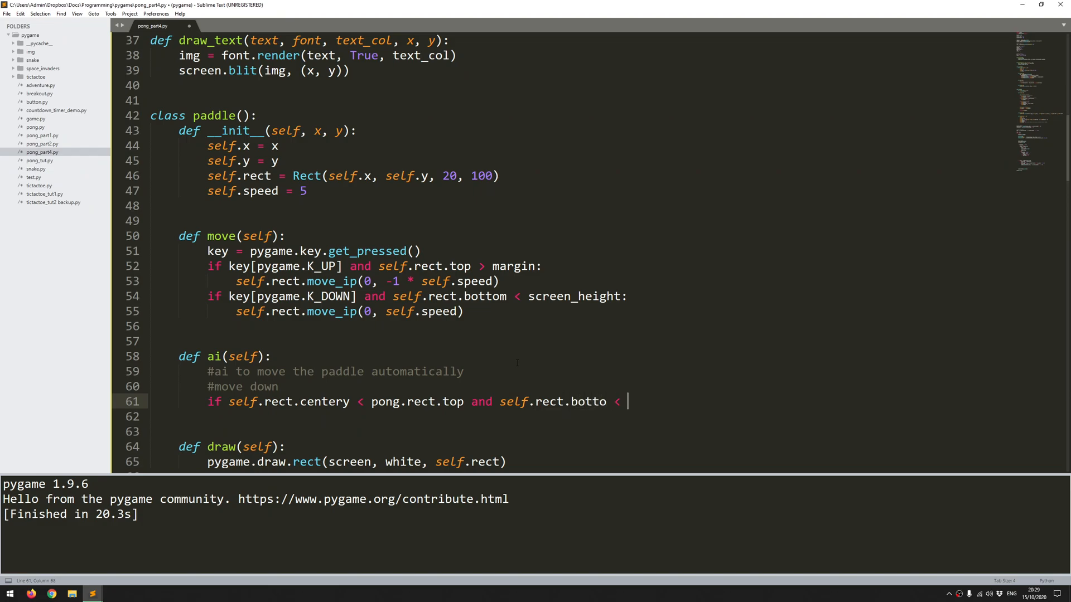
pyautogui.write('scren')
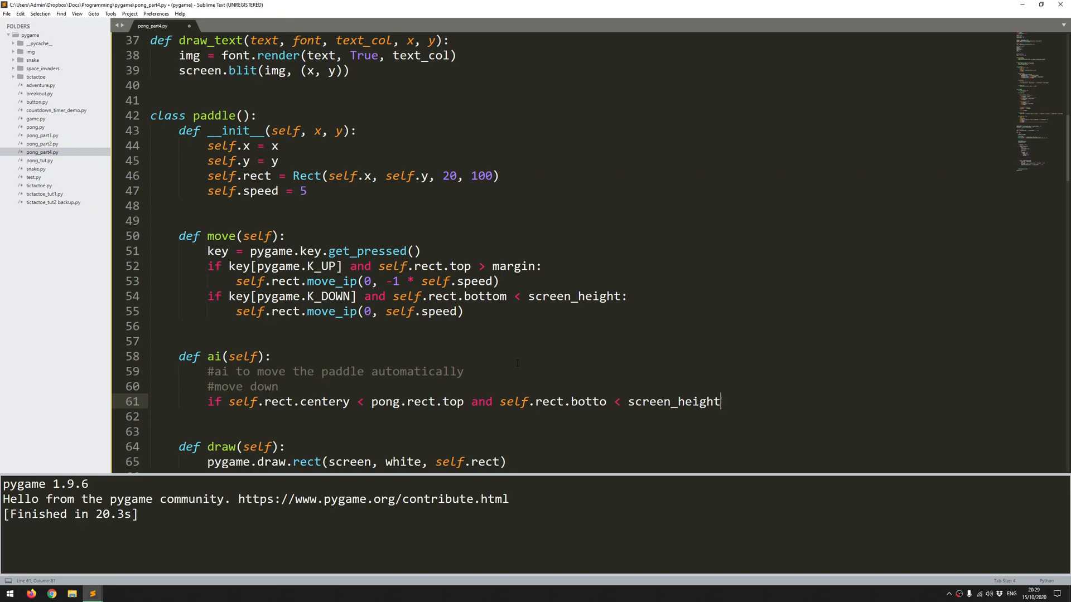
pyautogui.write(':')
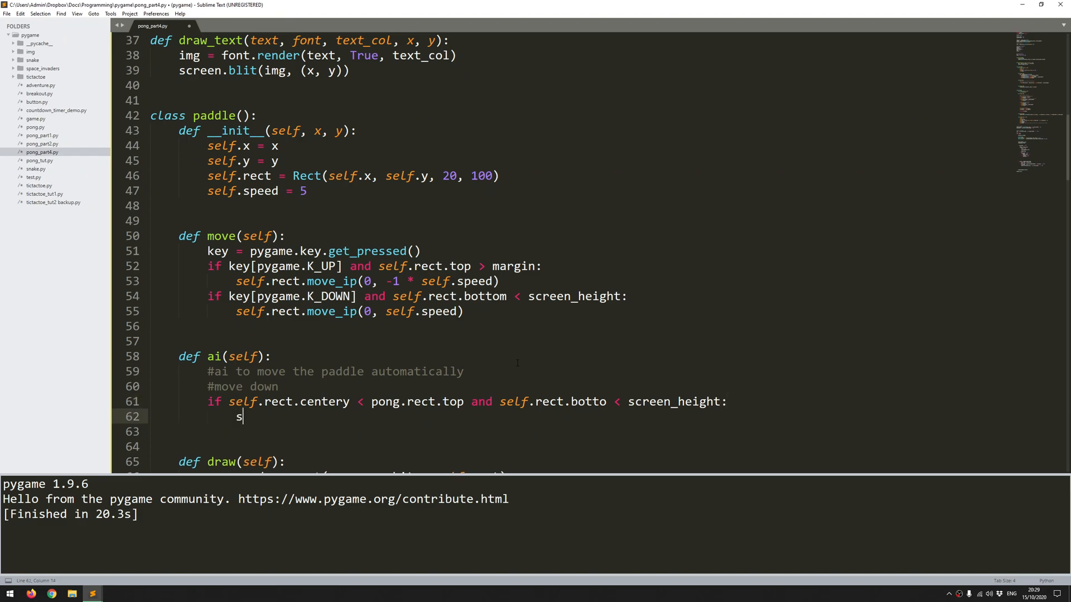
# Move the paddle down with self.rect.move_ip(0, self.speed) under that condition
pyautogui.write('elf.rect.')
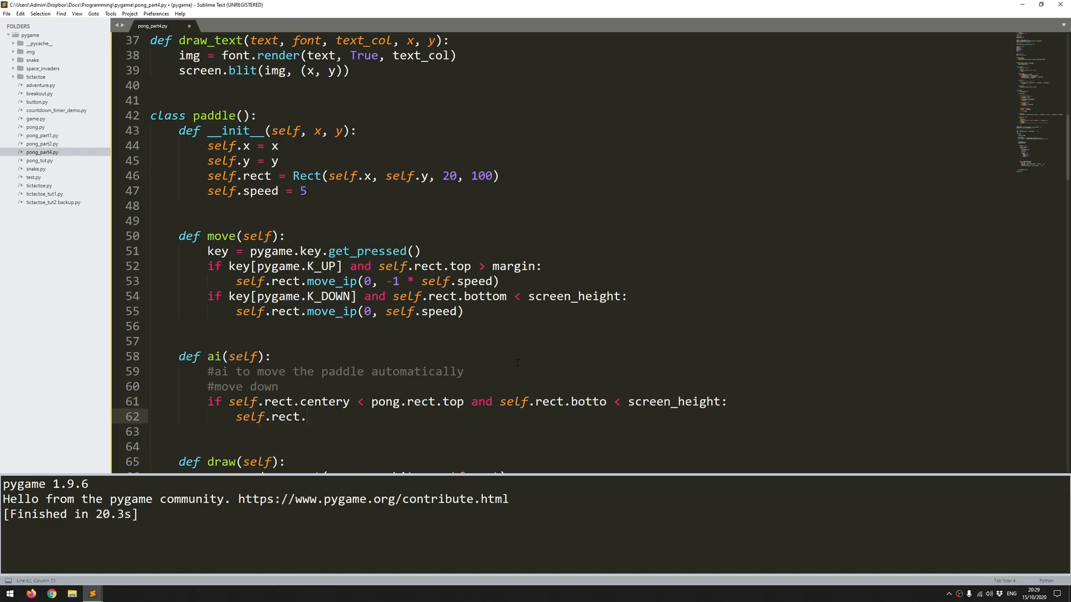
pyautogui.write('move_')
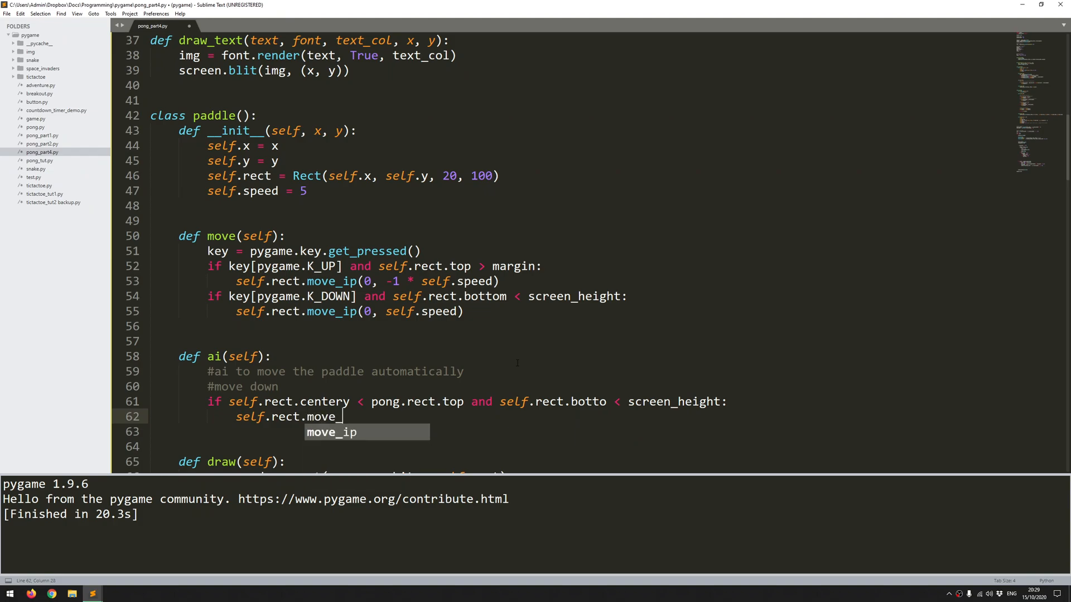
pyautogui.press('Tab')
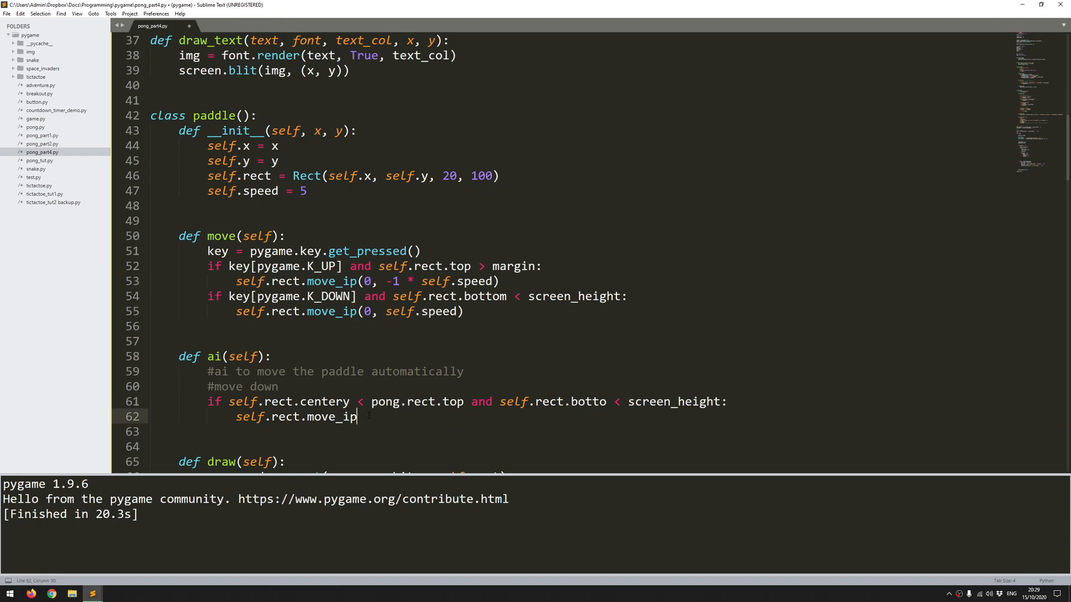
pyautogui.write('(0,')
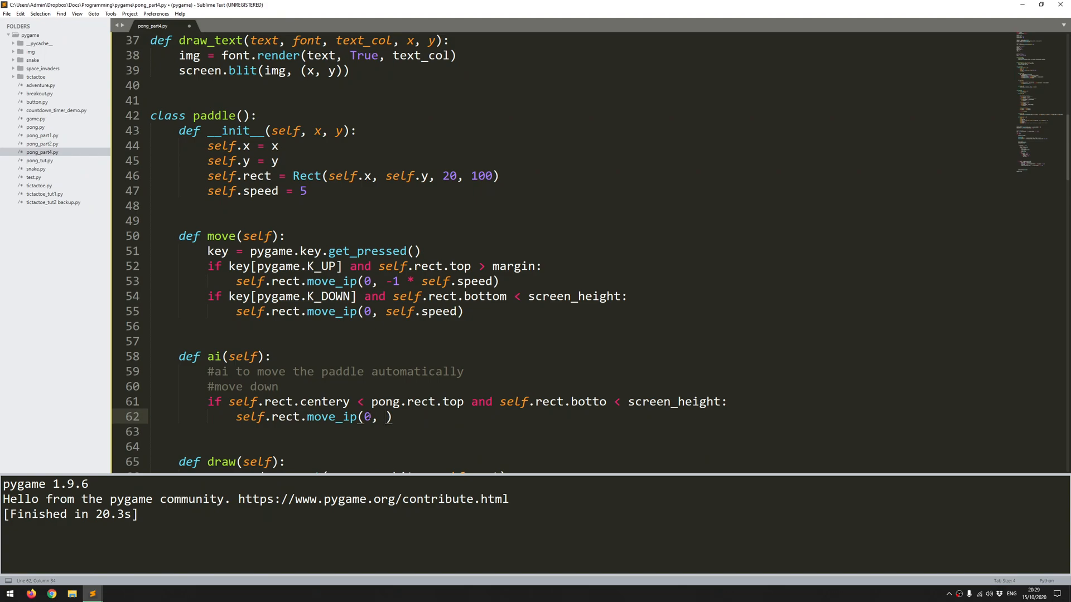
pyautogui.write('self.')
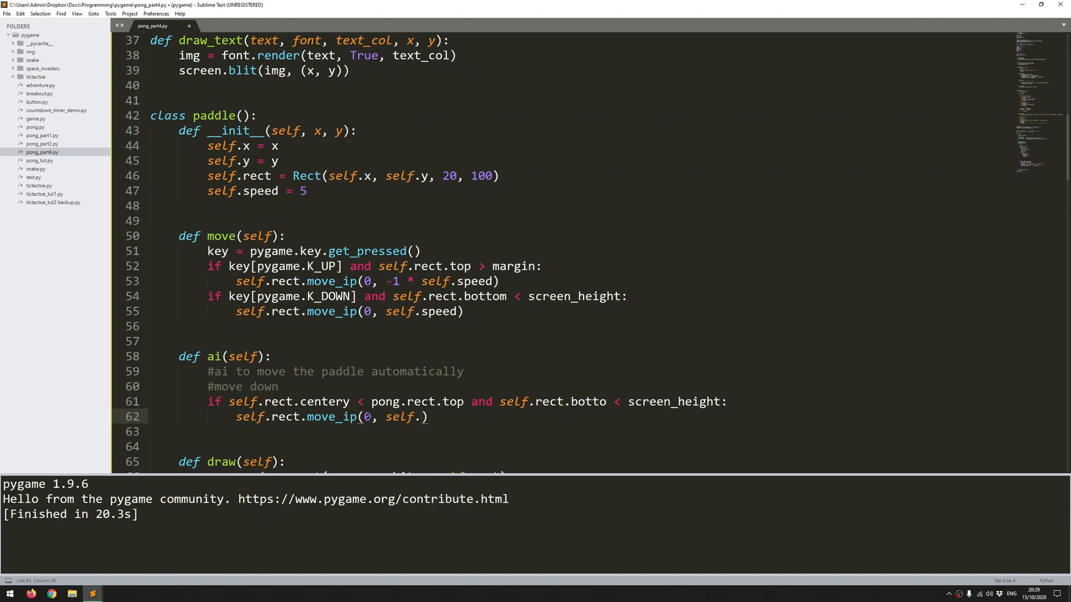
pyautogui.write('speed')
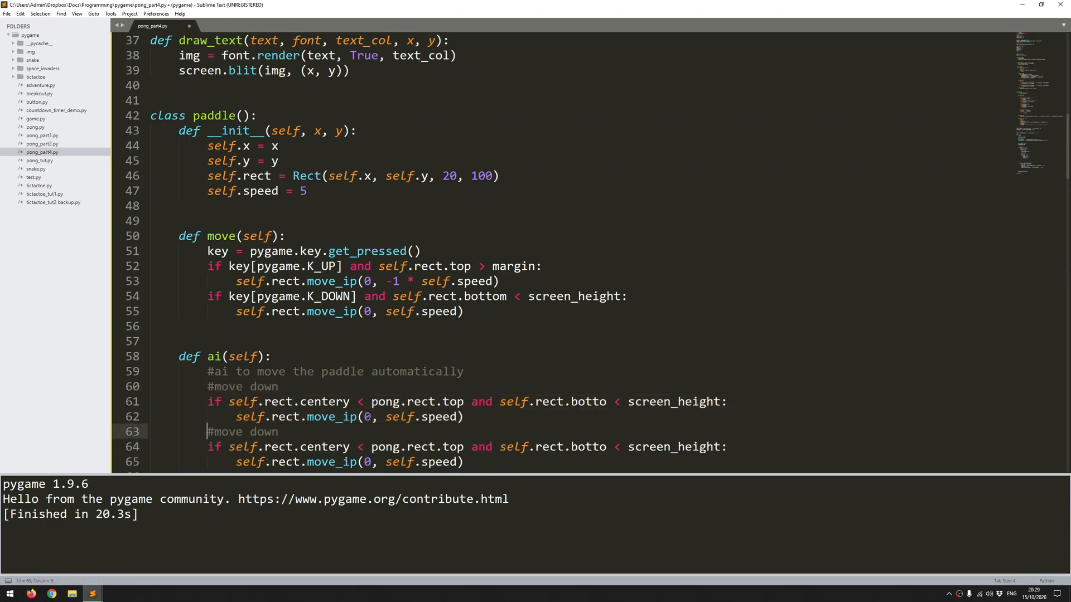
# Turn the duplicated block into '#move up' using self.rect.centery > pong.rect.bottom
pyautogui.write('up')
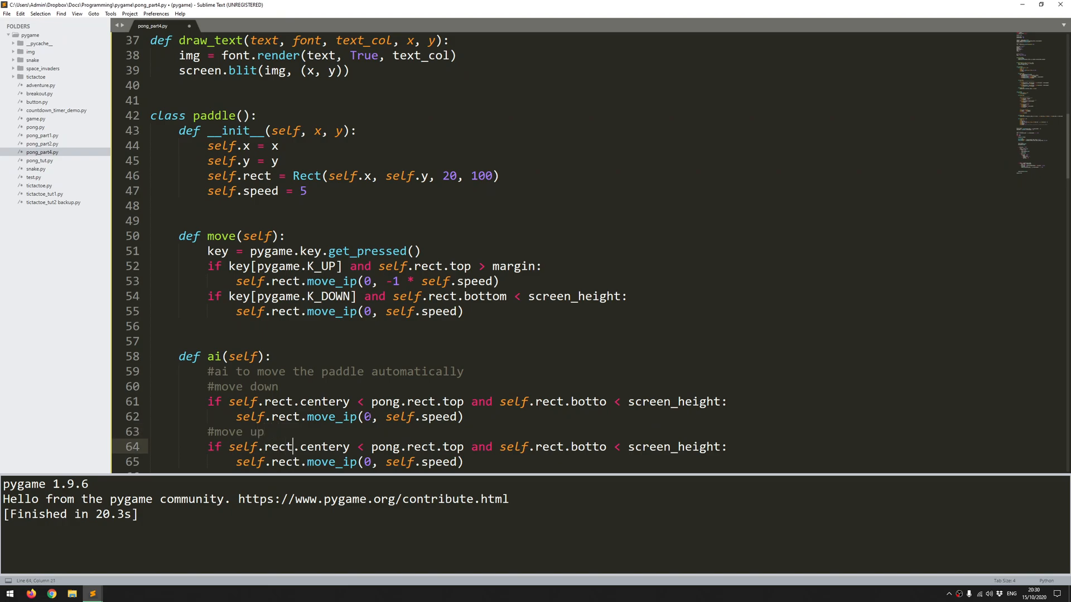
pyautogui.write('>')
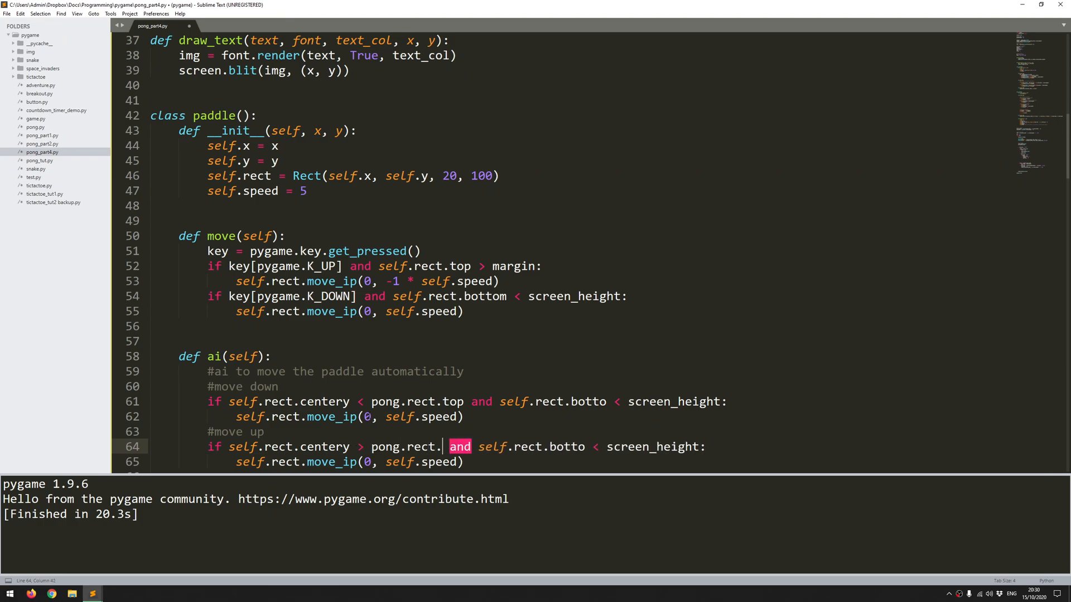
pyautogui.write('bottom')
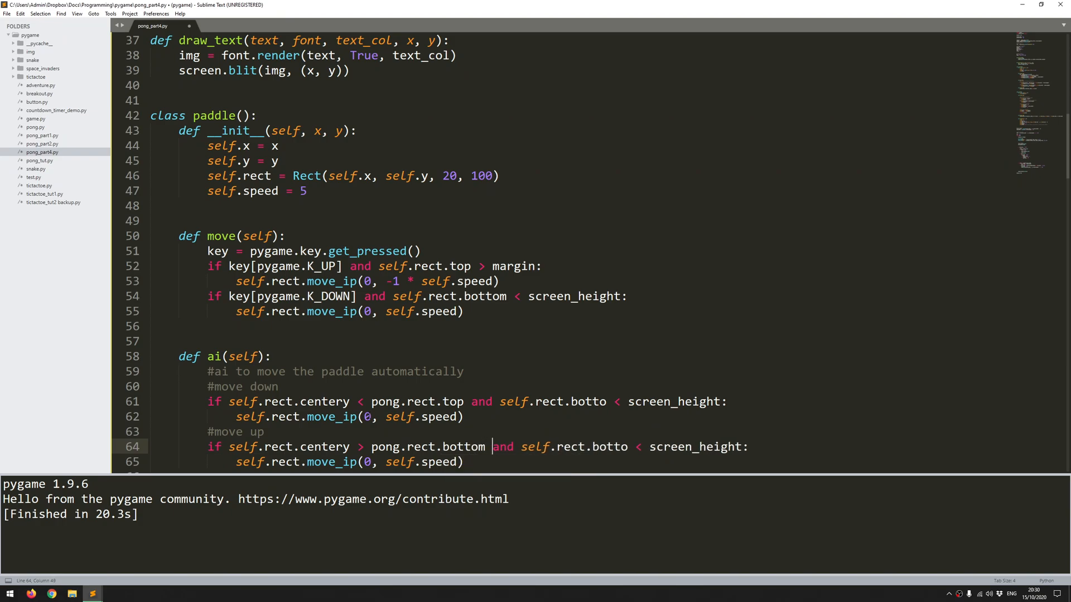
pyautogui.click(605, 446)
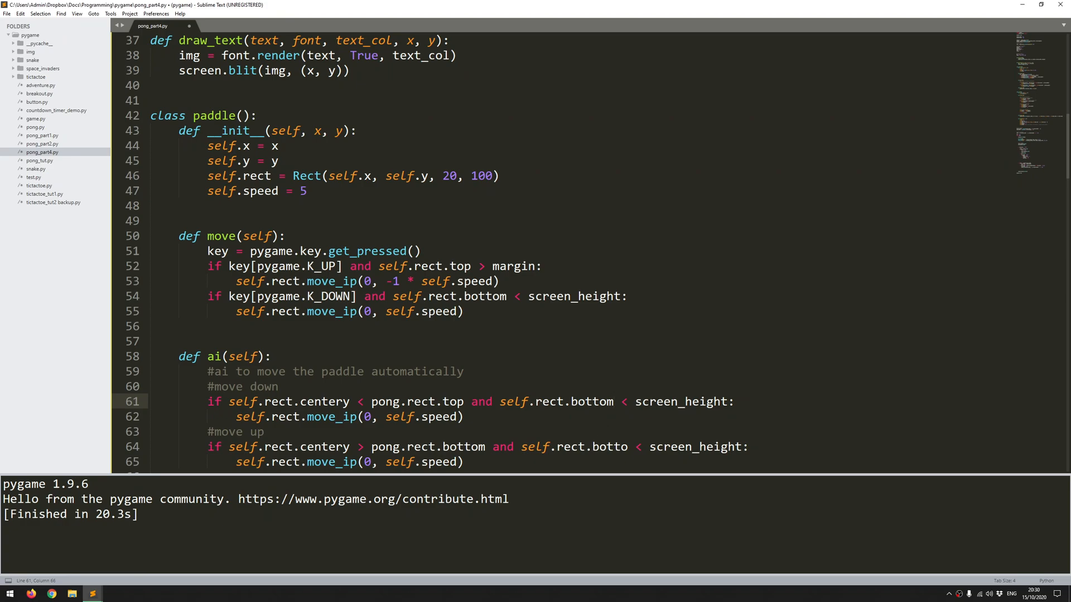
pyautogui.scroll(-3)
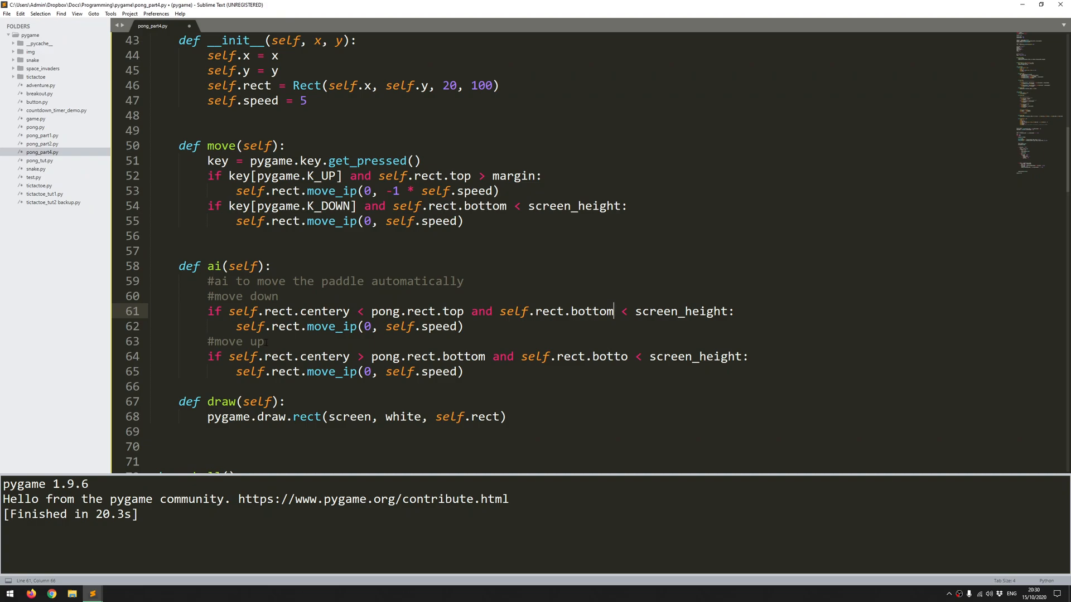
# Use self.rect.top > margin in the move-up condition and move by -1 * self.speed
pyautogui.click(627, 357)
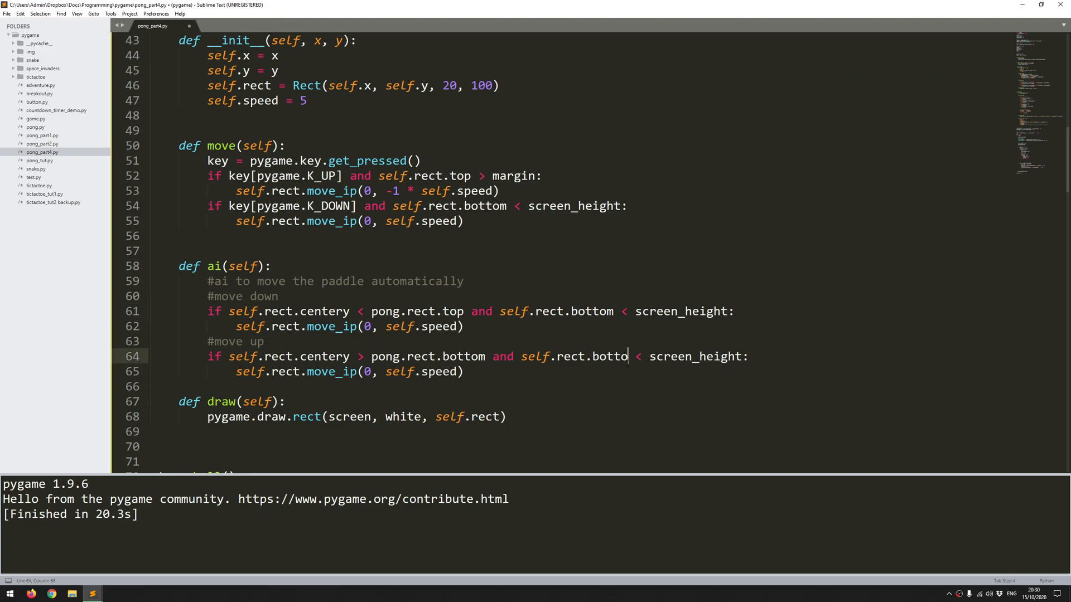
pyautogui.press('BackSpace')
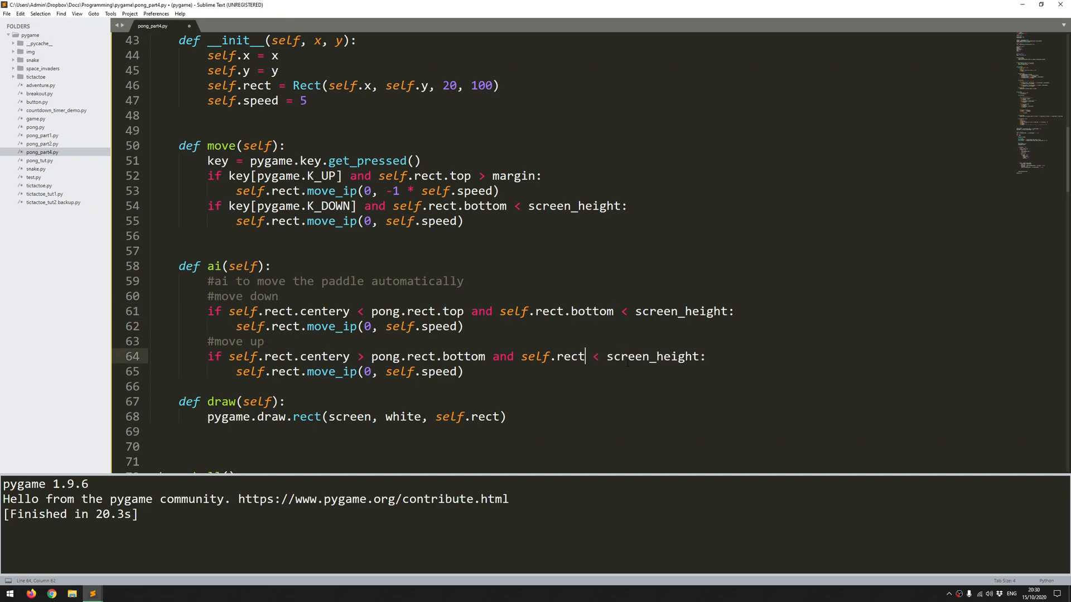
pyautogui.write('.top')
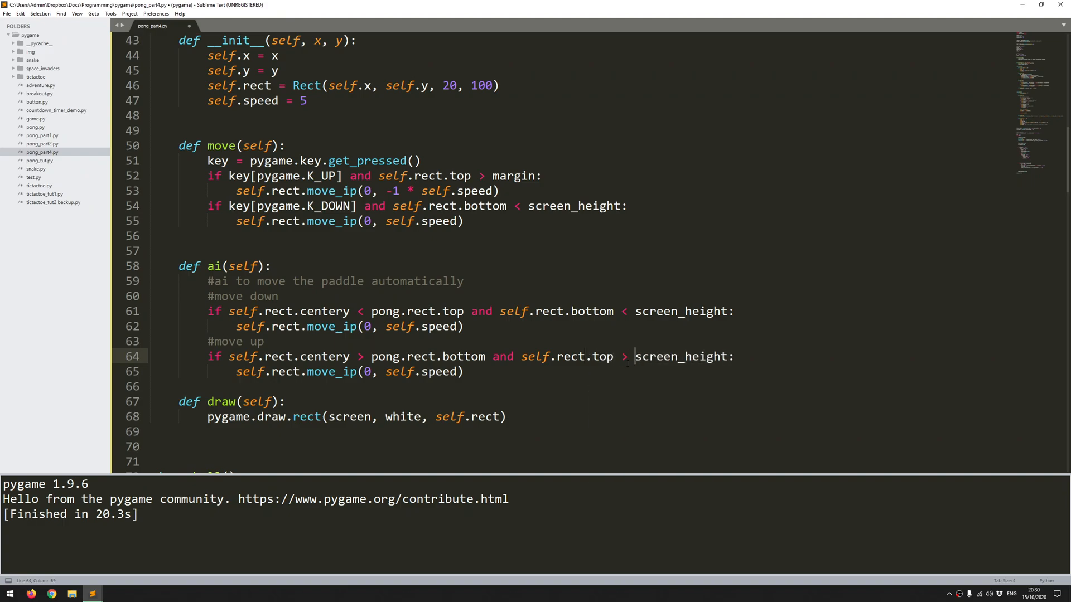
pyautogui.write('margi')
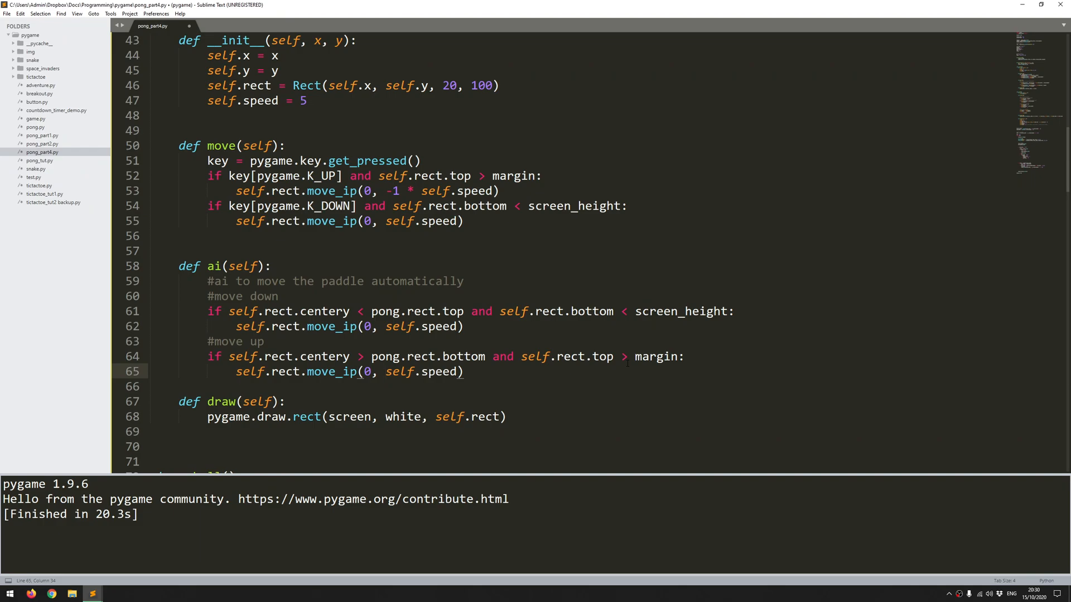
pyautogui.write('-1 *')
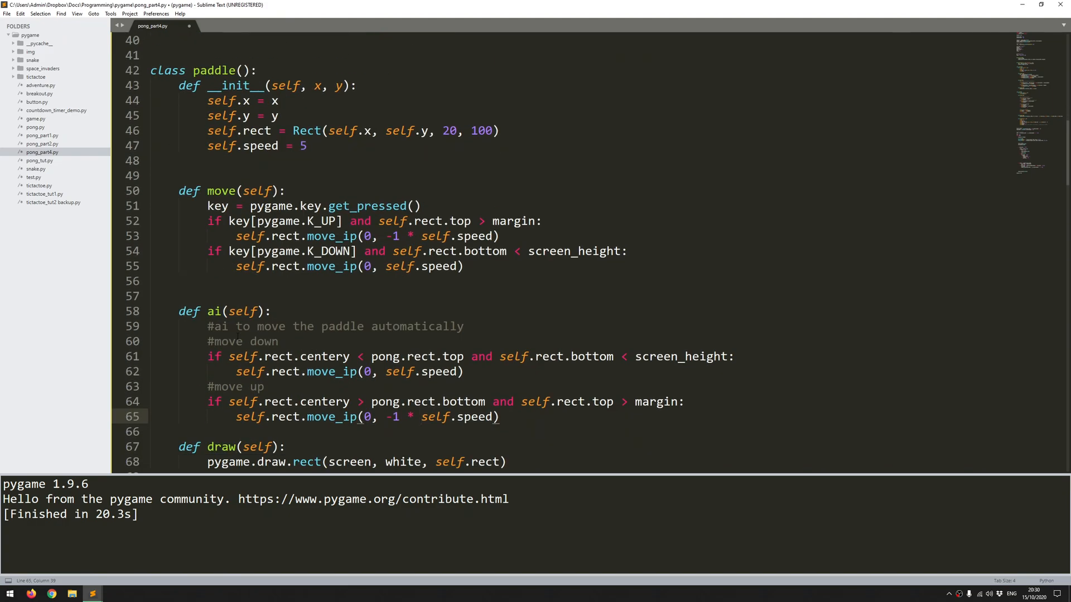
# Add the cpu_paddle.ai() call in the main loop beneath player_paddle.move()
pyautogui.scroll(-3)
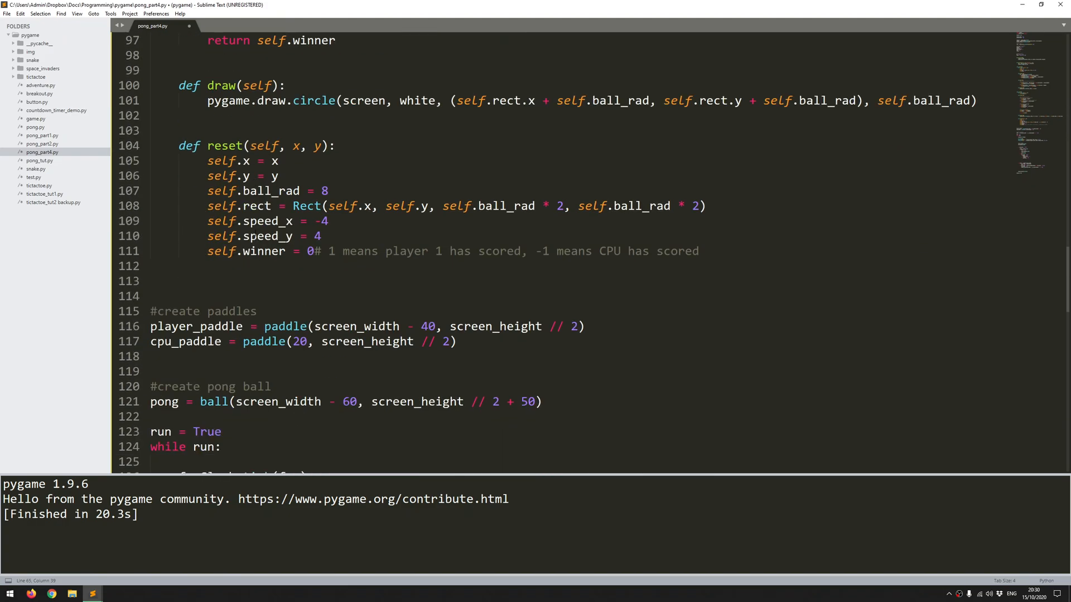
pyautogui.scroll(-3)
pyautogui.write('cpu_paddle.')
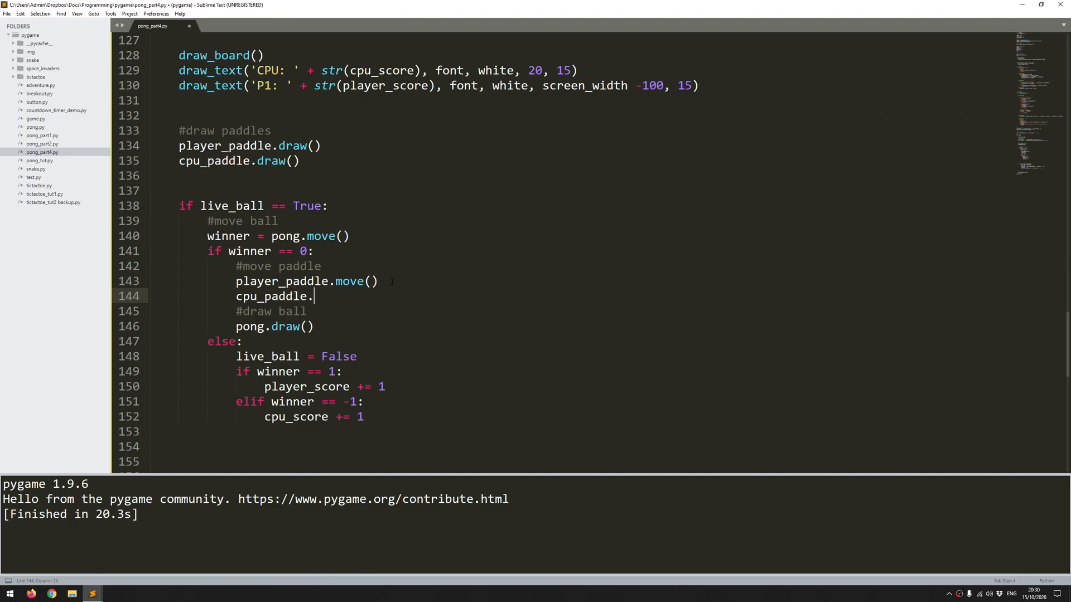
pyautogui.write('ai()')
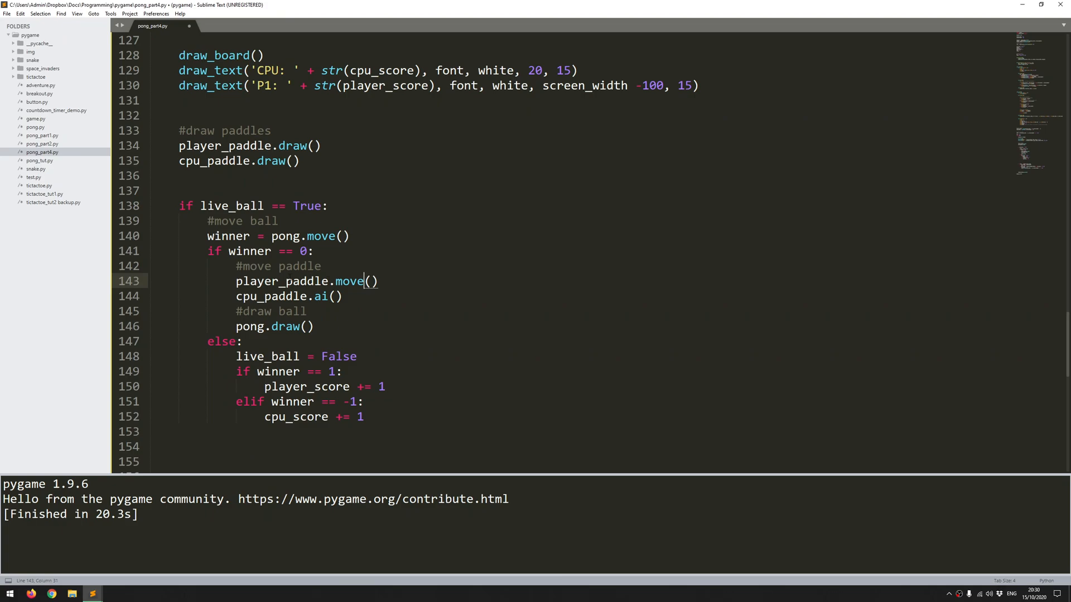
pyautogui.click(353, 297)
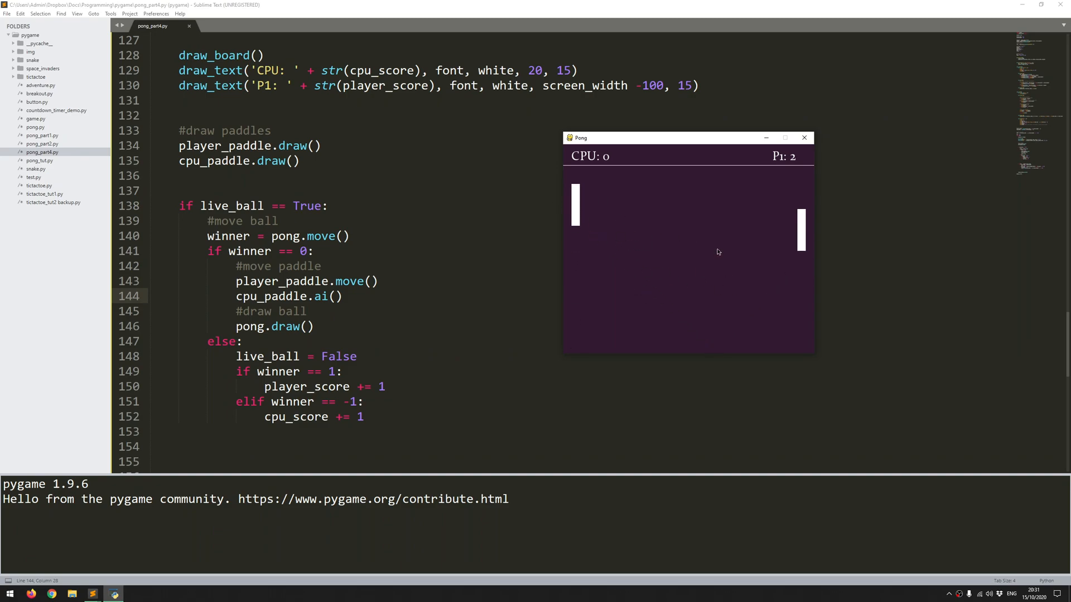
# Close the Pong game window to end the test run
pyautogui.click(804, 137)
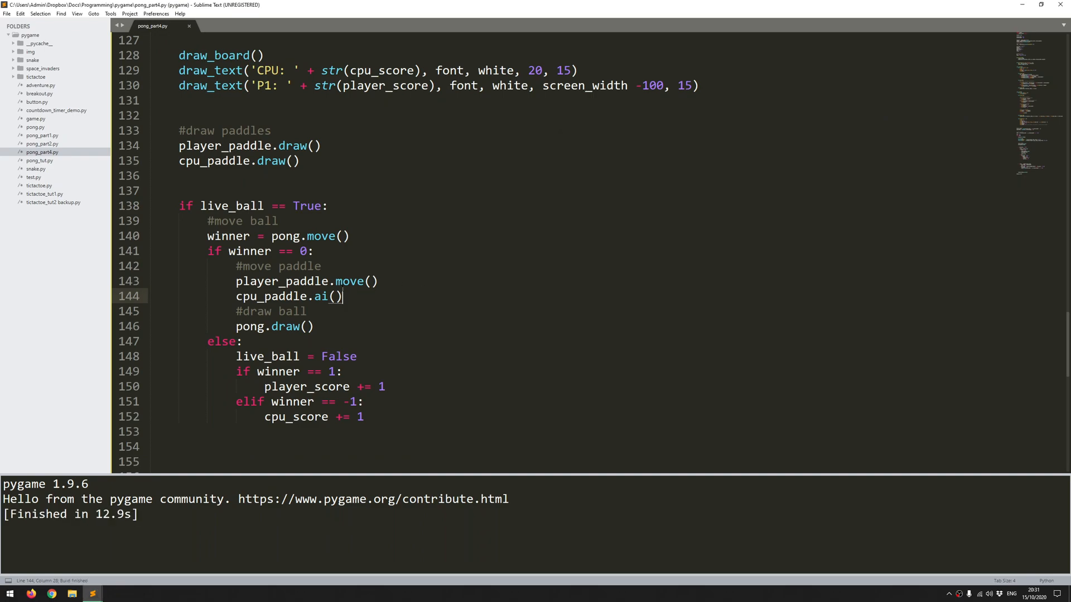
pyautogui.click(320, 266)
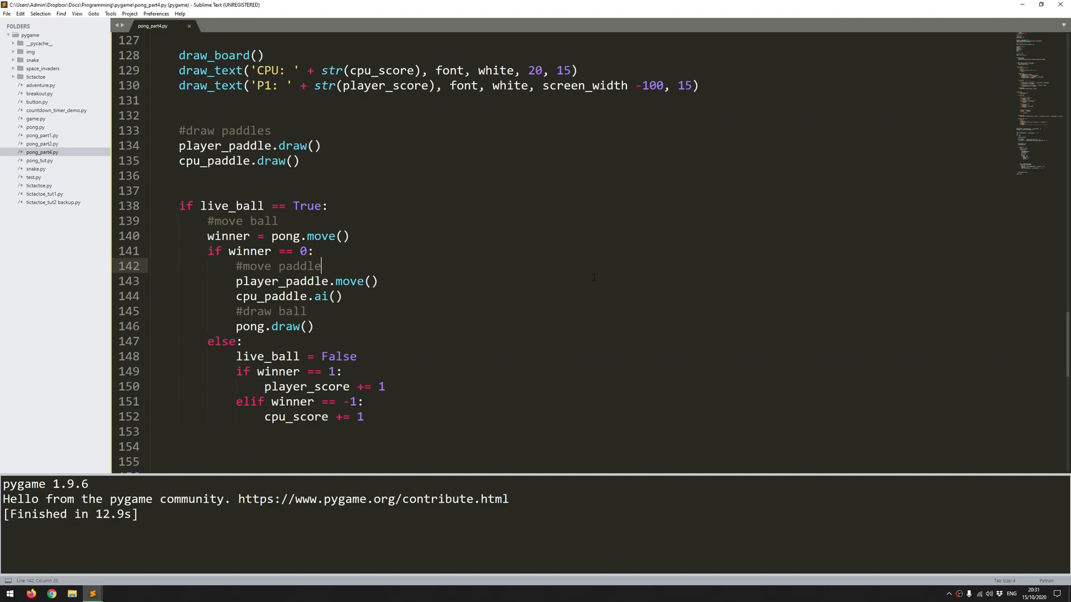
pyautogui.scroll(-3)
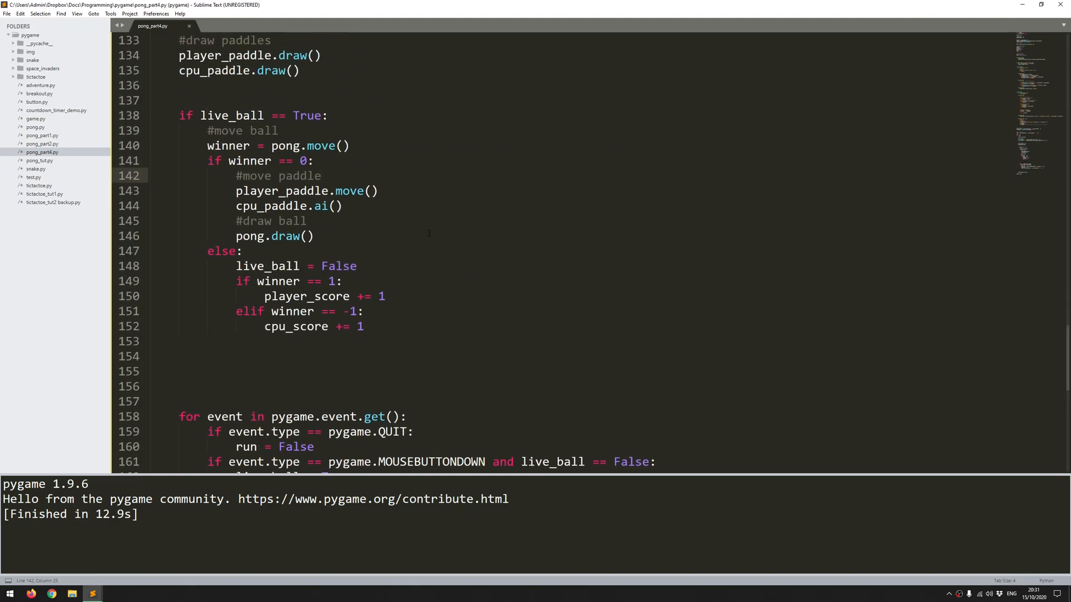
pyautogui.scroll(3)
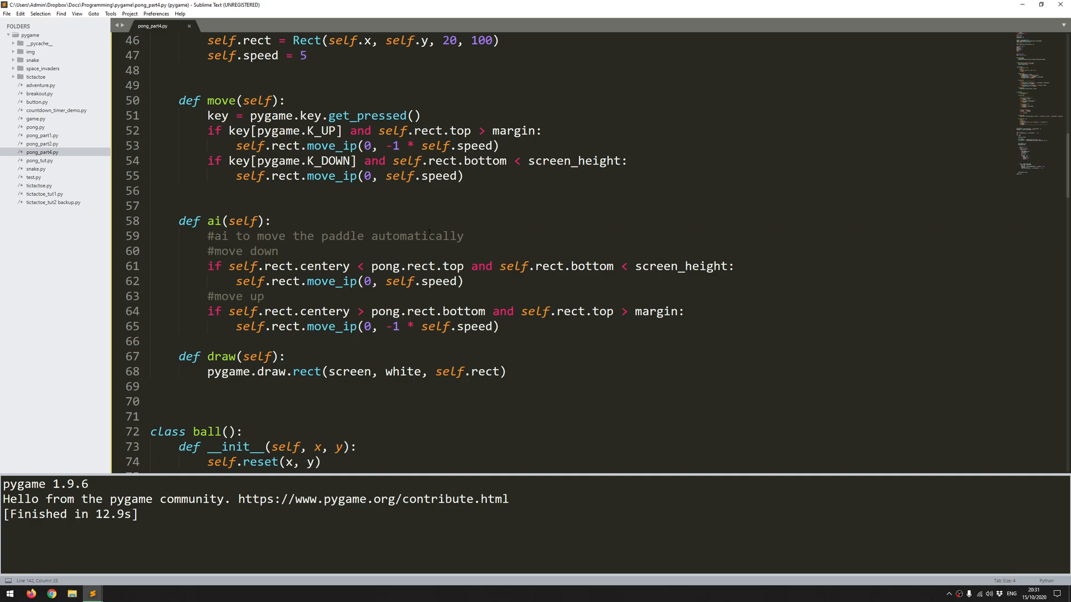
pyautogui.scroll(-3)
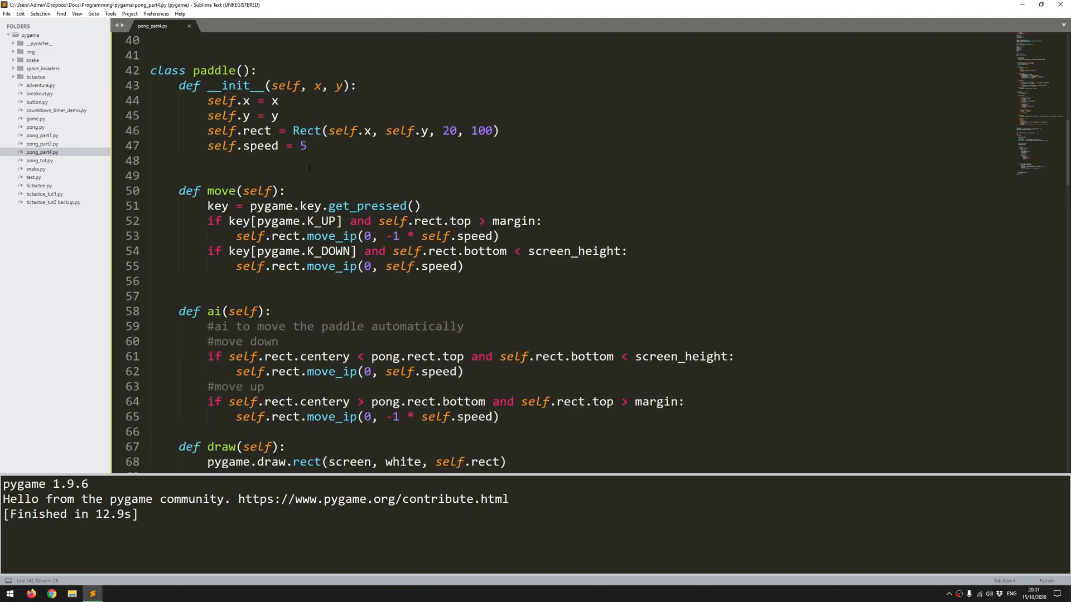
pyautogui.scroll(-3)
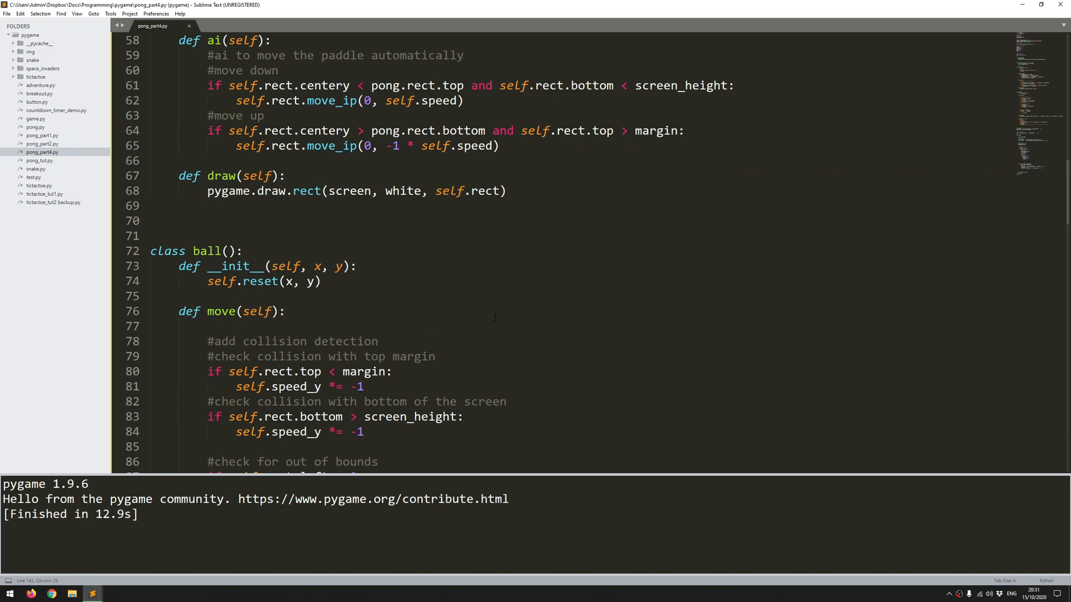
pyautogui.scroll(-3)
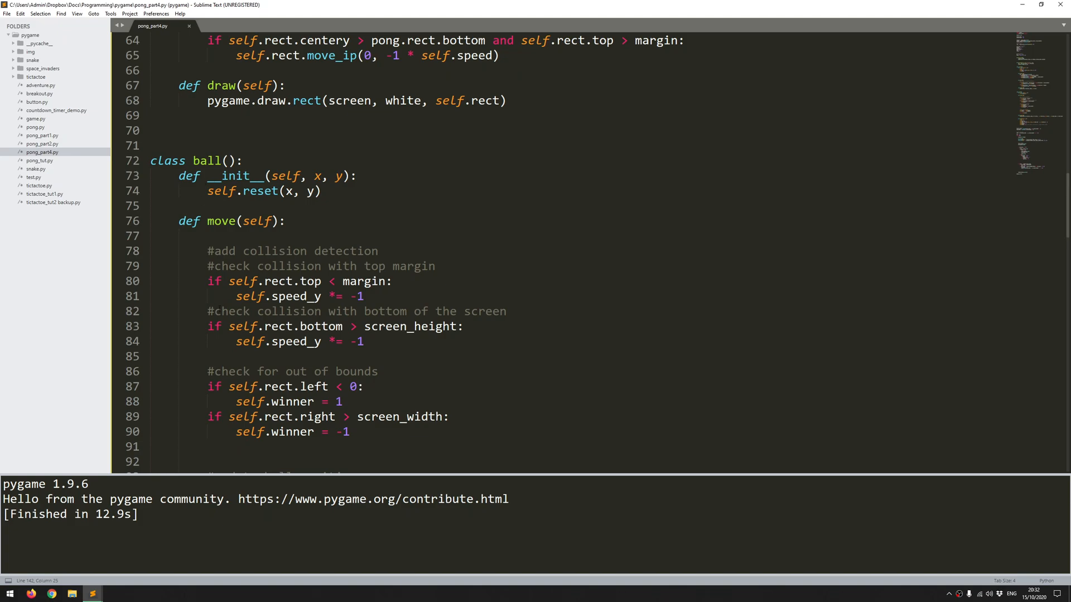
pyautogui.scroll(-3)
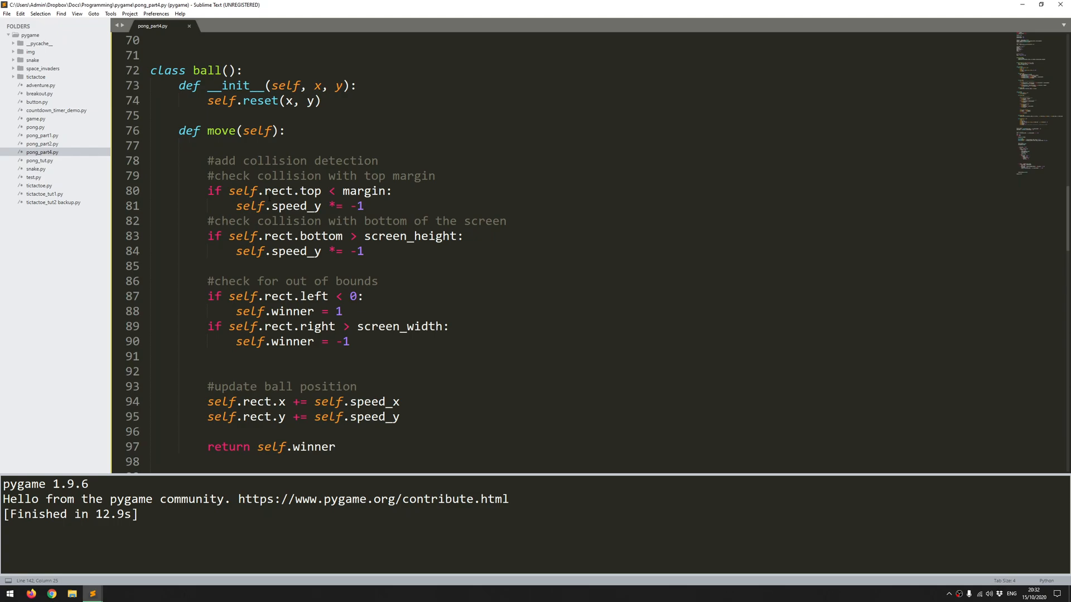
# Add a '#check collision with paddles' comment and an if colliderect test against player_paddle or cpu_paddle
pyautogui.click(372, 252)
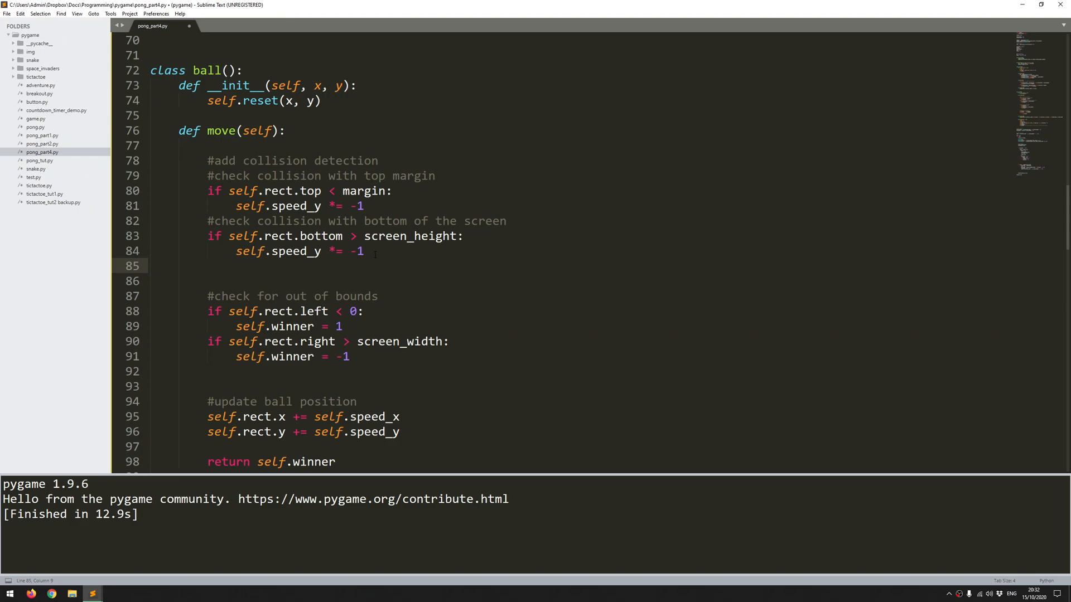
pyautogui.write('#check')
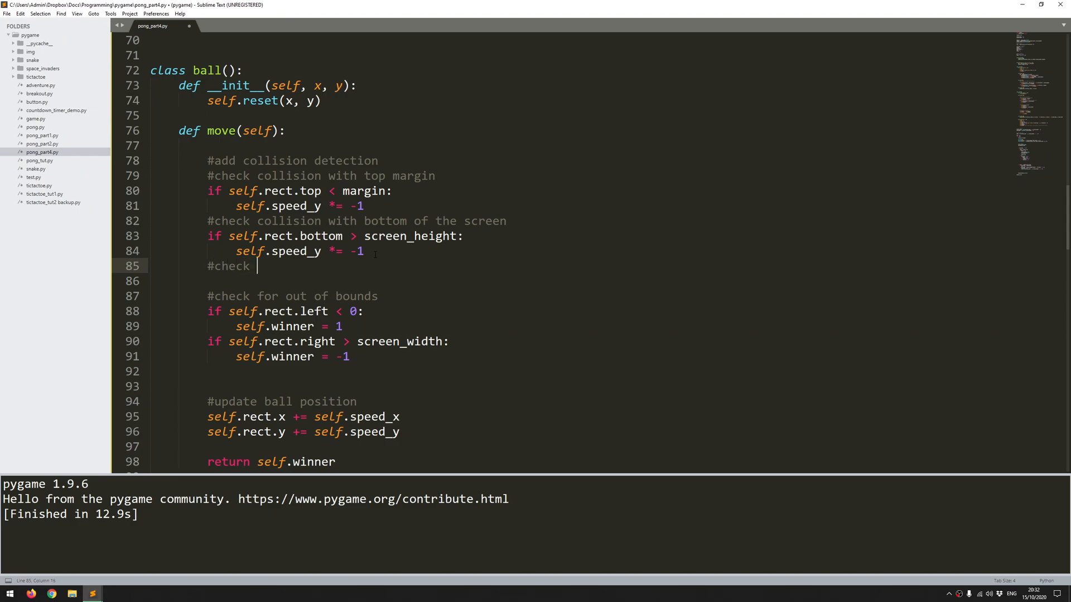
pyautogui.write('collision with paddles')
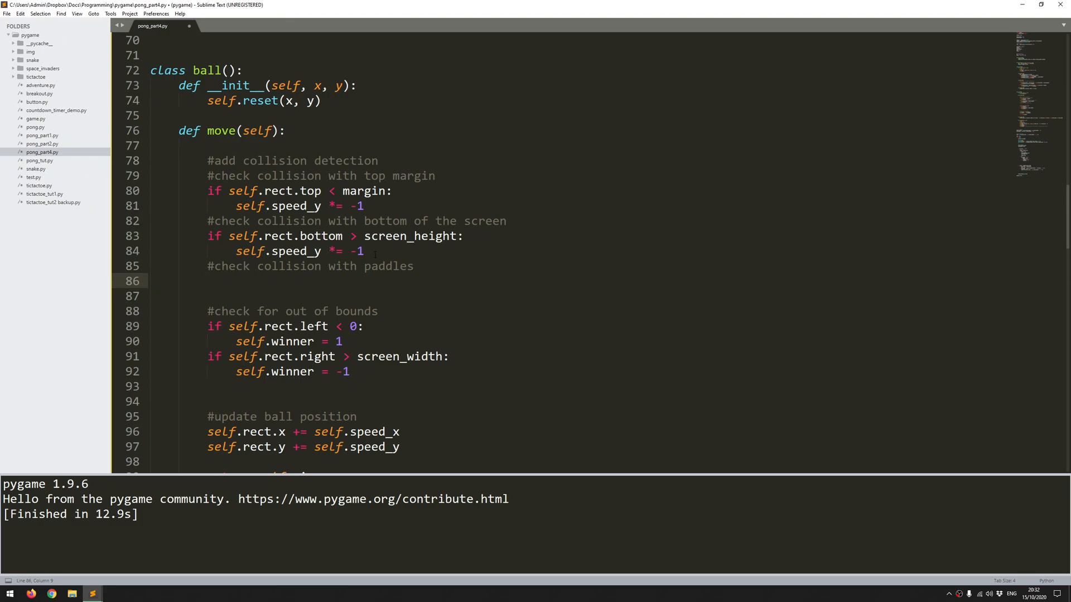
pyautogui.write('if self.rect.')
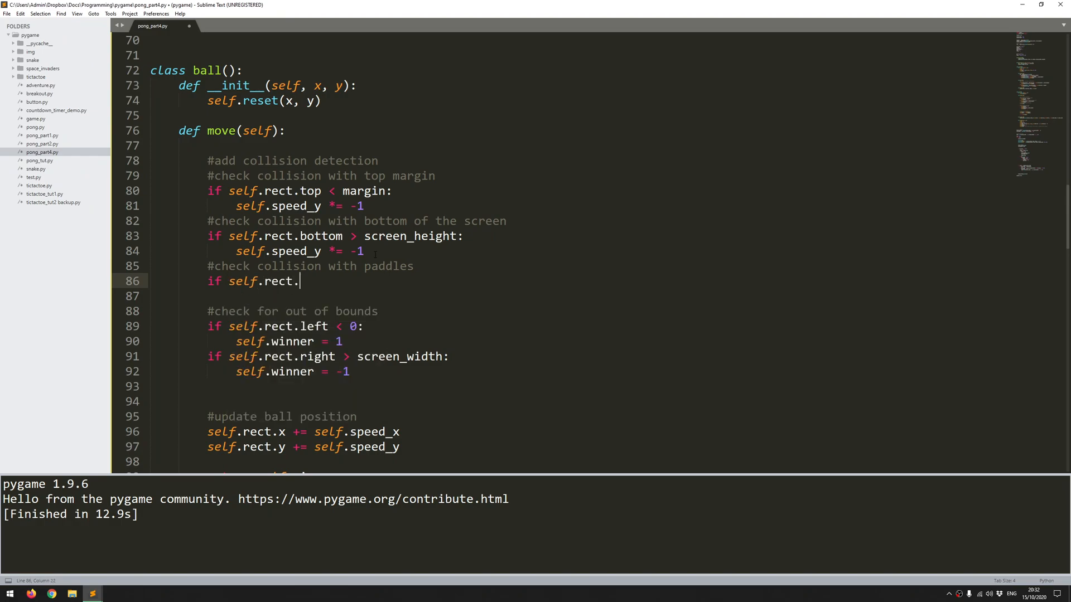
pyautogui.write('co')
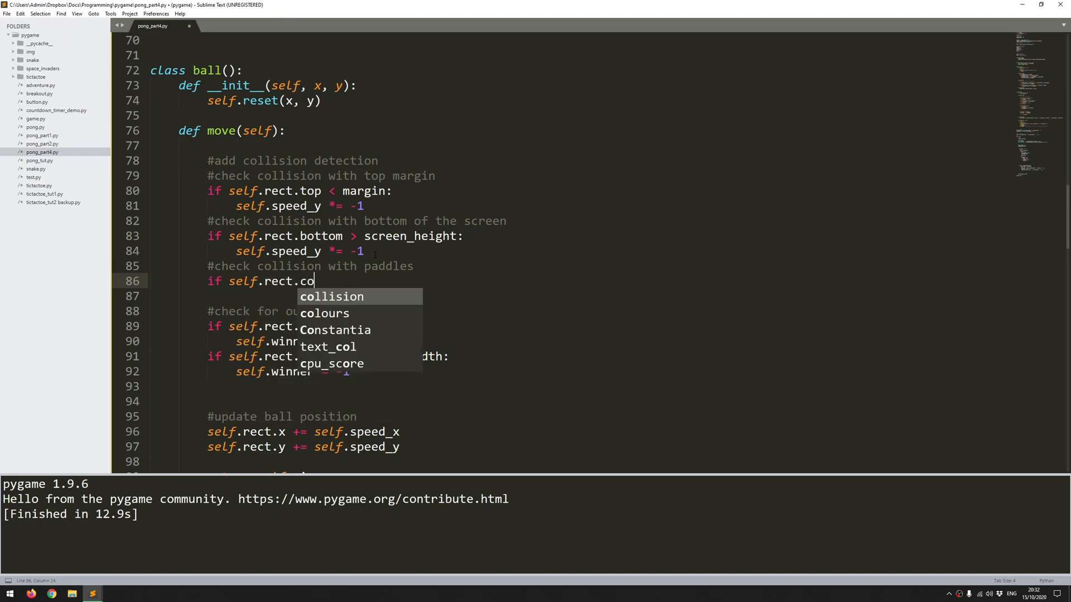
pyautogui.write('lliderec')
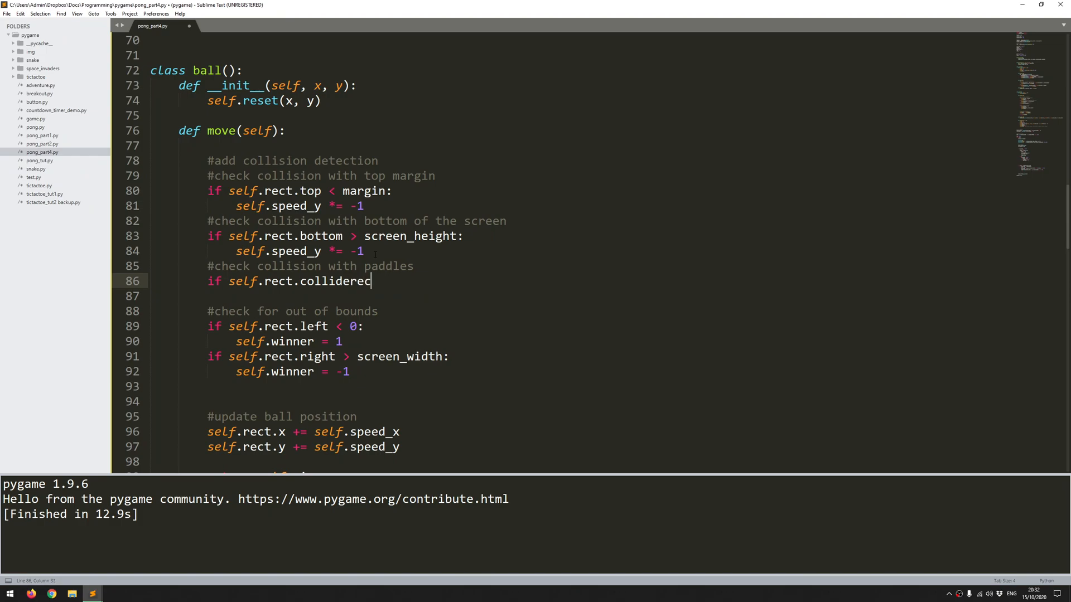
pyautogui.write('()')
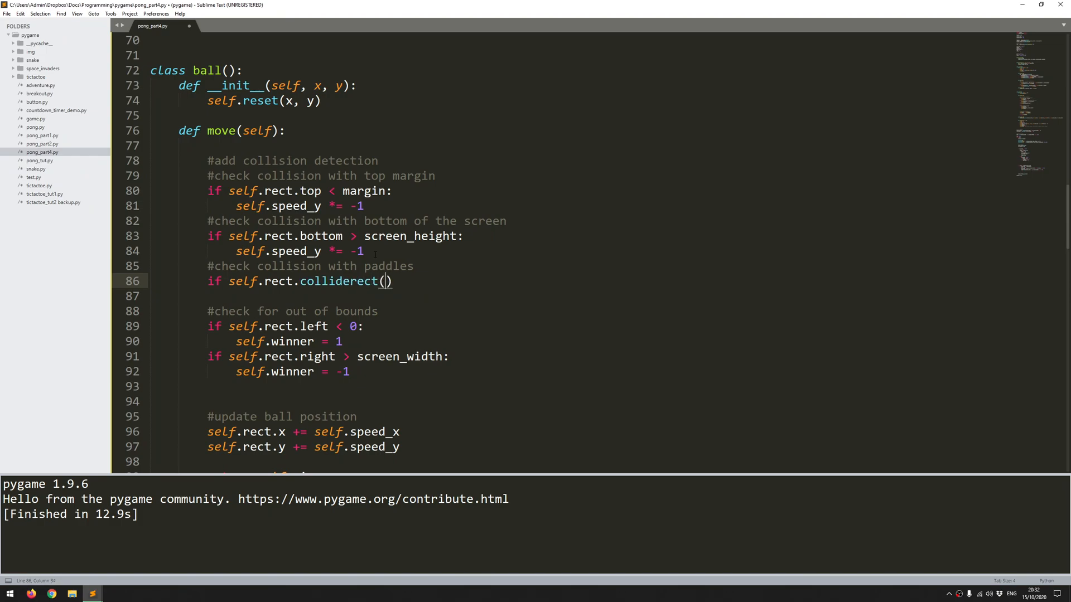
pyautogui.write('pla')
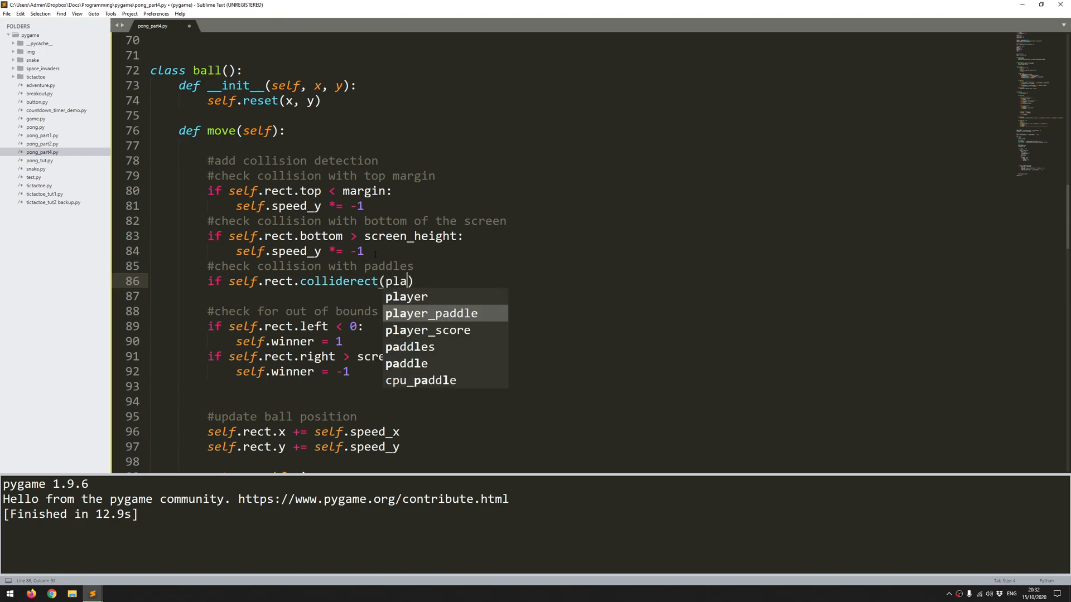
pyautogui.press('Tab')
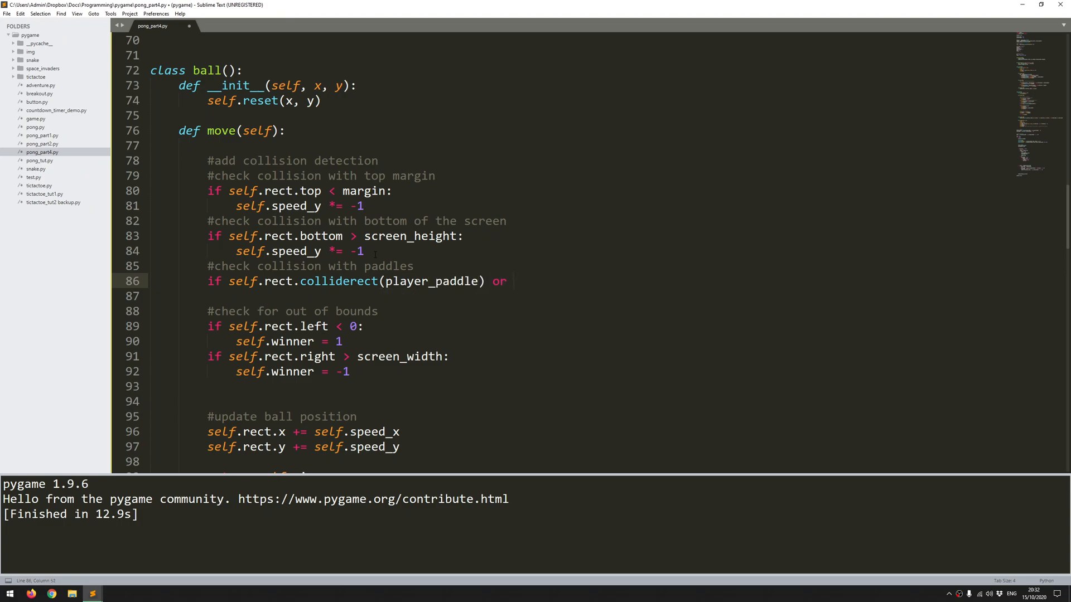
pyautogui.moveTo(220, 281); pyautogui.dragTo(476, 281)
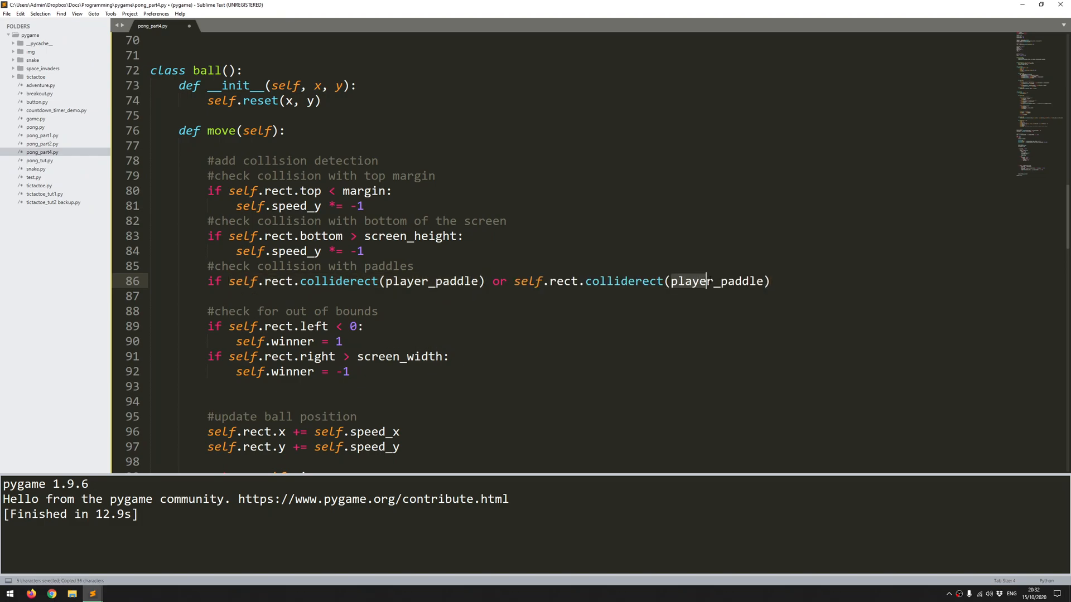
pyautogui.write('cpu_paddle')
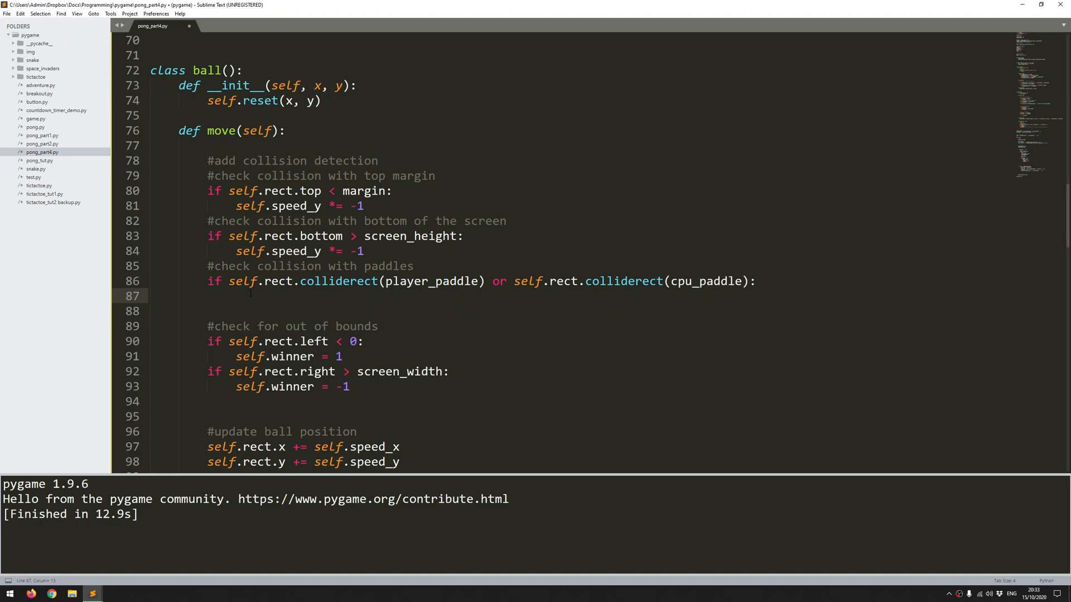
# Reverse the ball with self.speed_x *= -1 on paddle collision and run the script
pyautogui.write('self.speed')
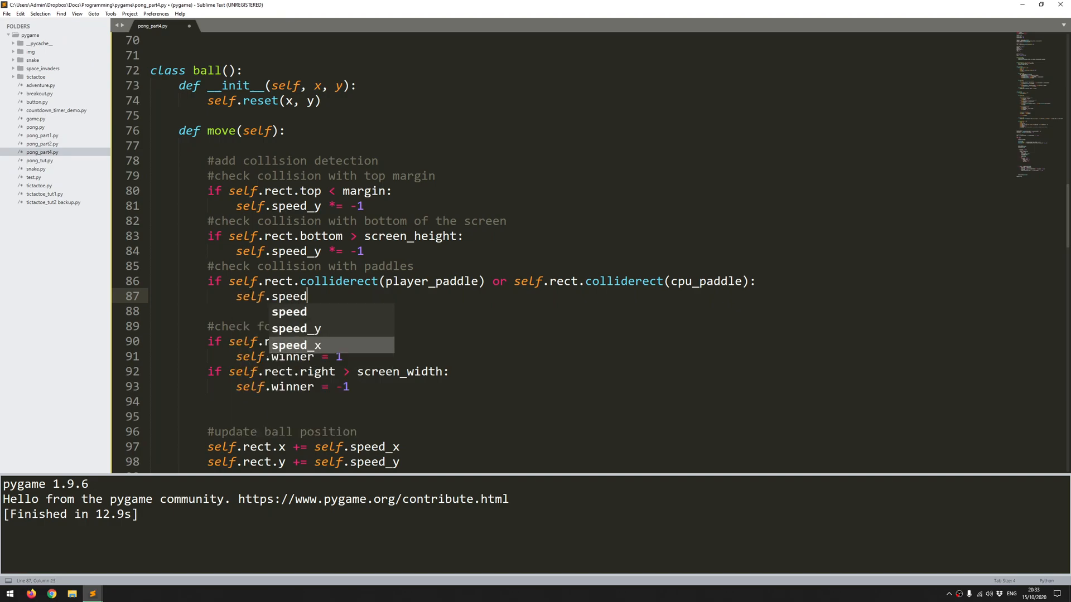
pyautogui.press('Tab')
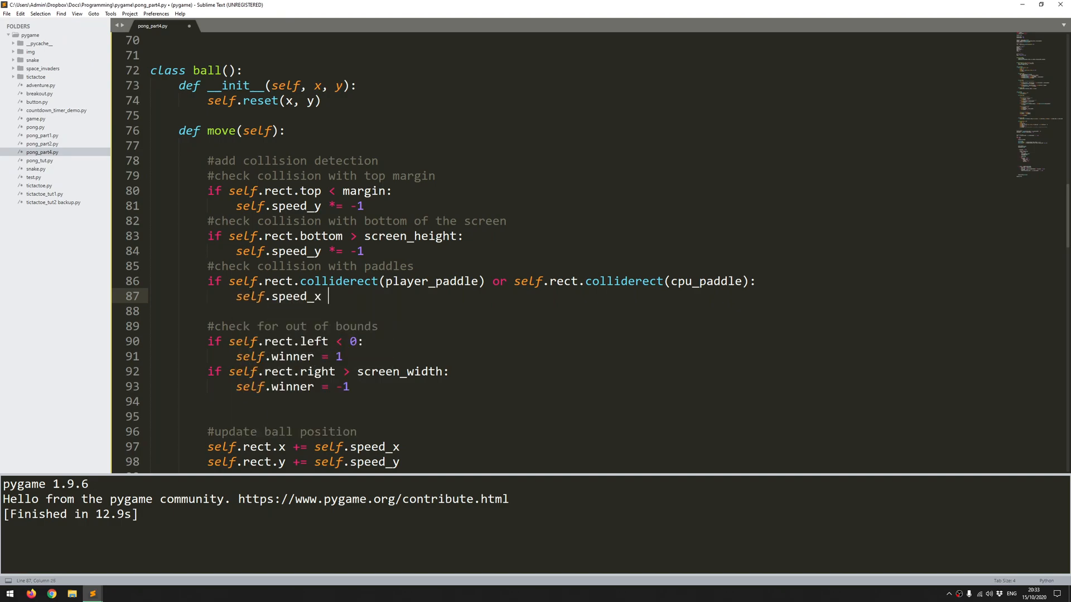
pyautogui.write('*=')
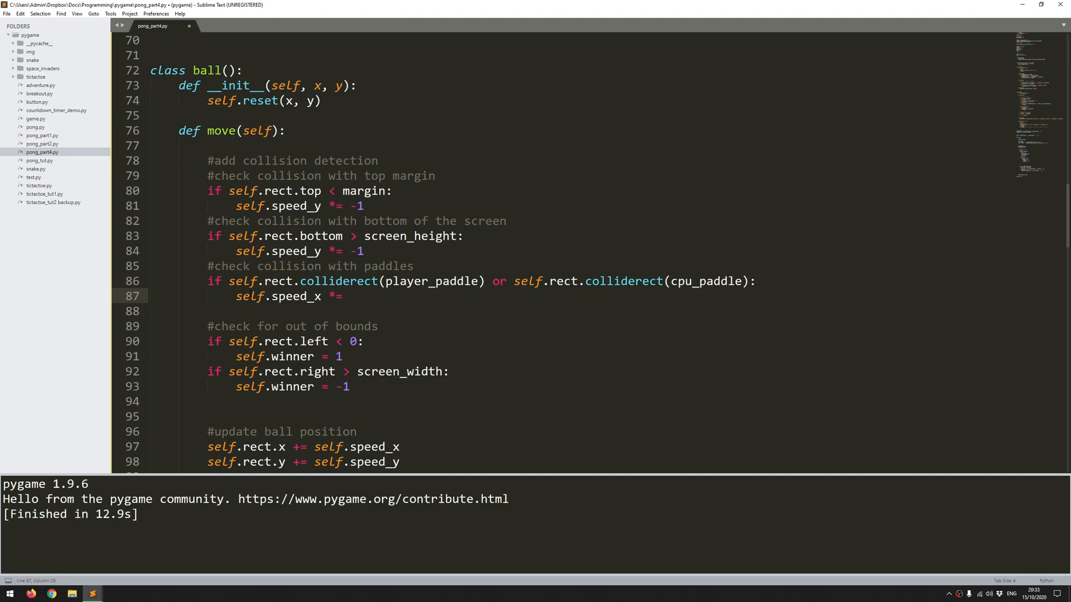
pyautogui.write('-1')
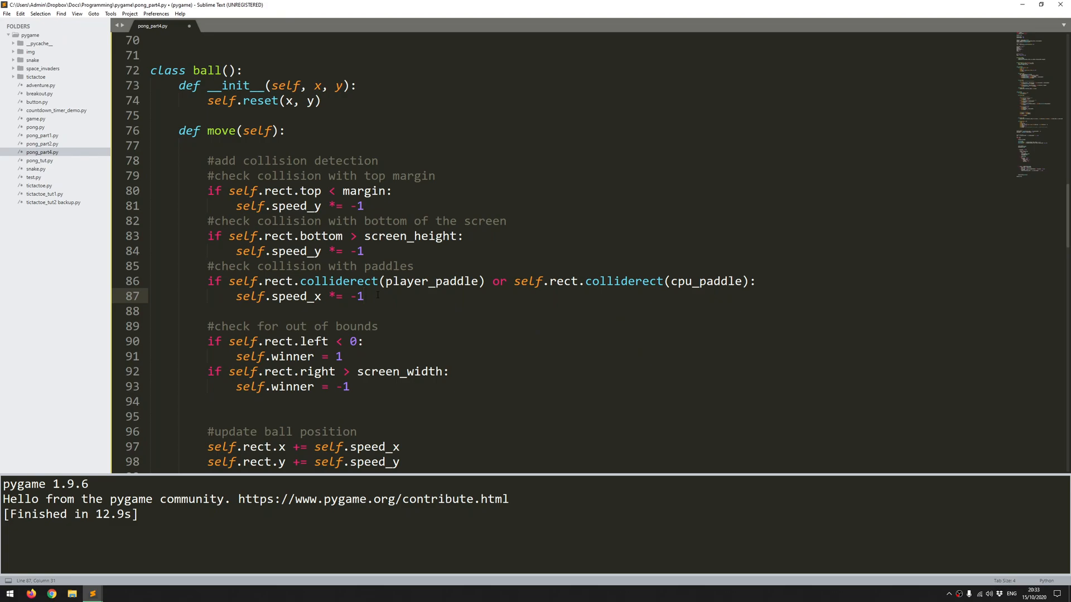
pyautogui.press('ctrl+b')
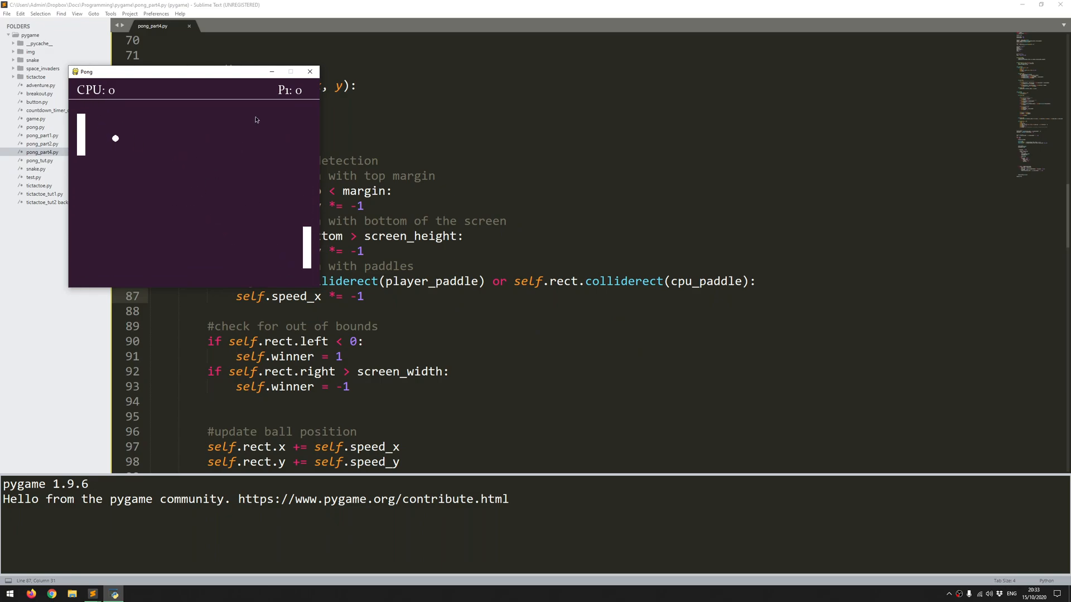
# Launch the ball in the running Pong window to watch the paddle bounces
pyautogui.click(310, 72)
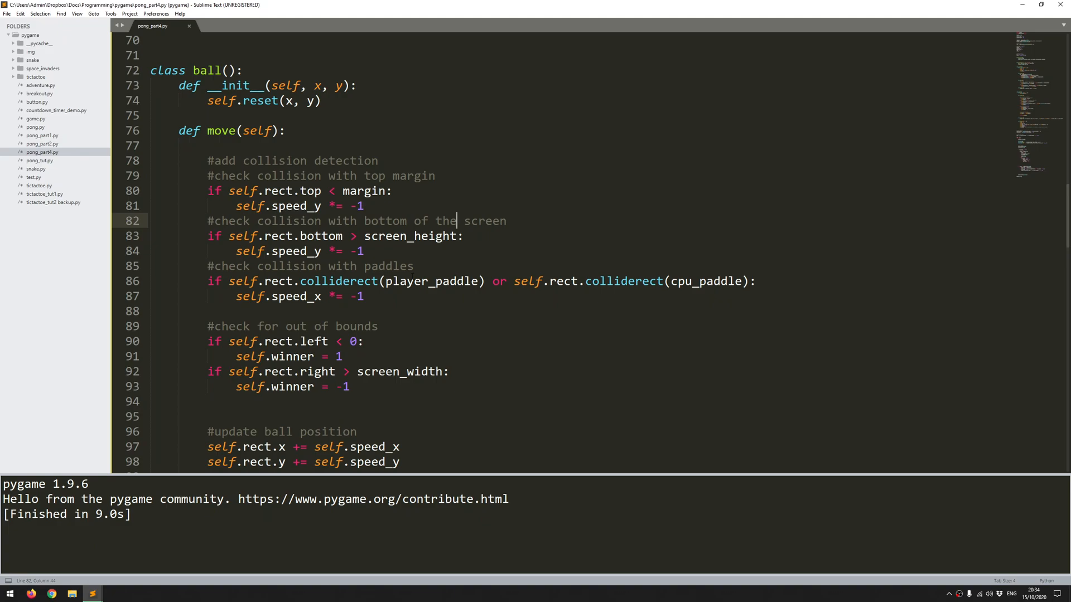
pyautogui.moveTo(566, 250)
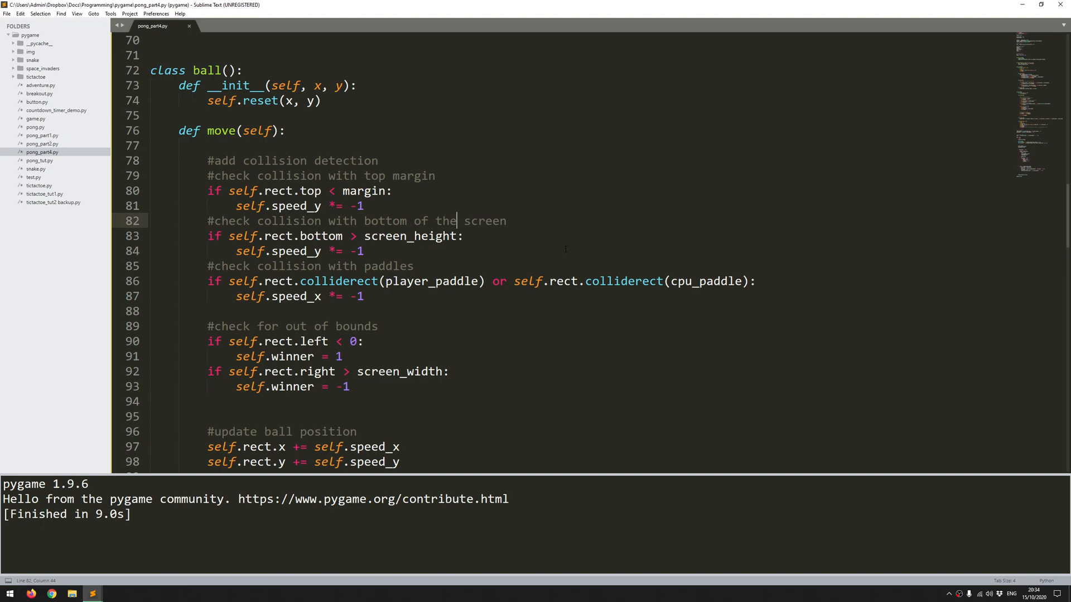